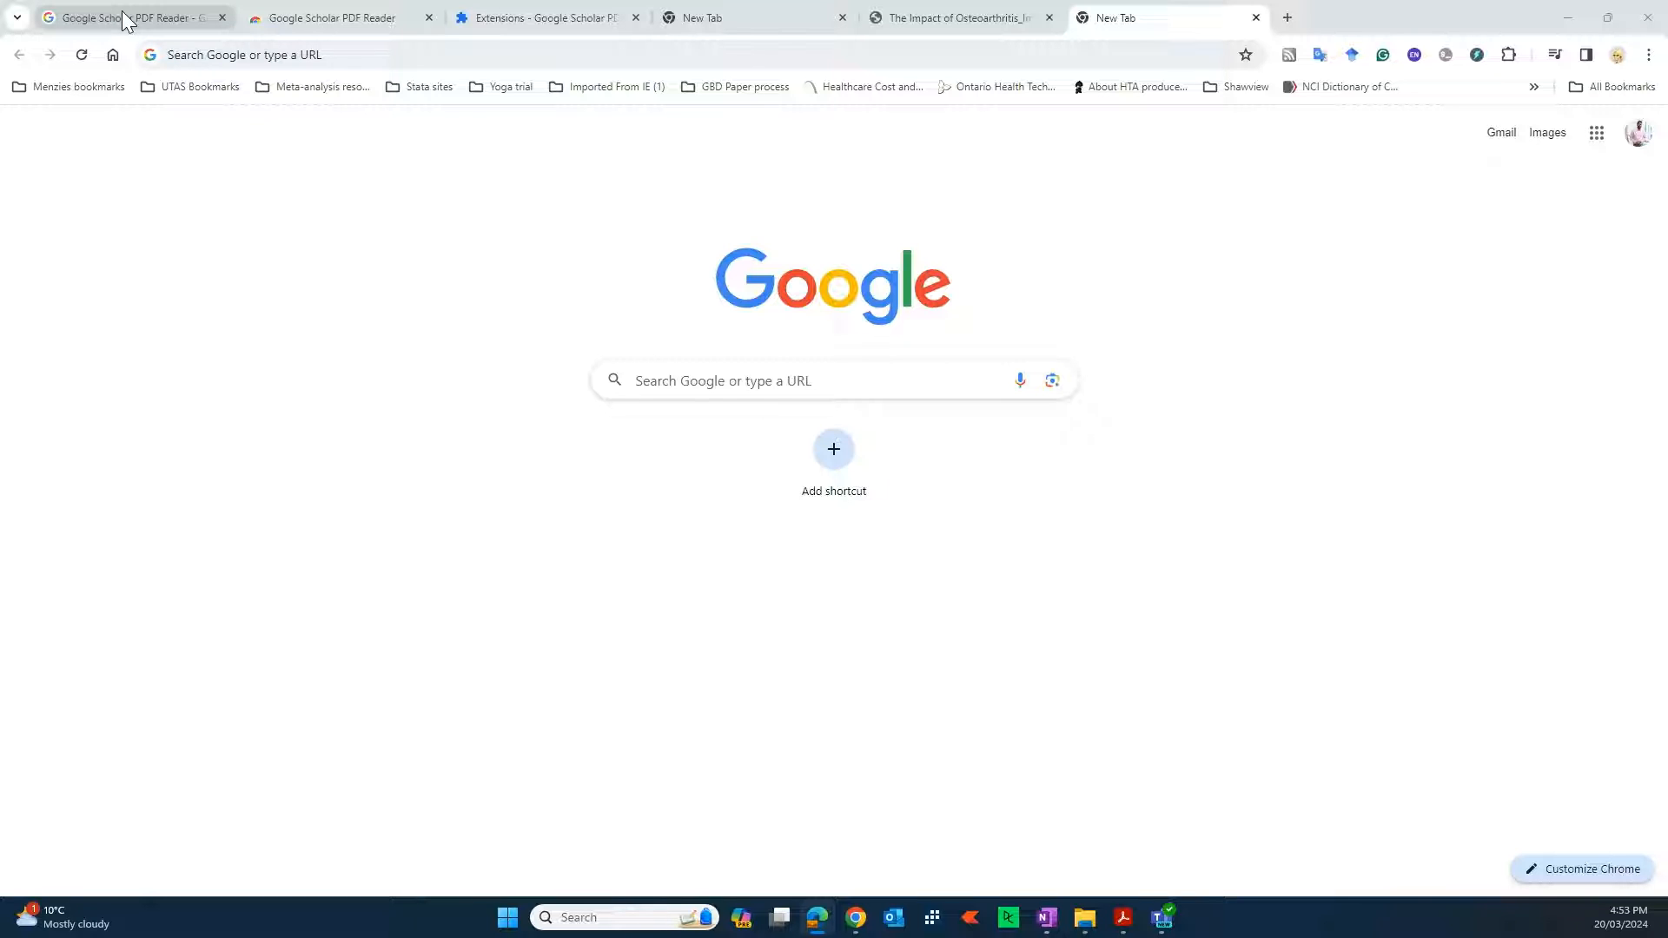
Step: Show the Google results for 'Google Scholar PDF Reader' with the Chrome Web Store listing on top
click(127, 18)
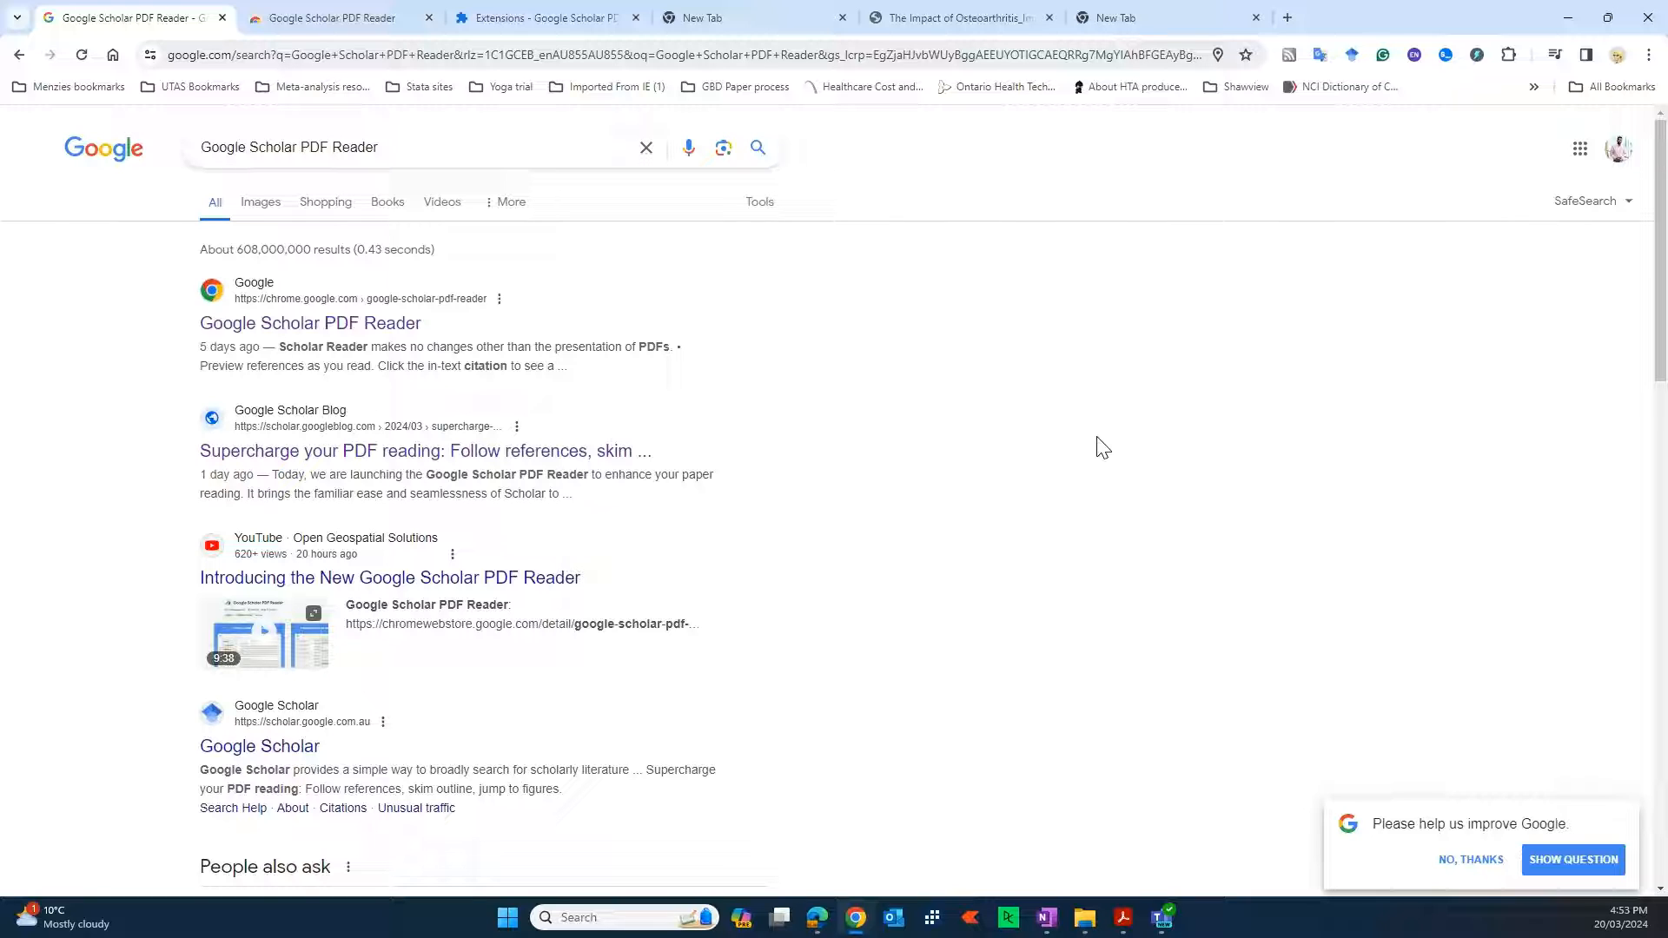
mouse_move(1077, 455)
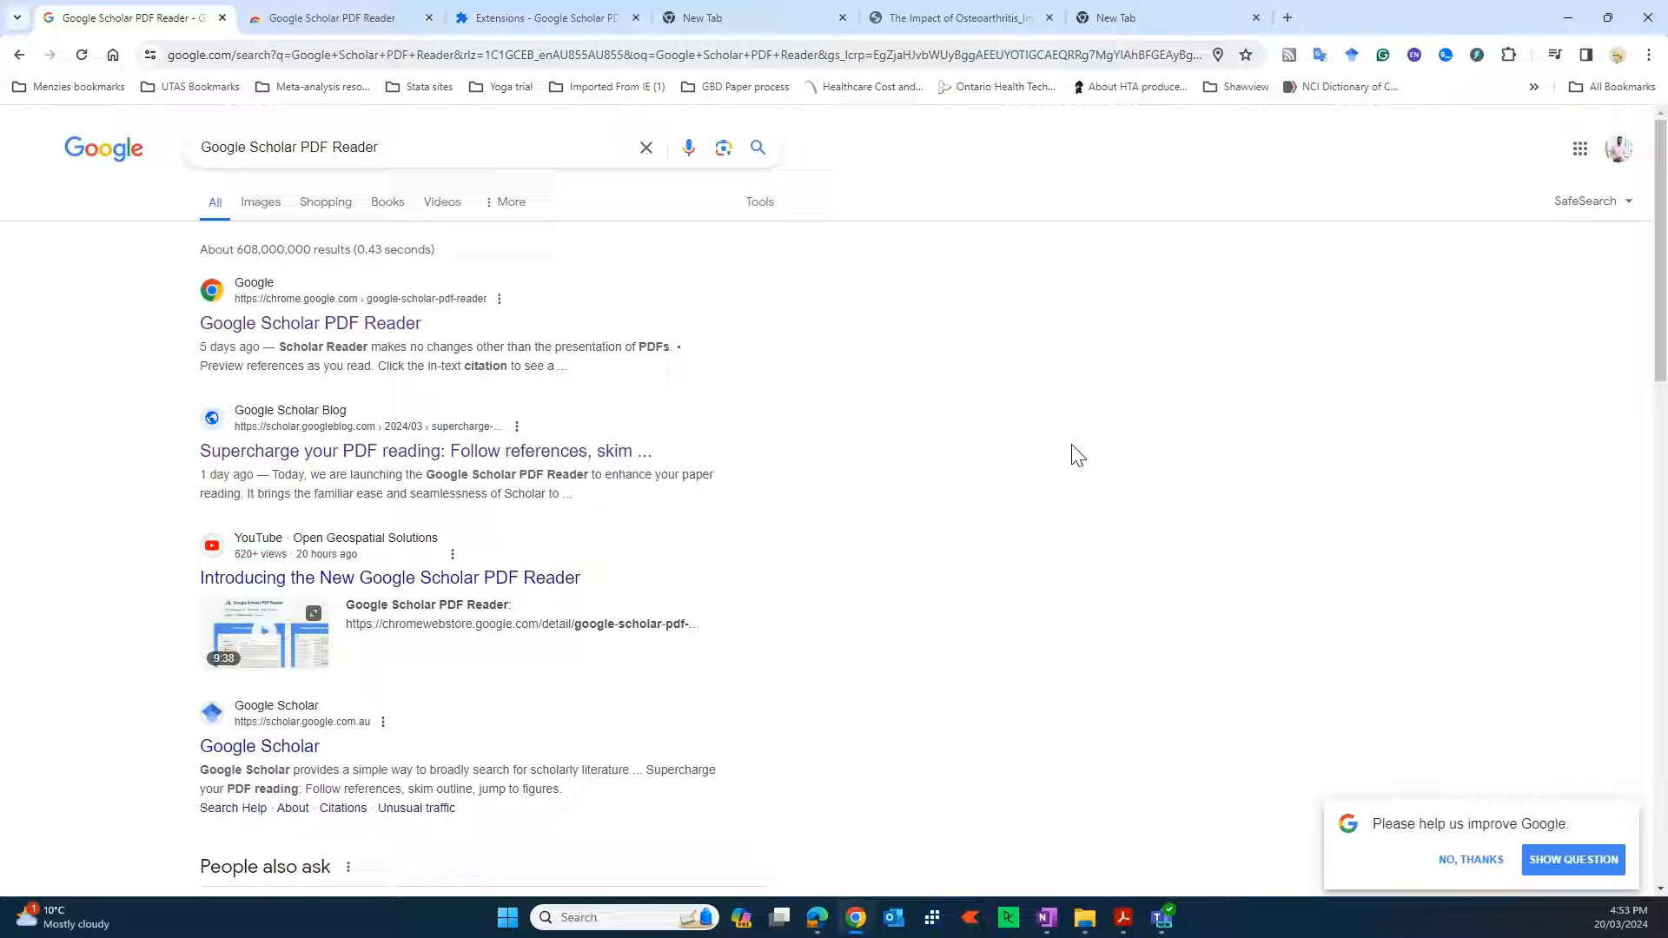
click(392, 148)
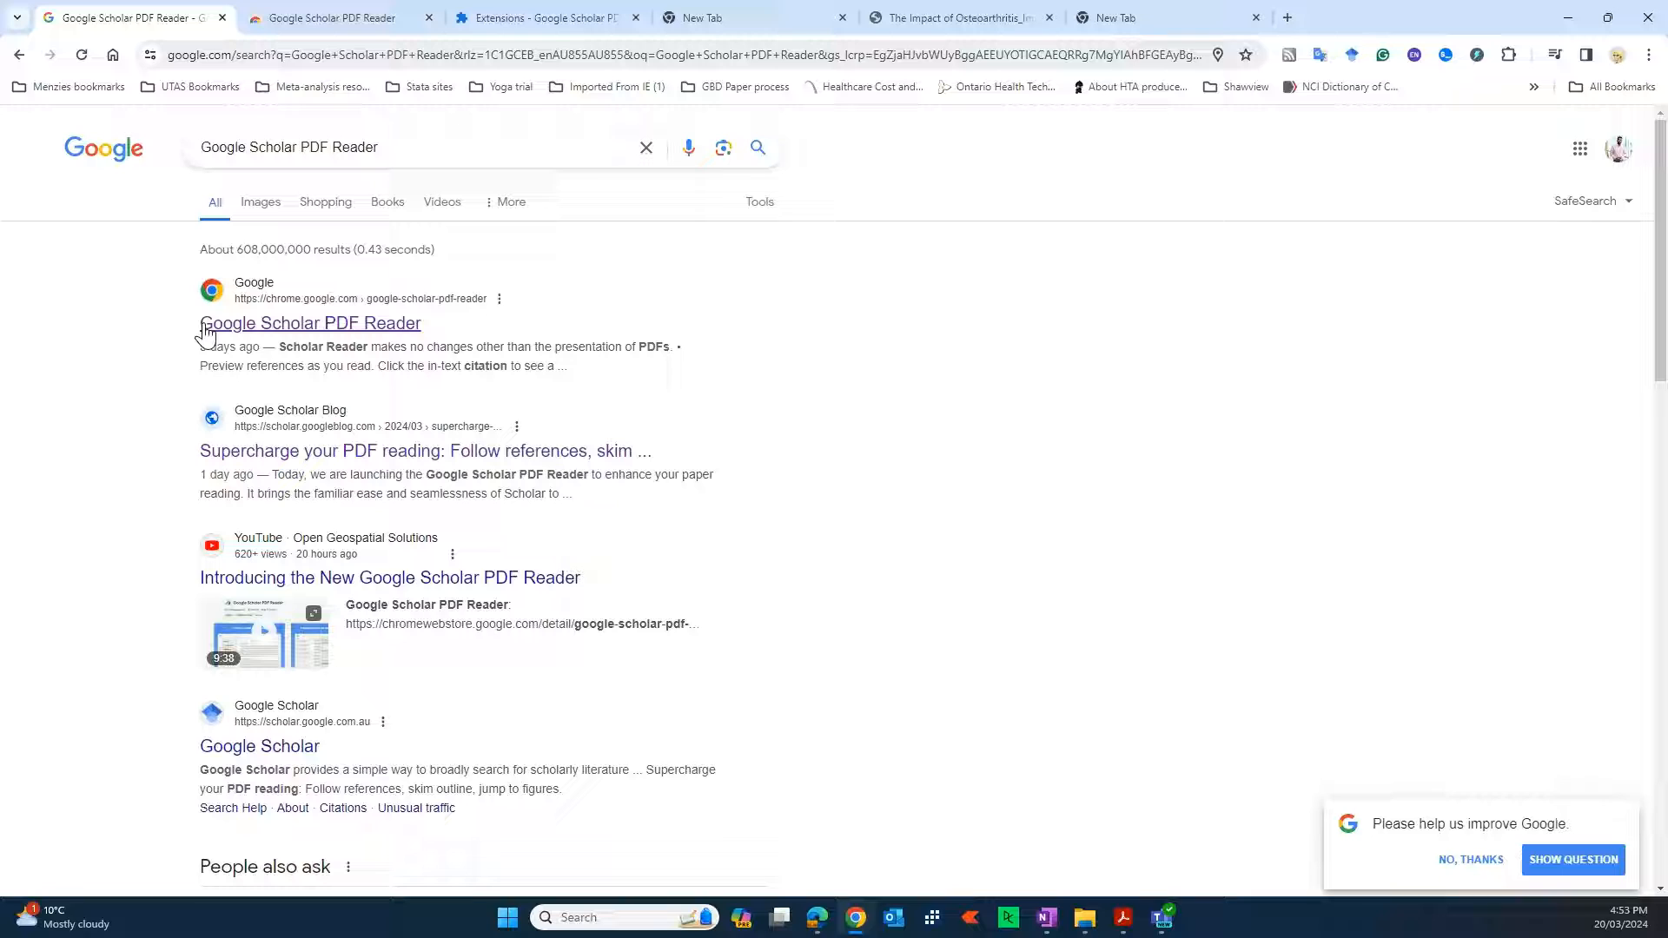
mouse_move(282, 330)
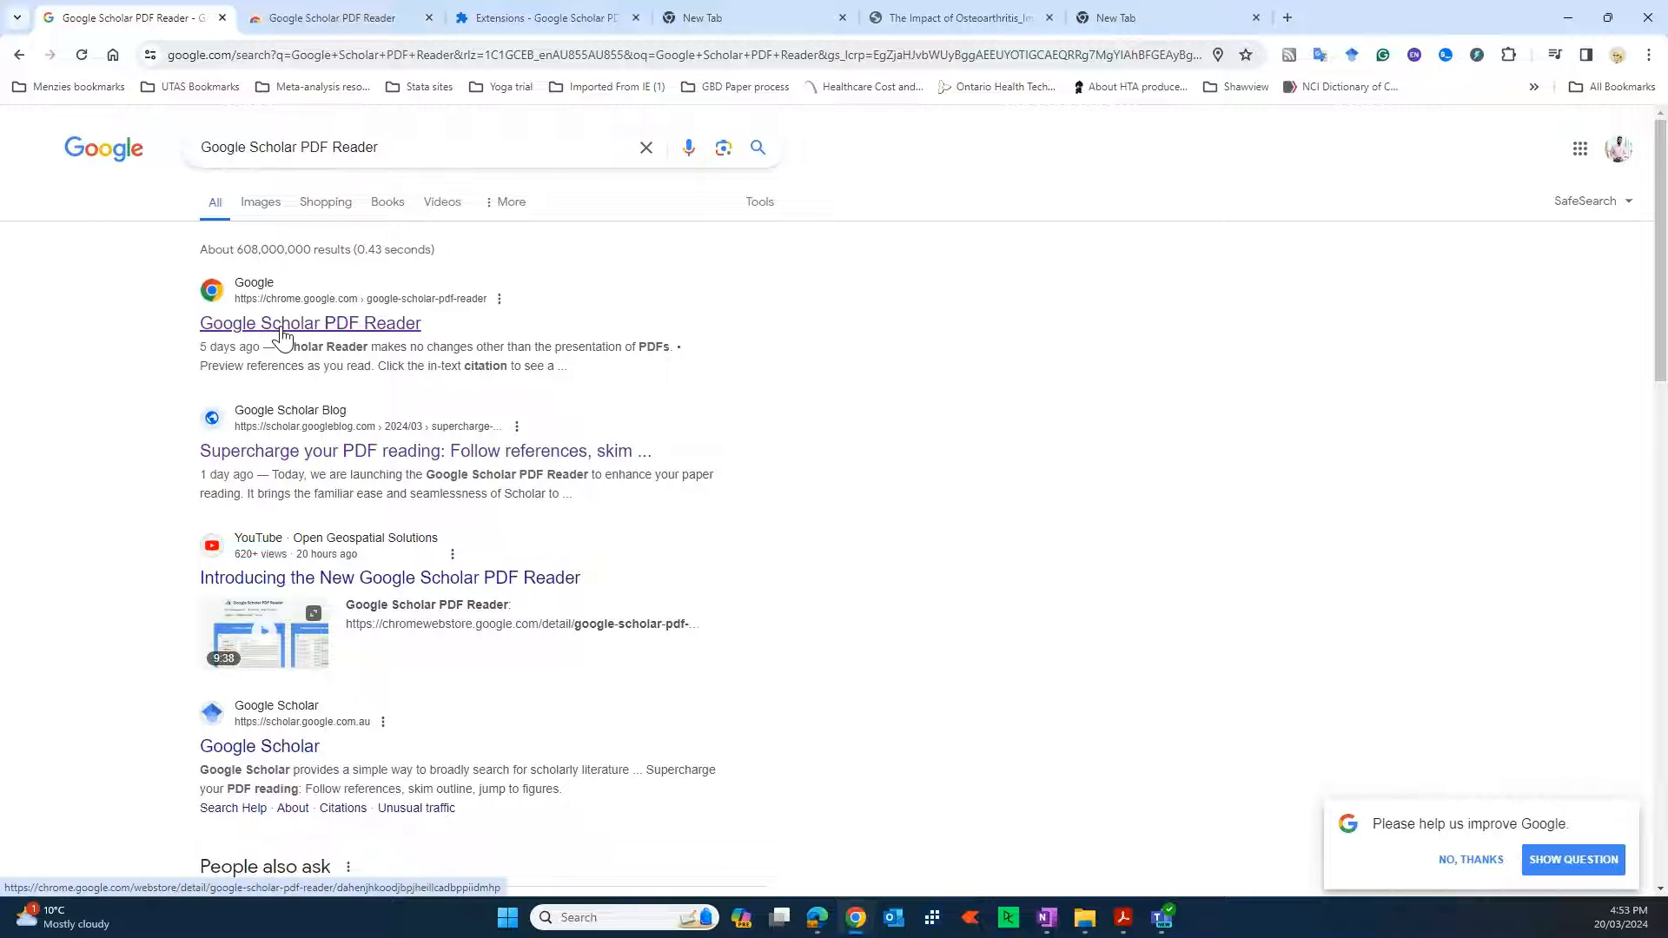
mouse_move(377, 329)
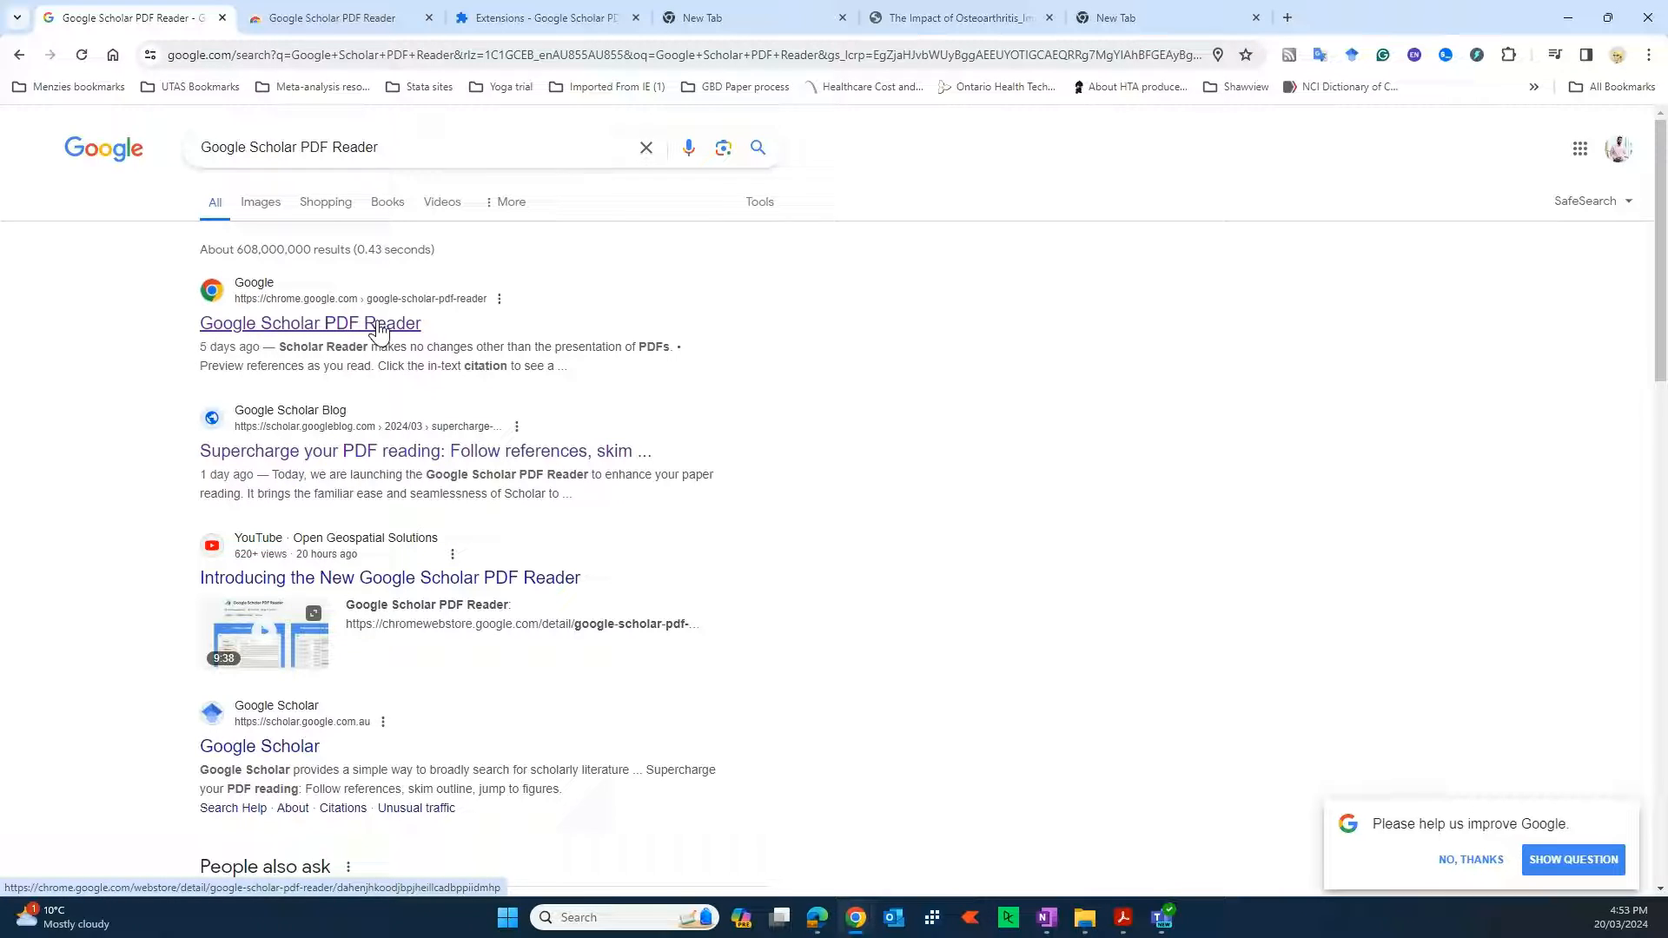
mouse_move(311, 342)
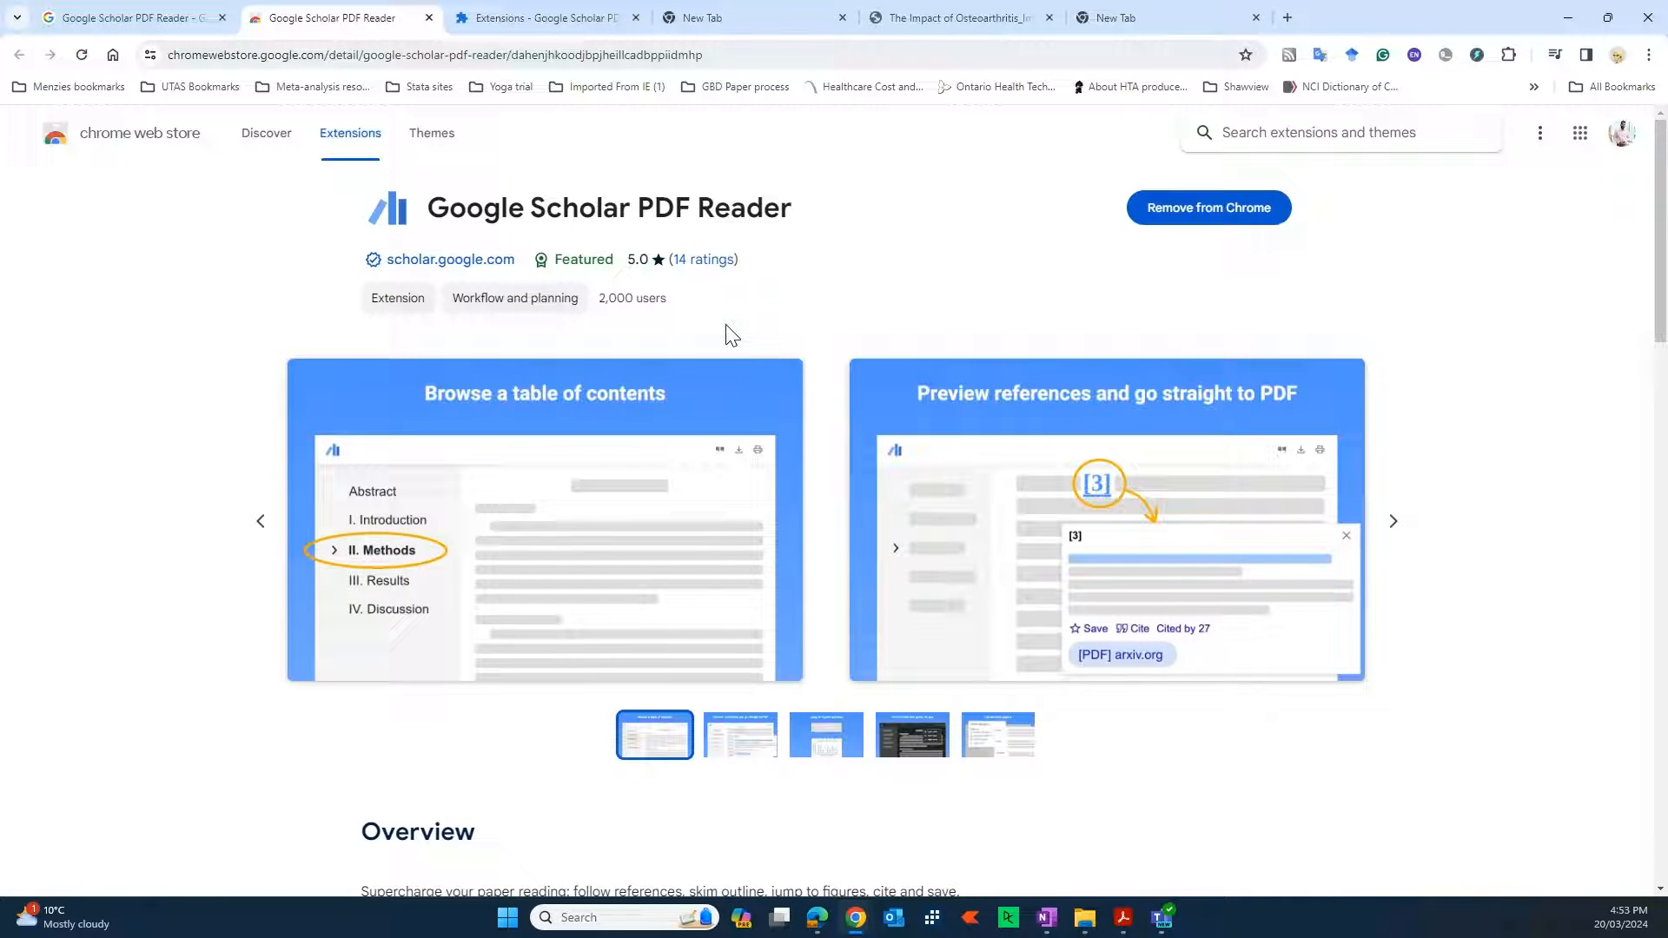
mouse_move(1279, 301)
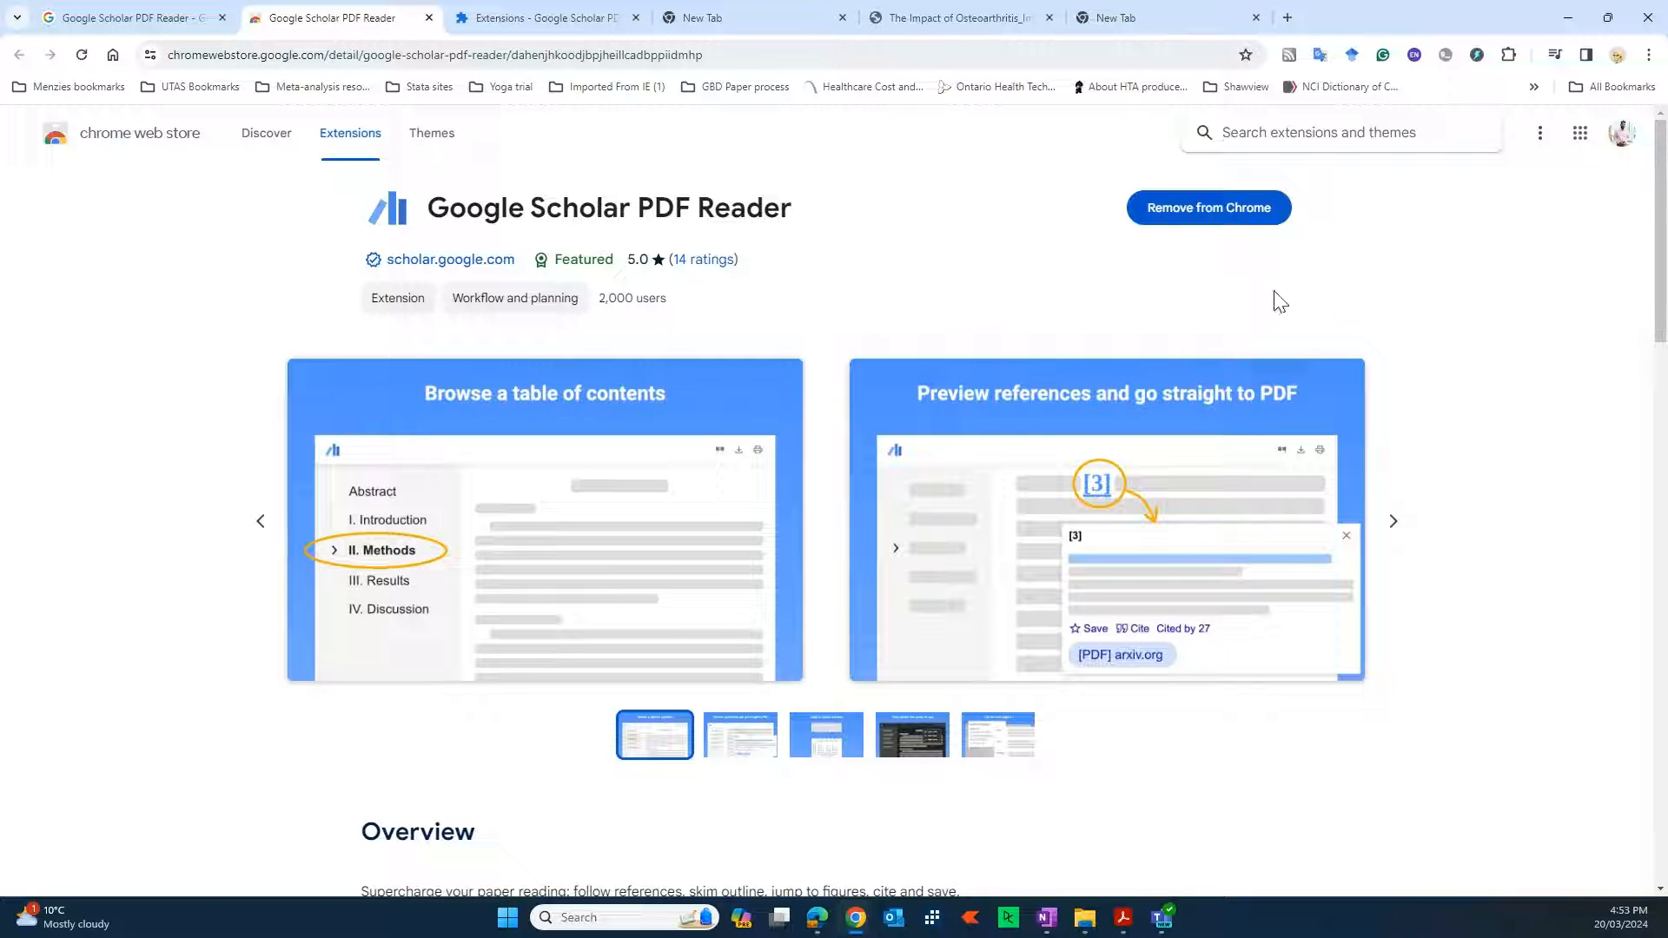
mouse_move(1197, 226)
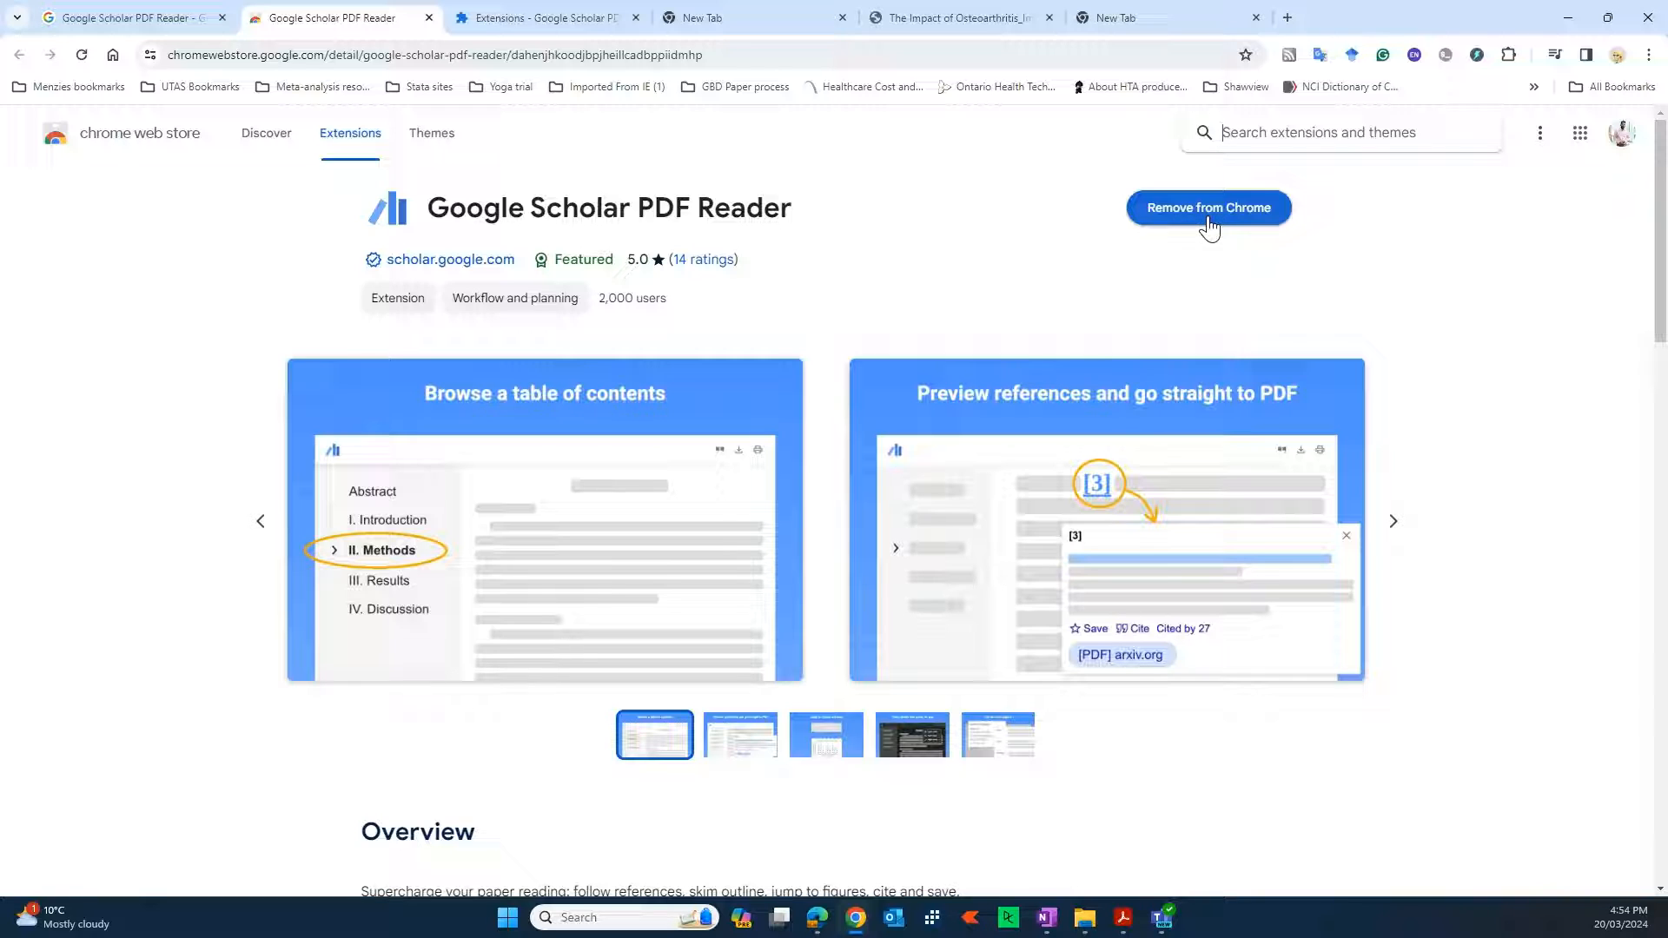
mouse_move(1275, 250)
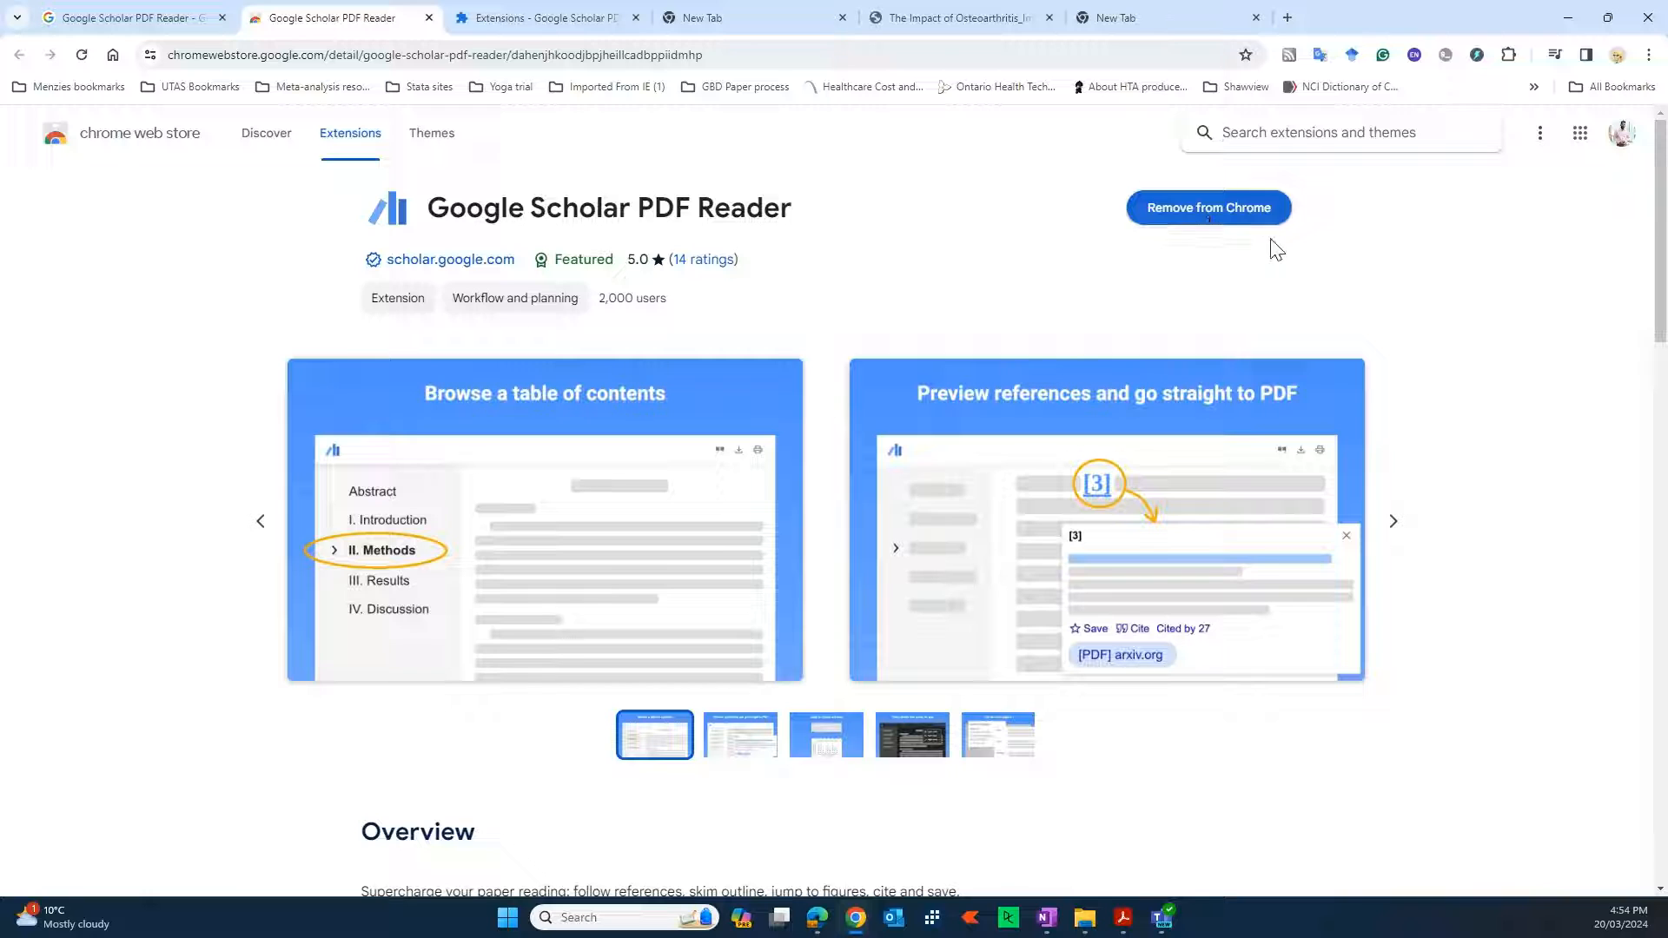
mouse_move(1234, 224)
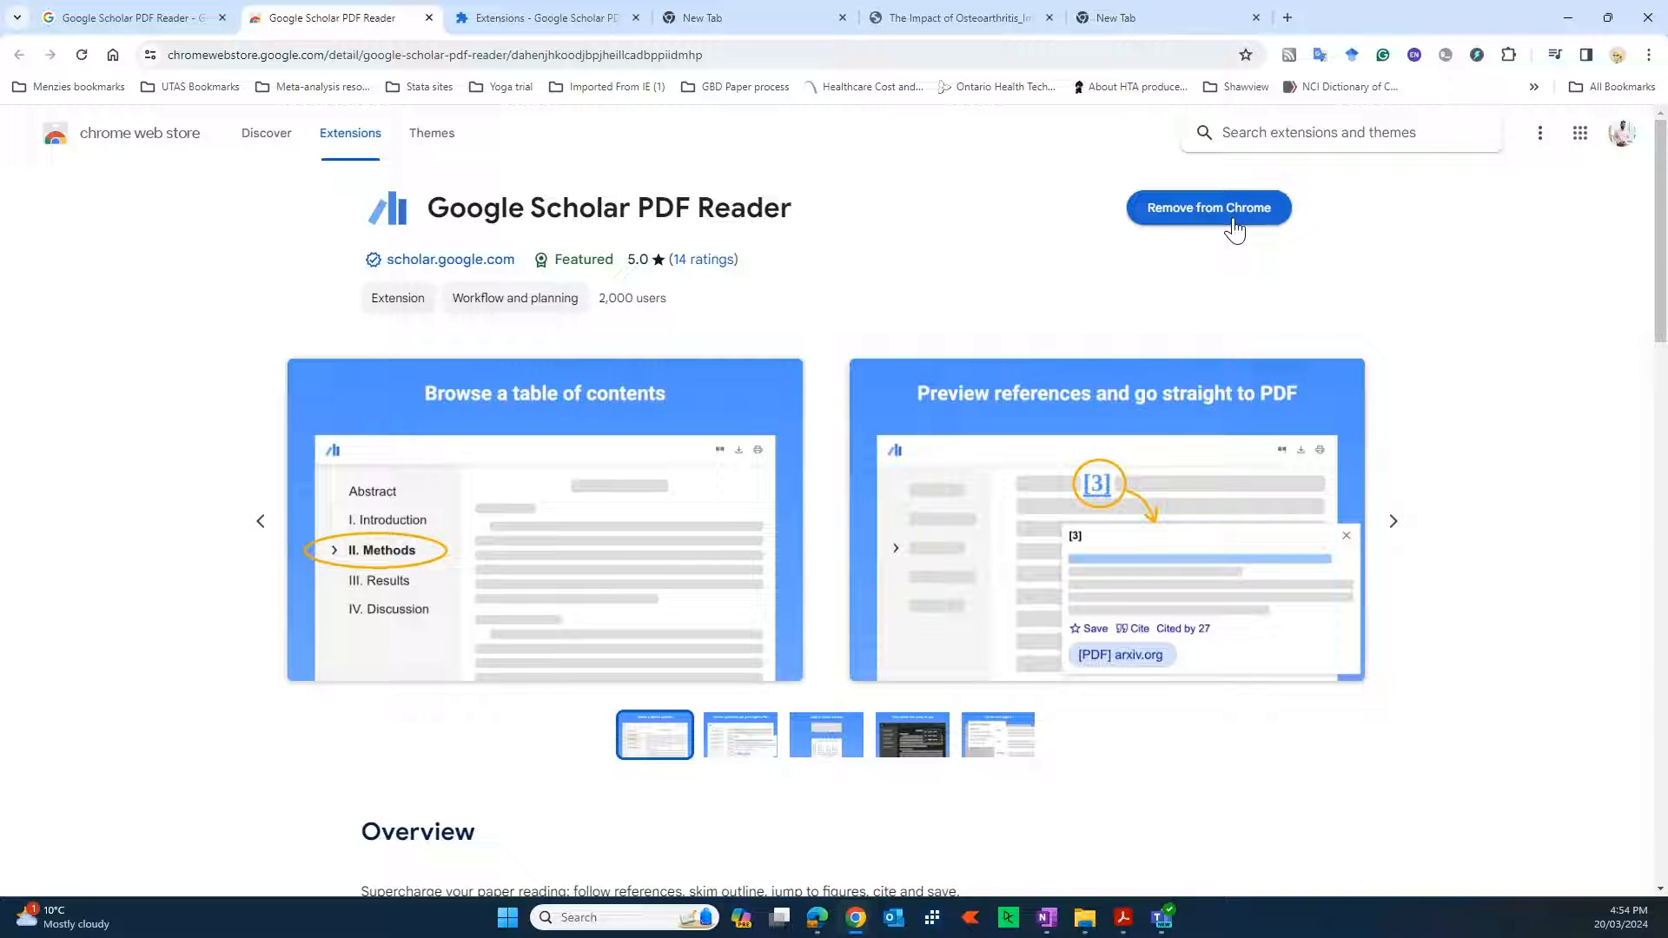
mouse_move(1228, 214)
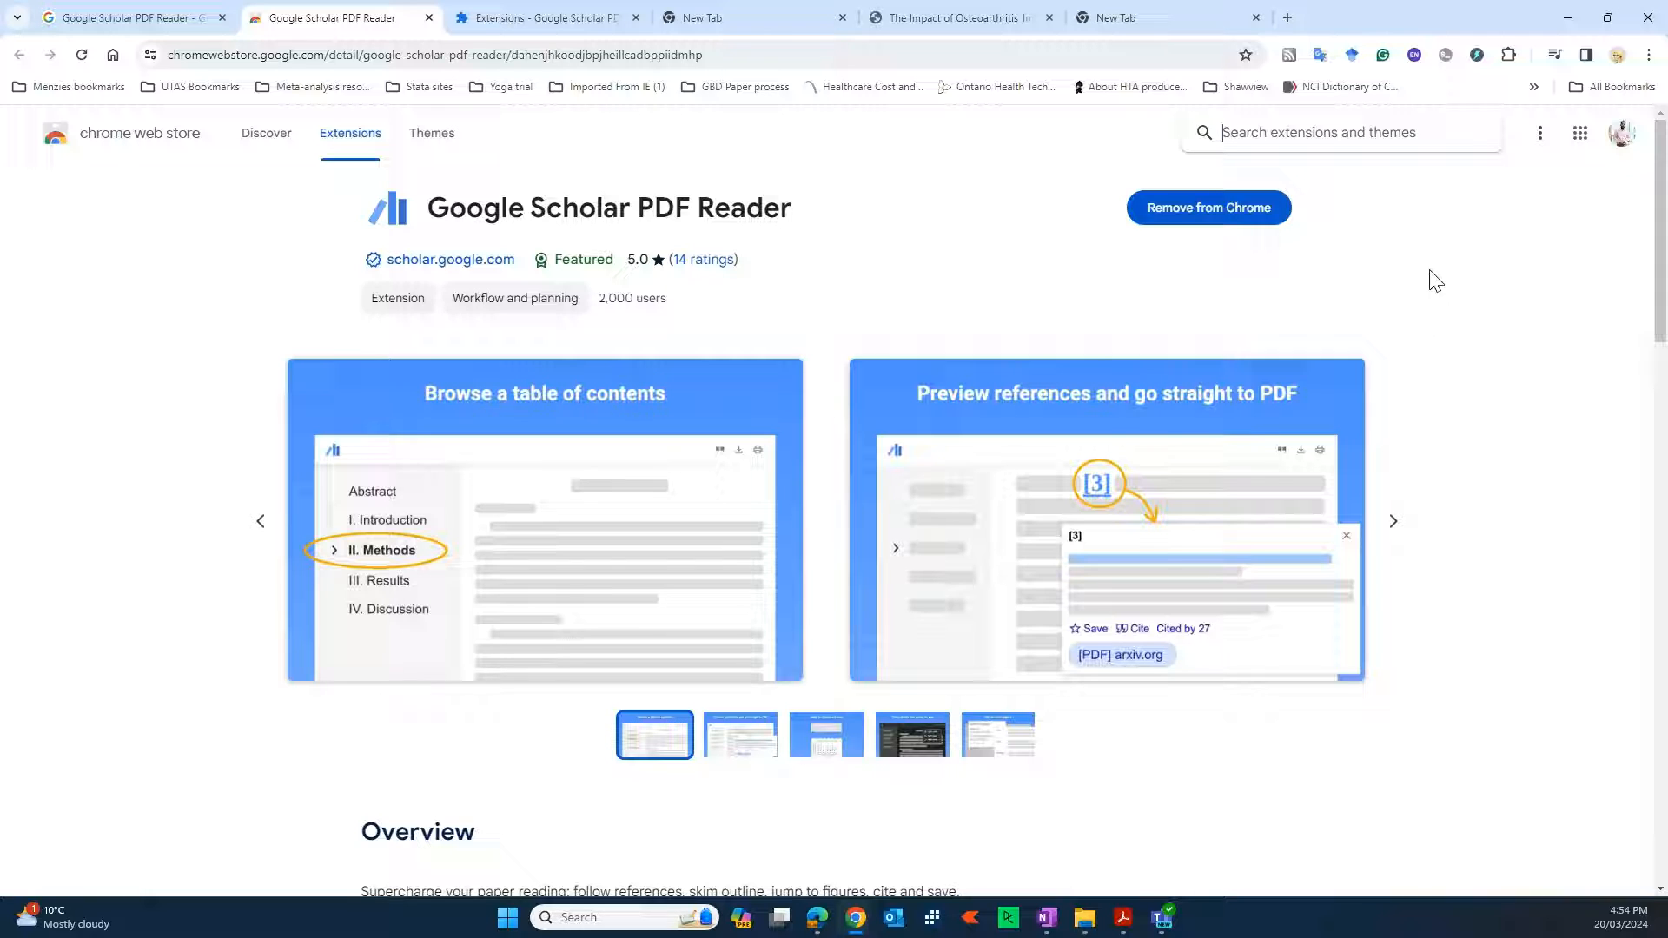
mouse_move(1444, 300)
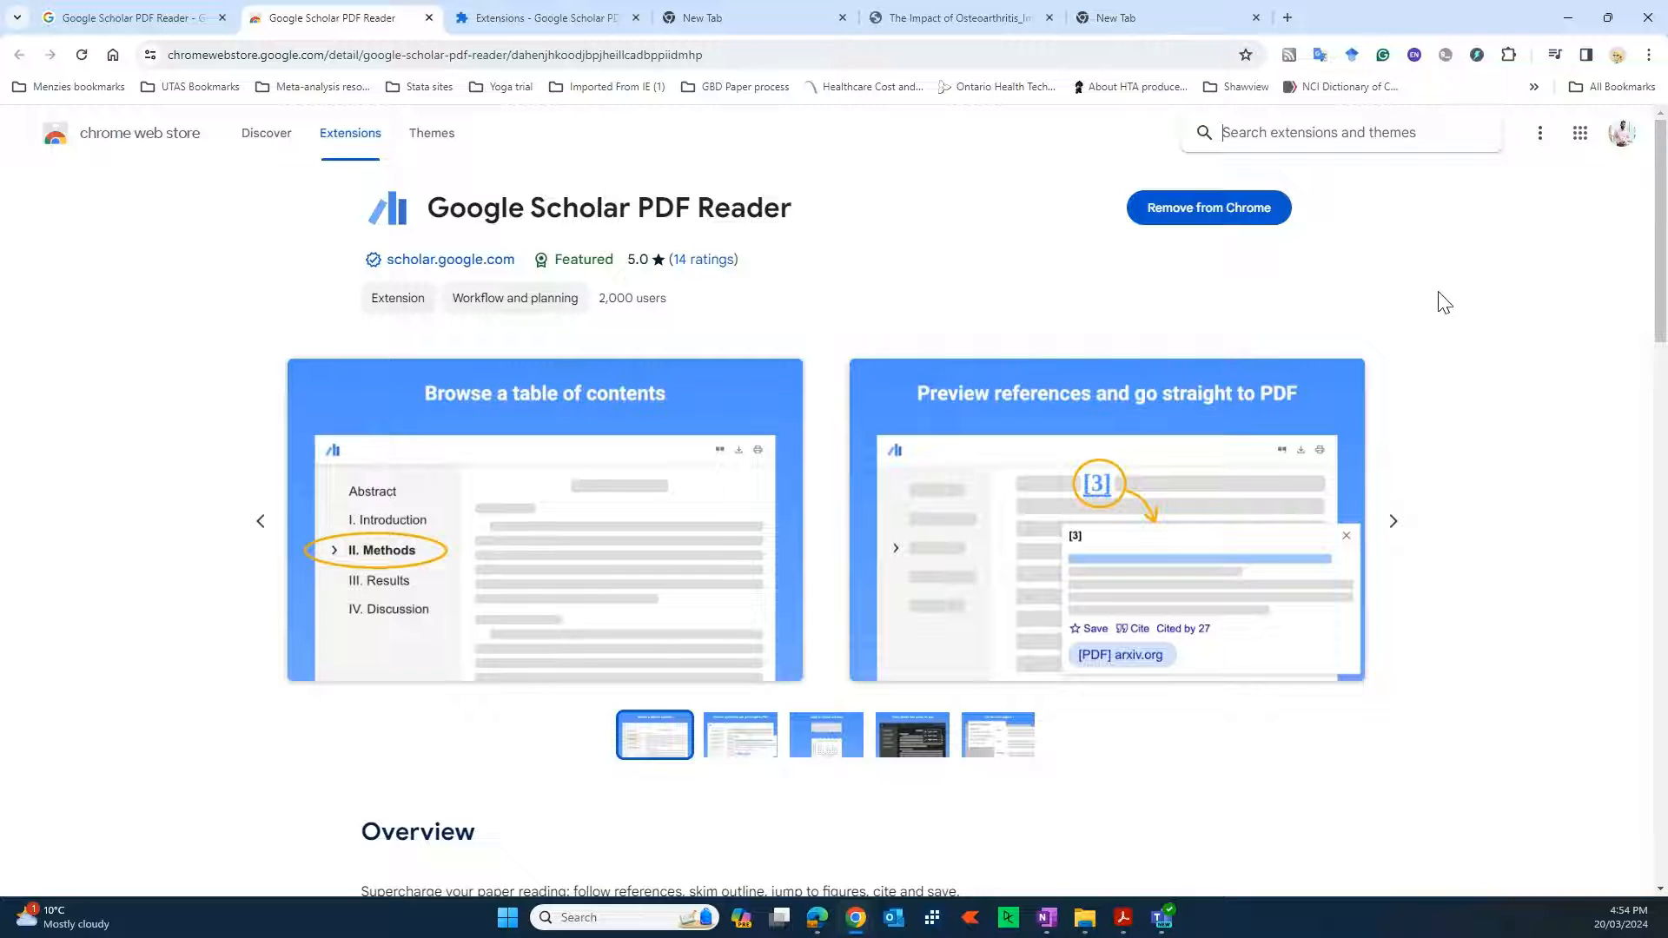
mouse_move(1122, 918)
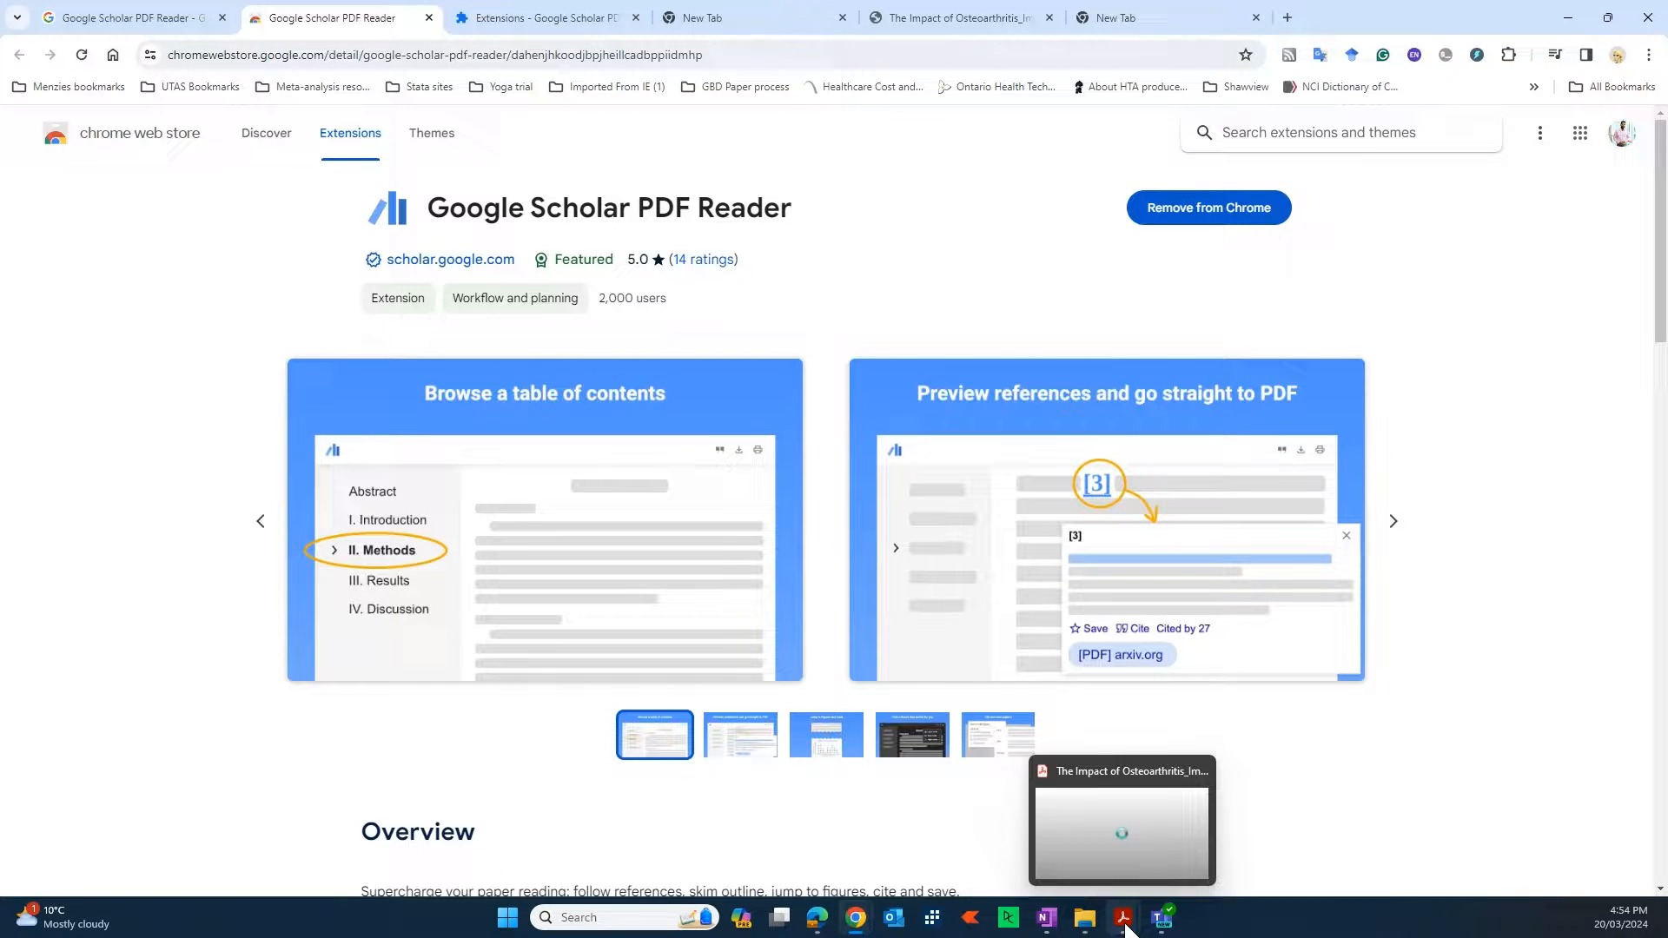
Step: Bring the osteoarthritis paper forward in Acrobat and test whether a superscript citation is clickable
click(1121, 824)
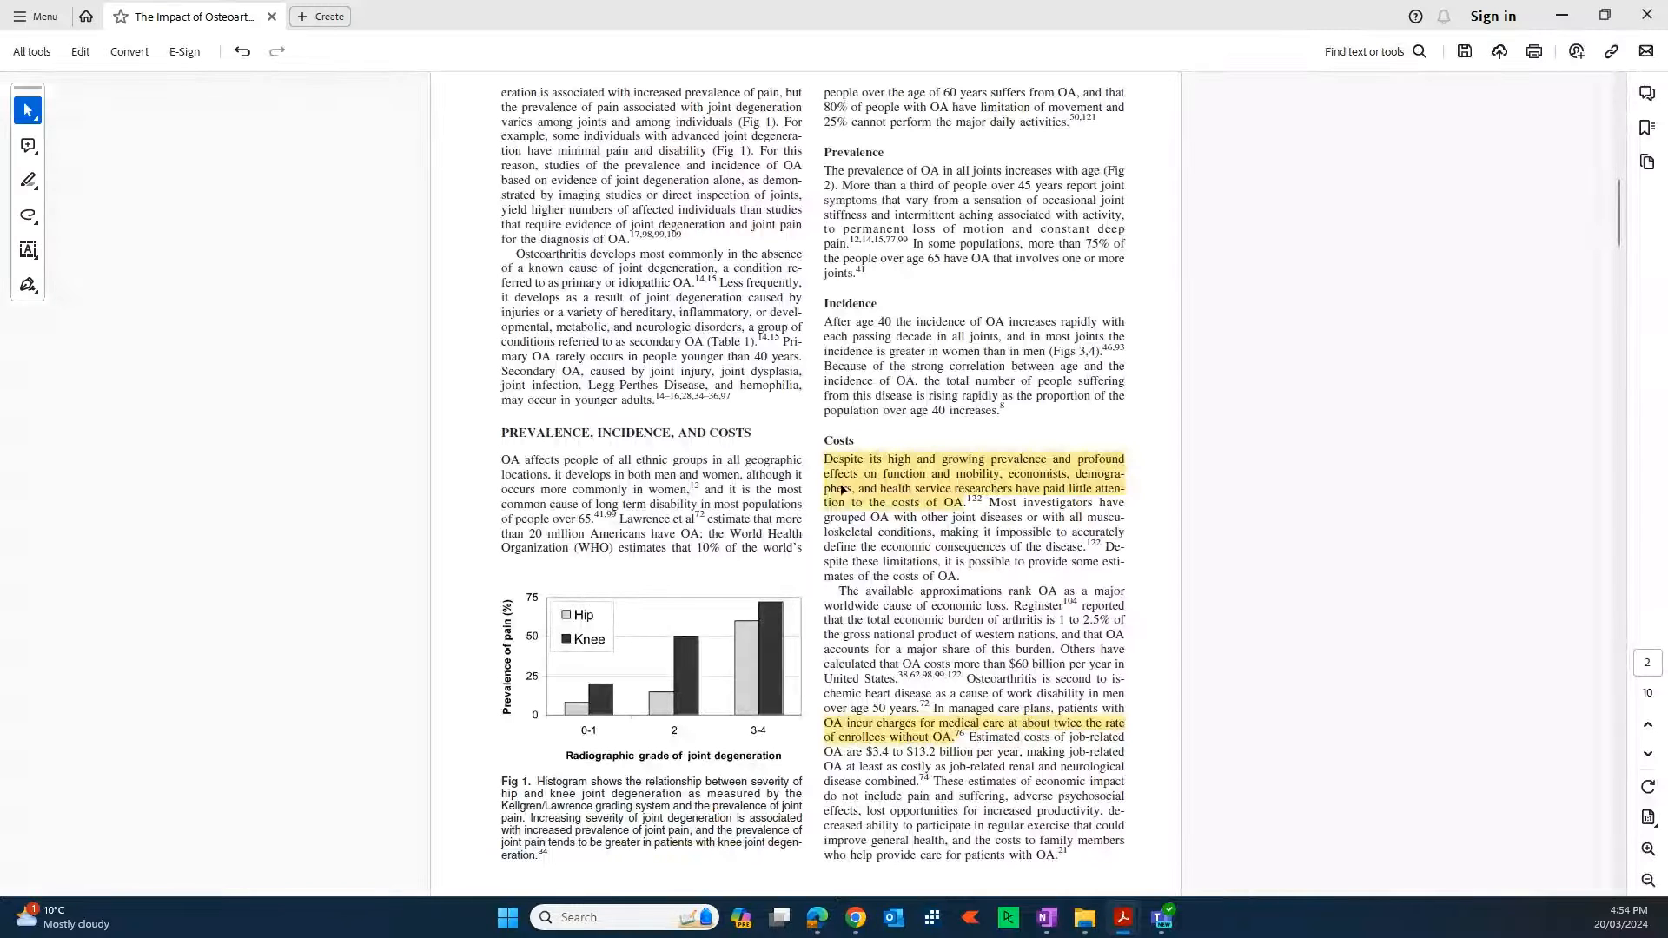
scroll(up, 3)
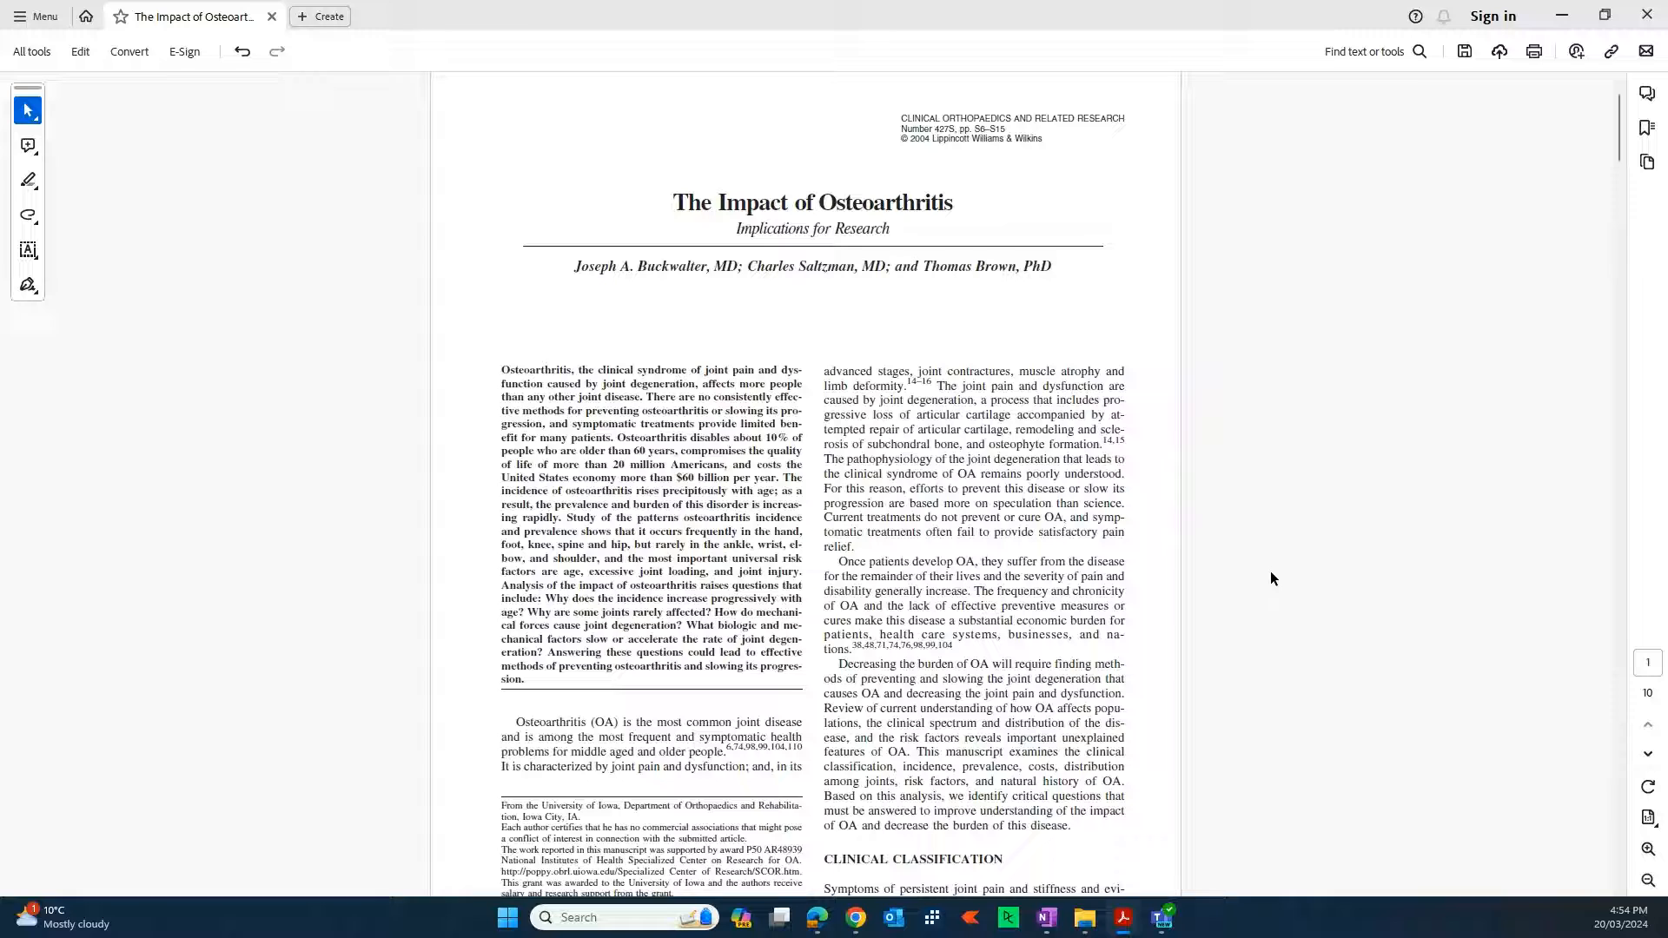
mouse_move(851, 483)
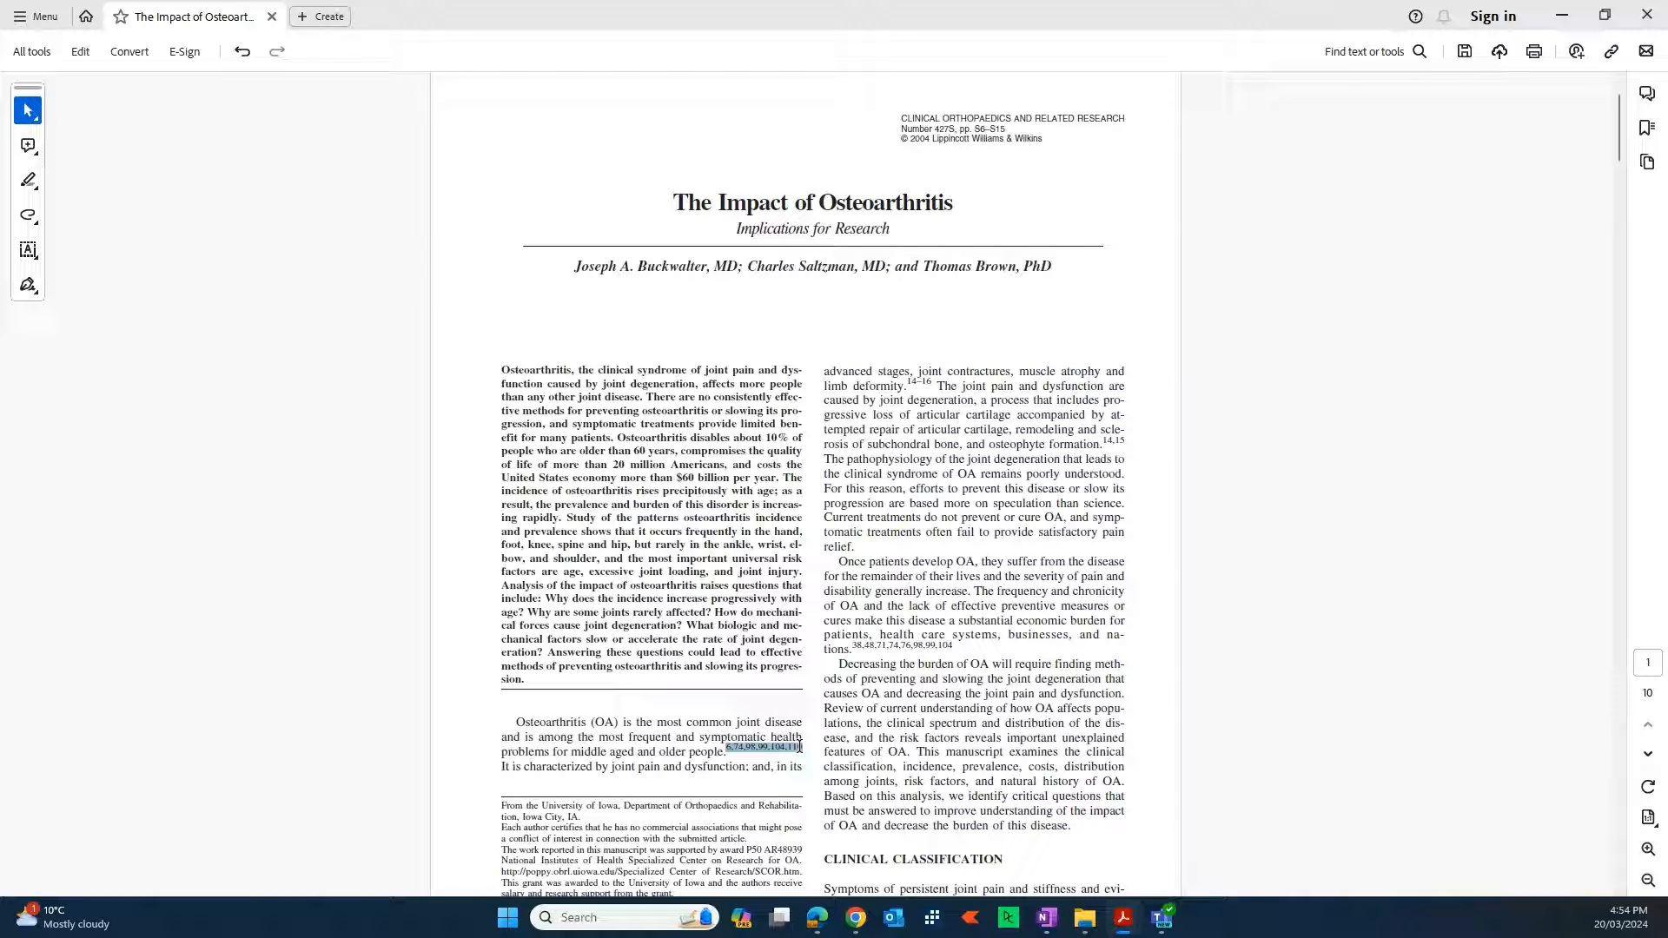
click(726, 745)
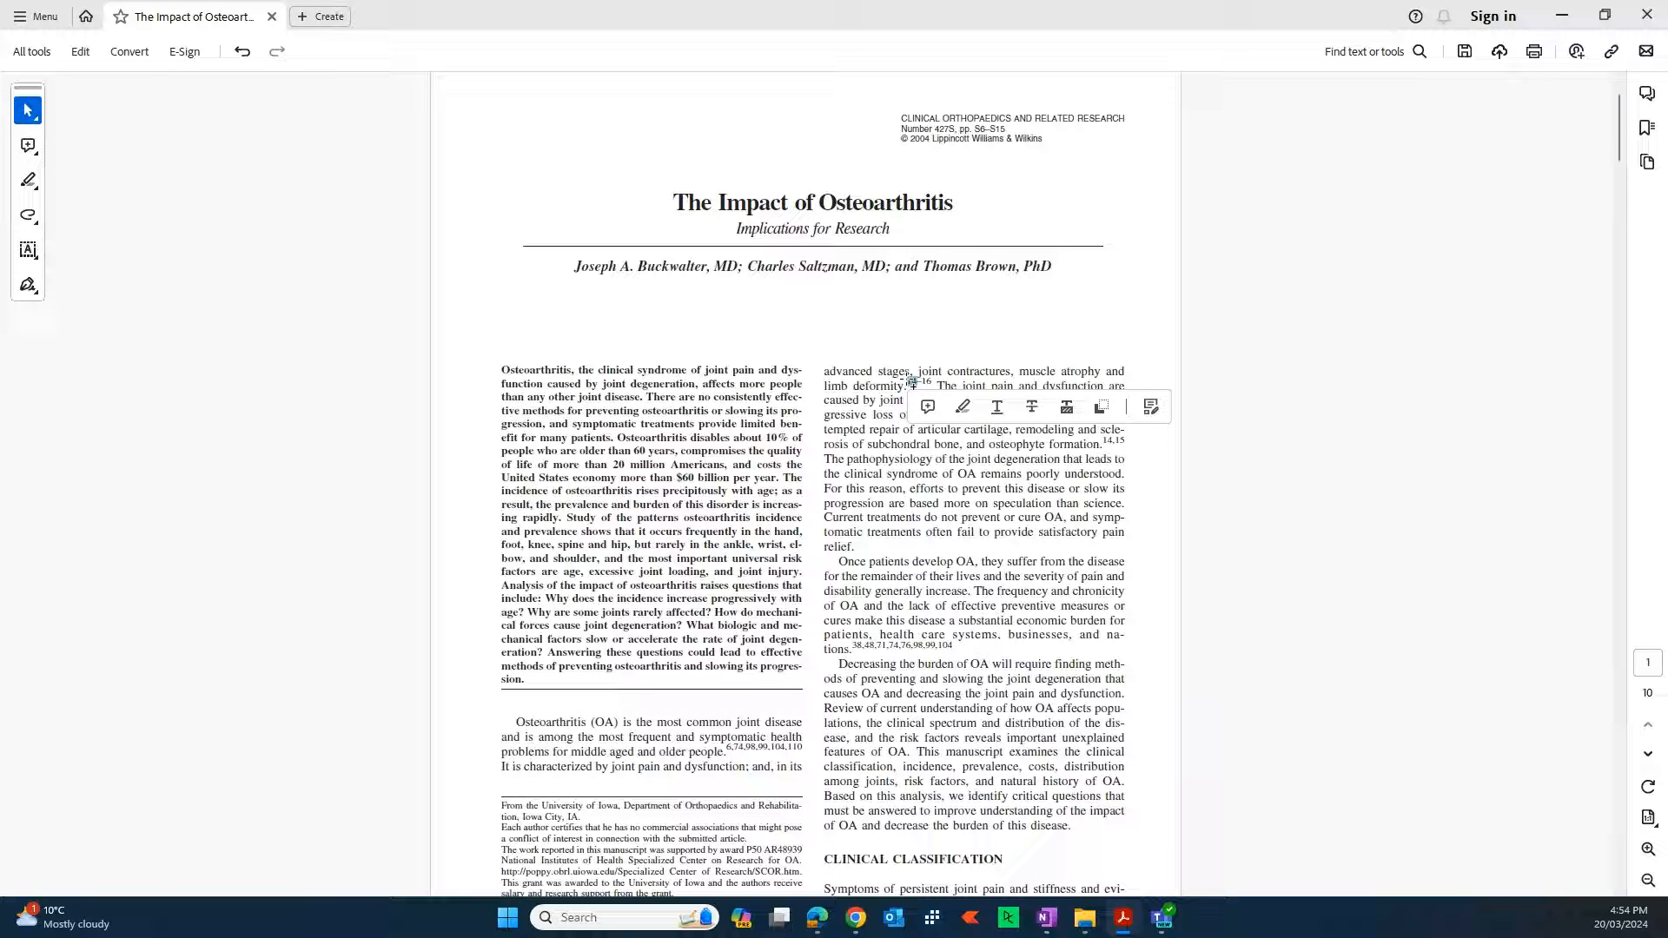
scroll(down, 3)
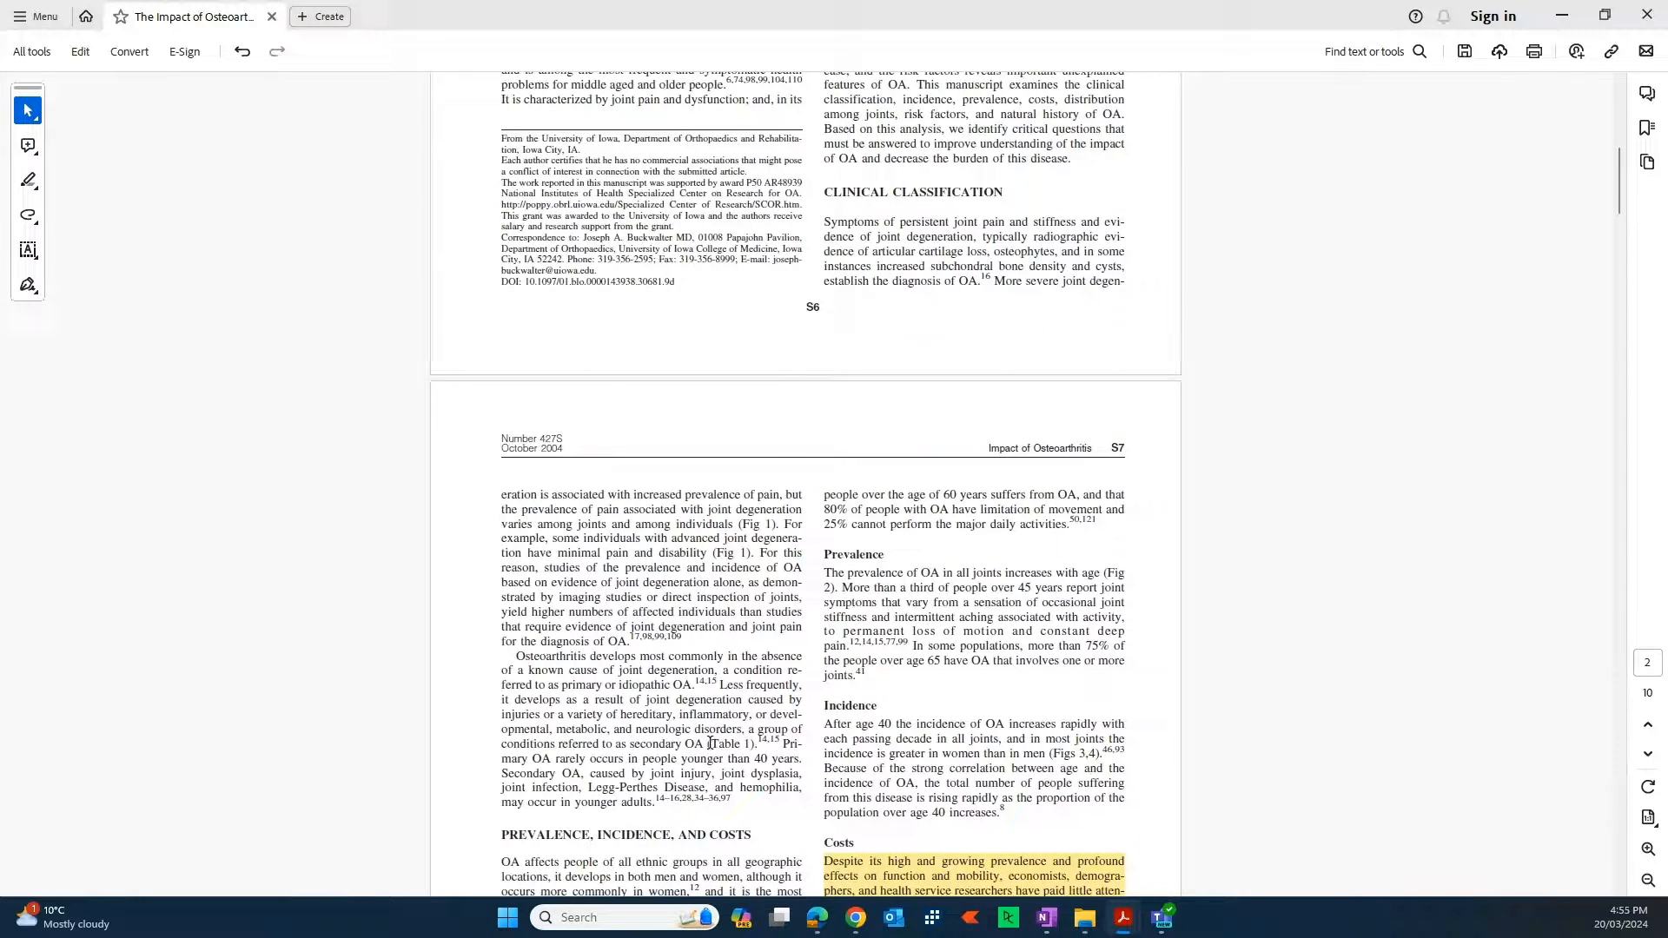
Step: Test whether the 'Table 1' reference is linked, then read on to the second page
double_click(730, 744)
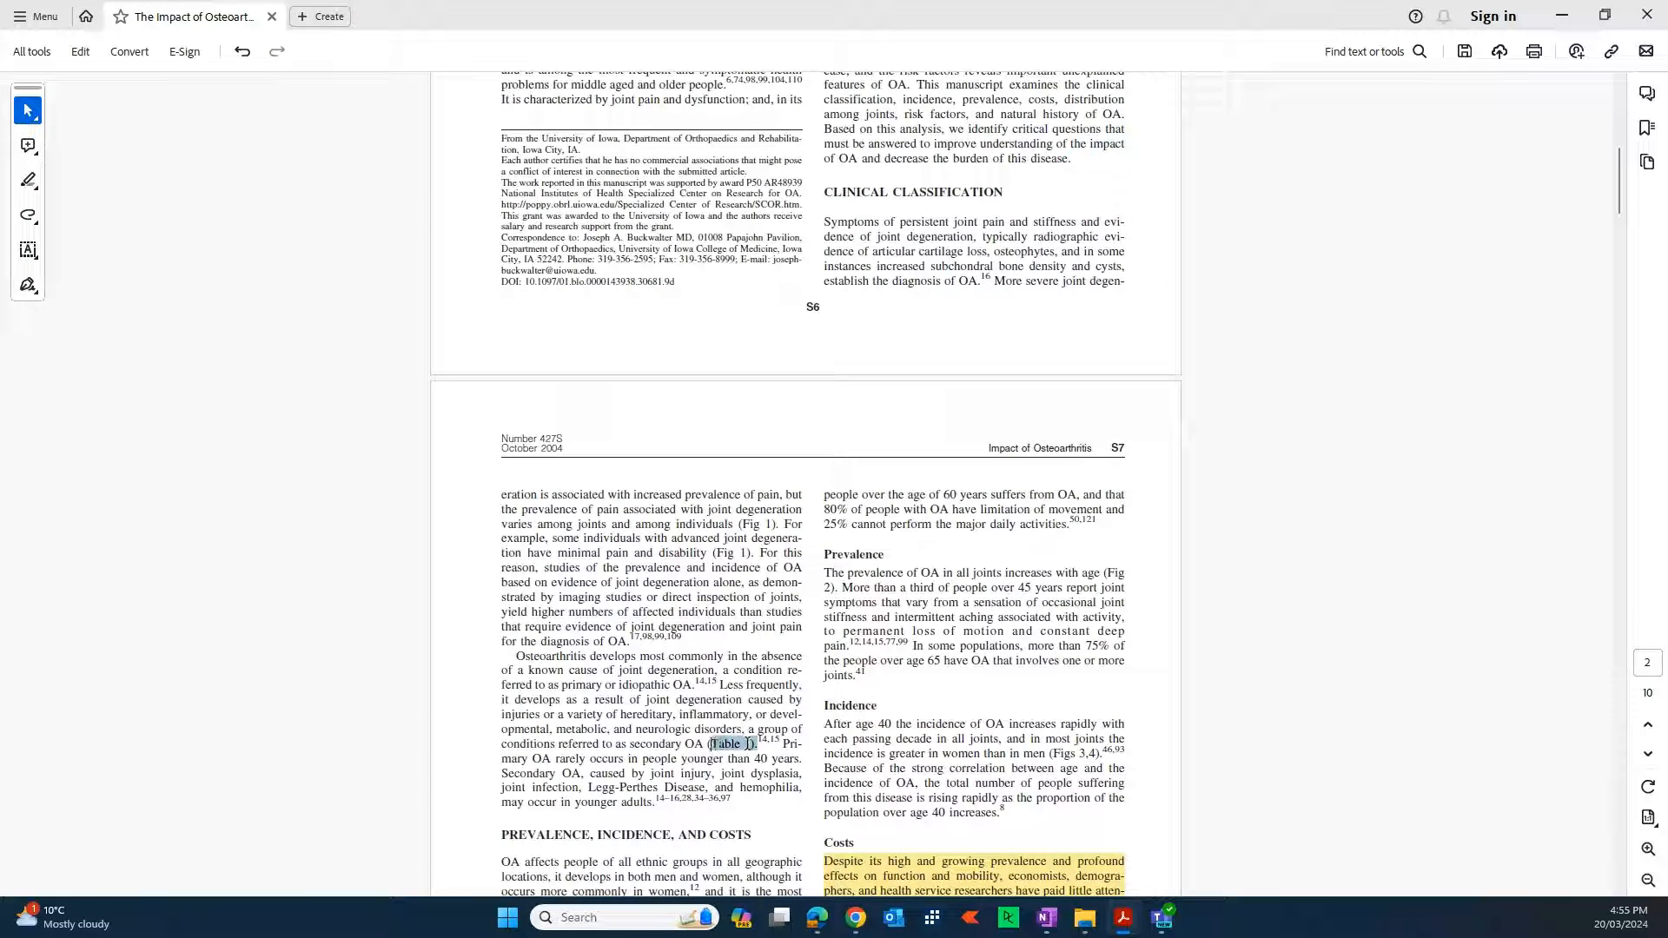
click(739, 741)
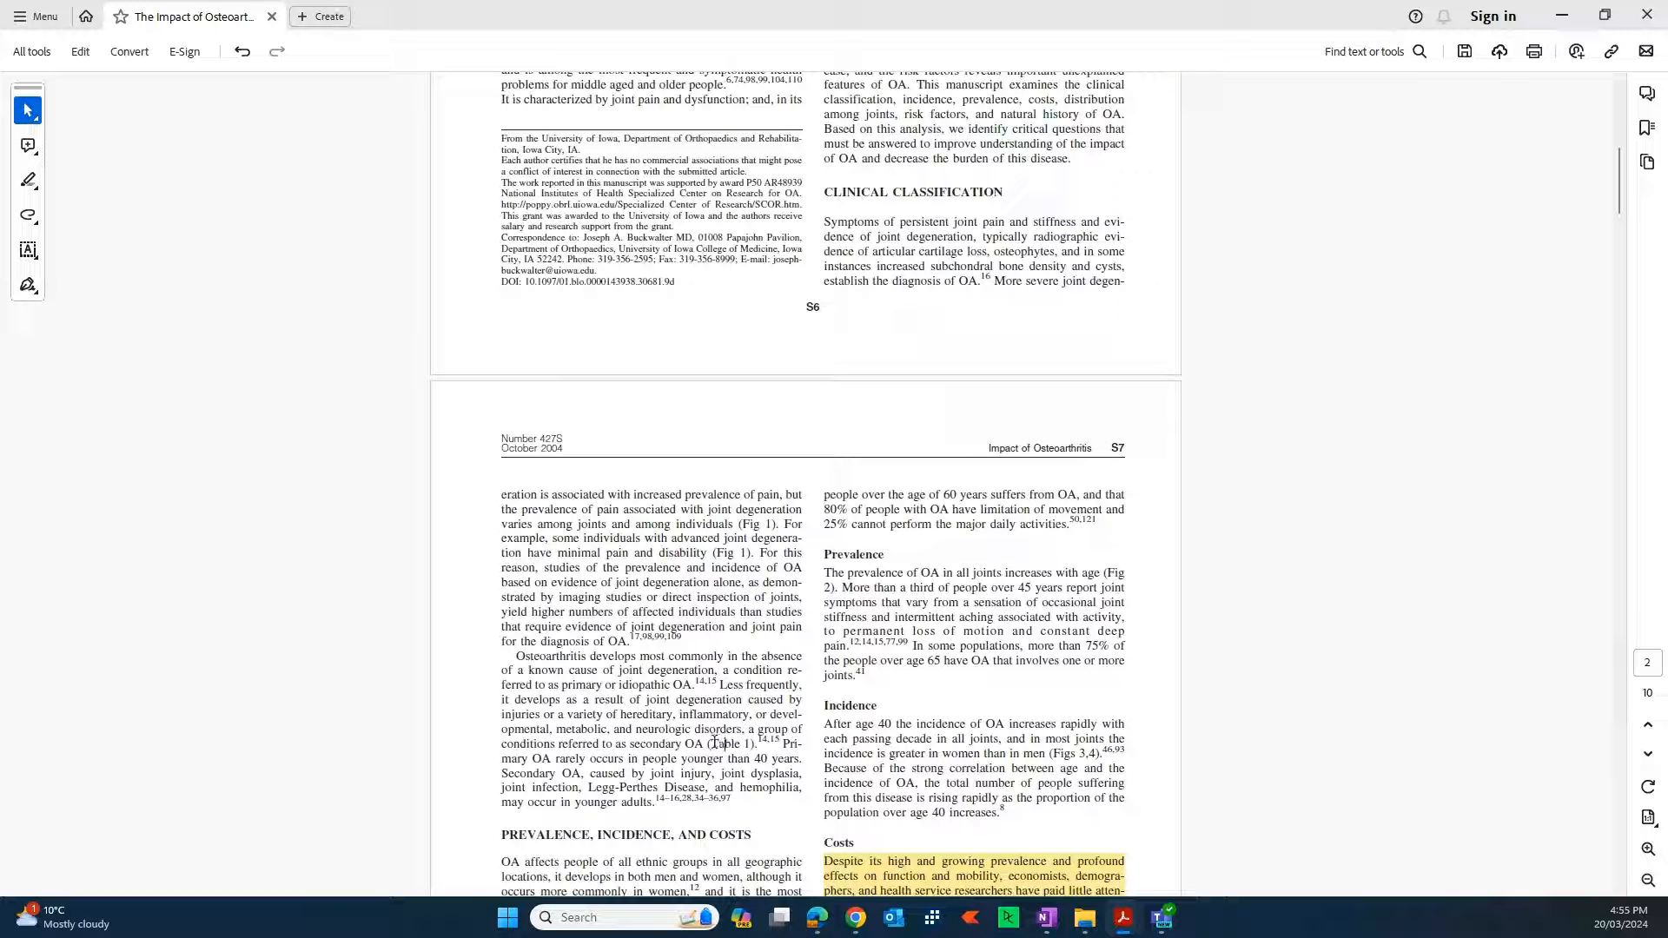
scroll(down, 3)
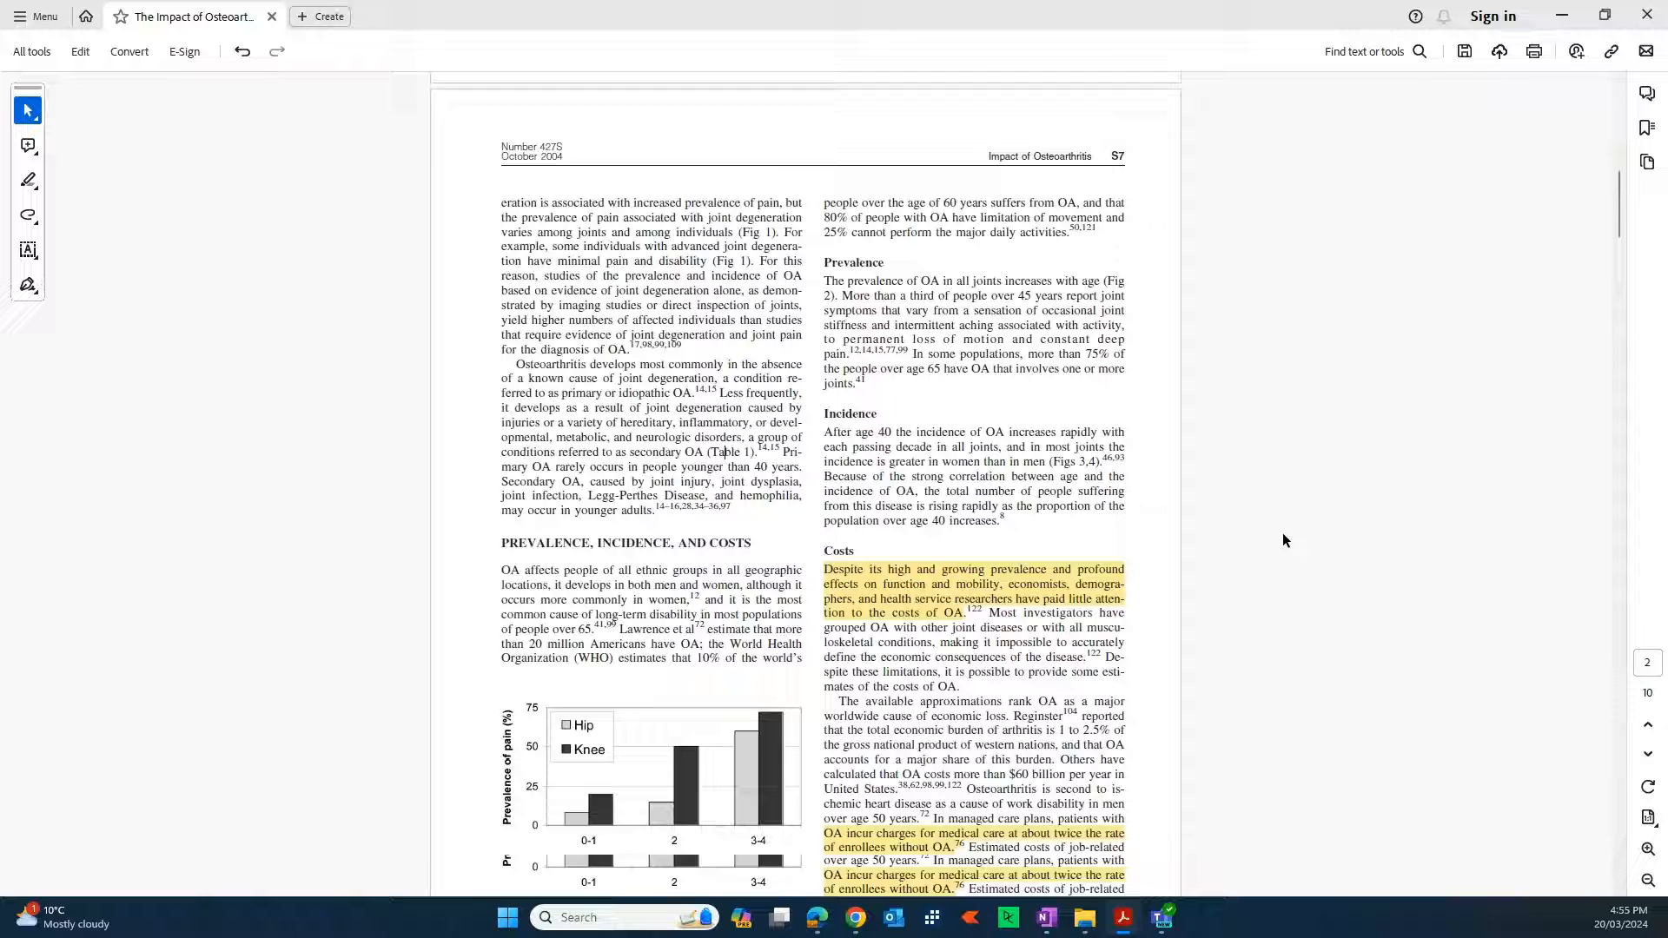
scroll(down, 3)
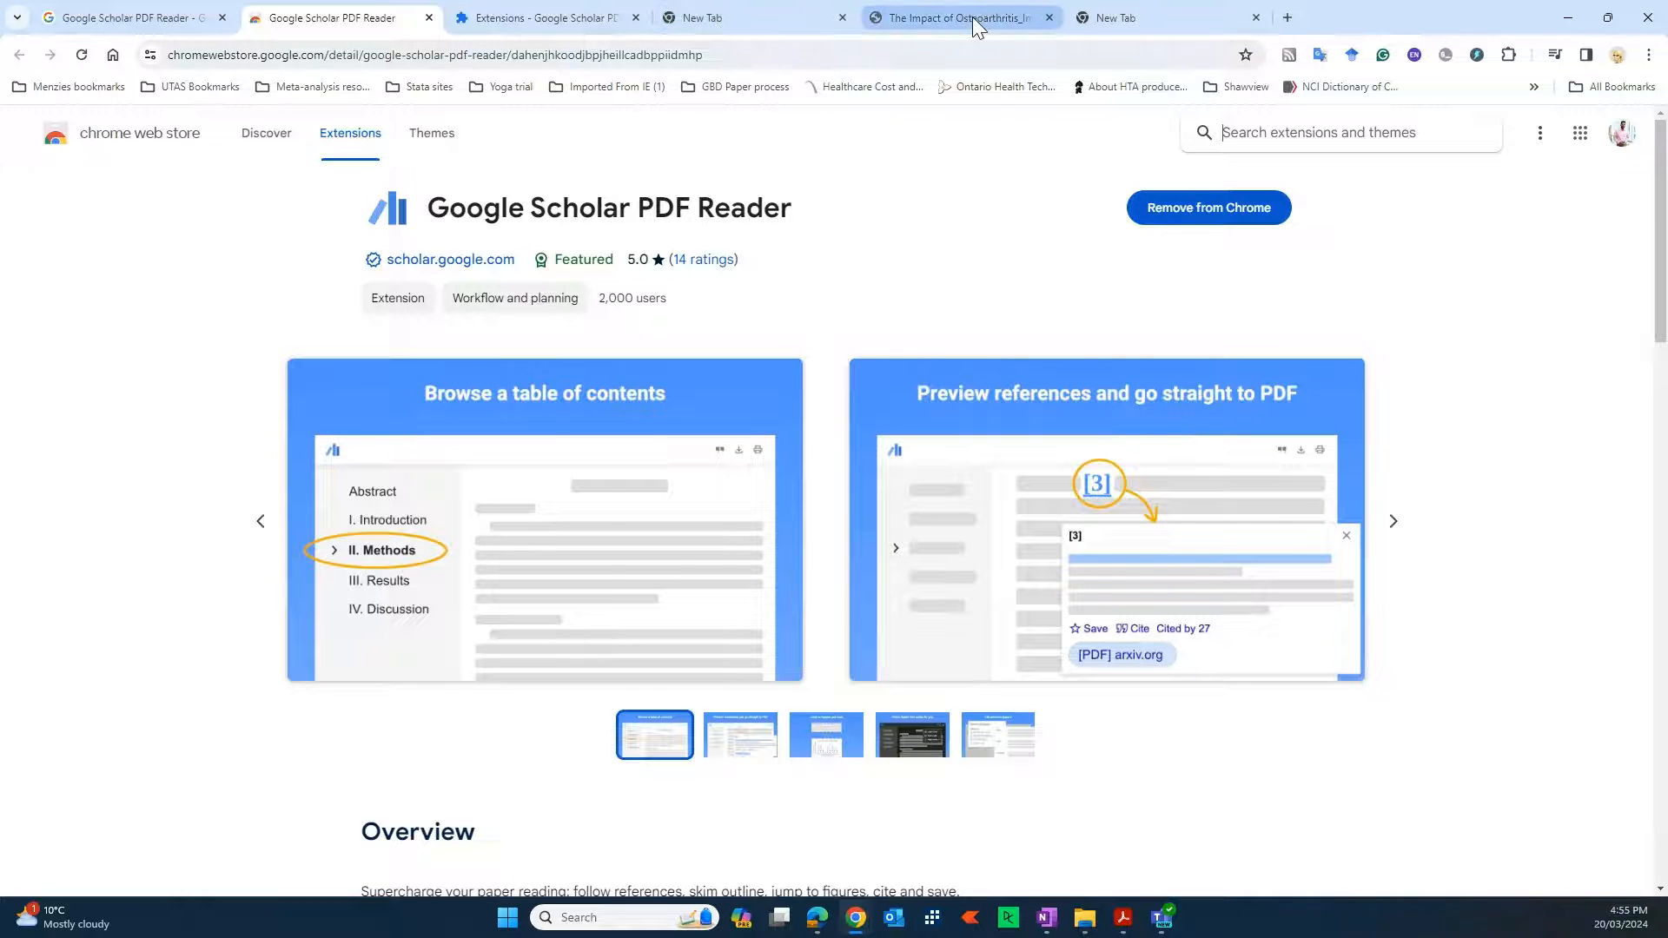
Step: View the osteoarthritis paper in Scholar PDF Reader and preview the references cited after 'older people'
click(958, 17)
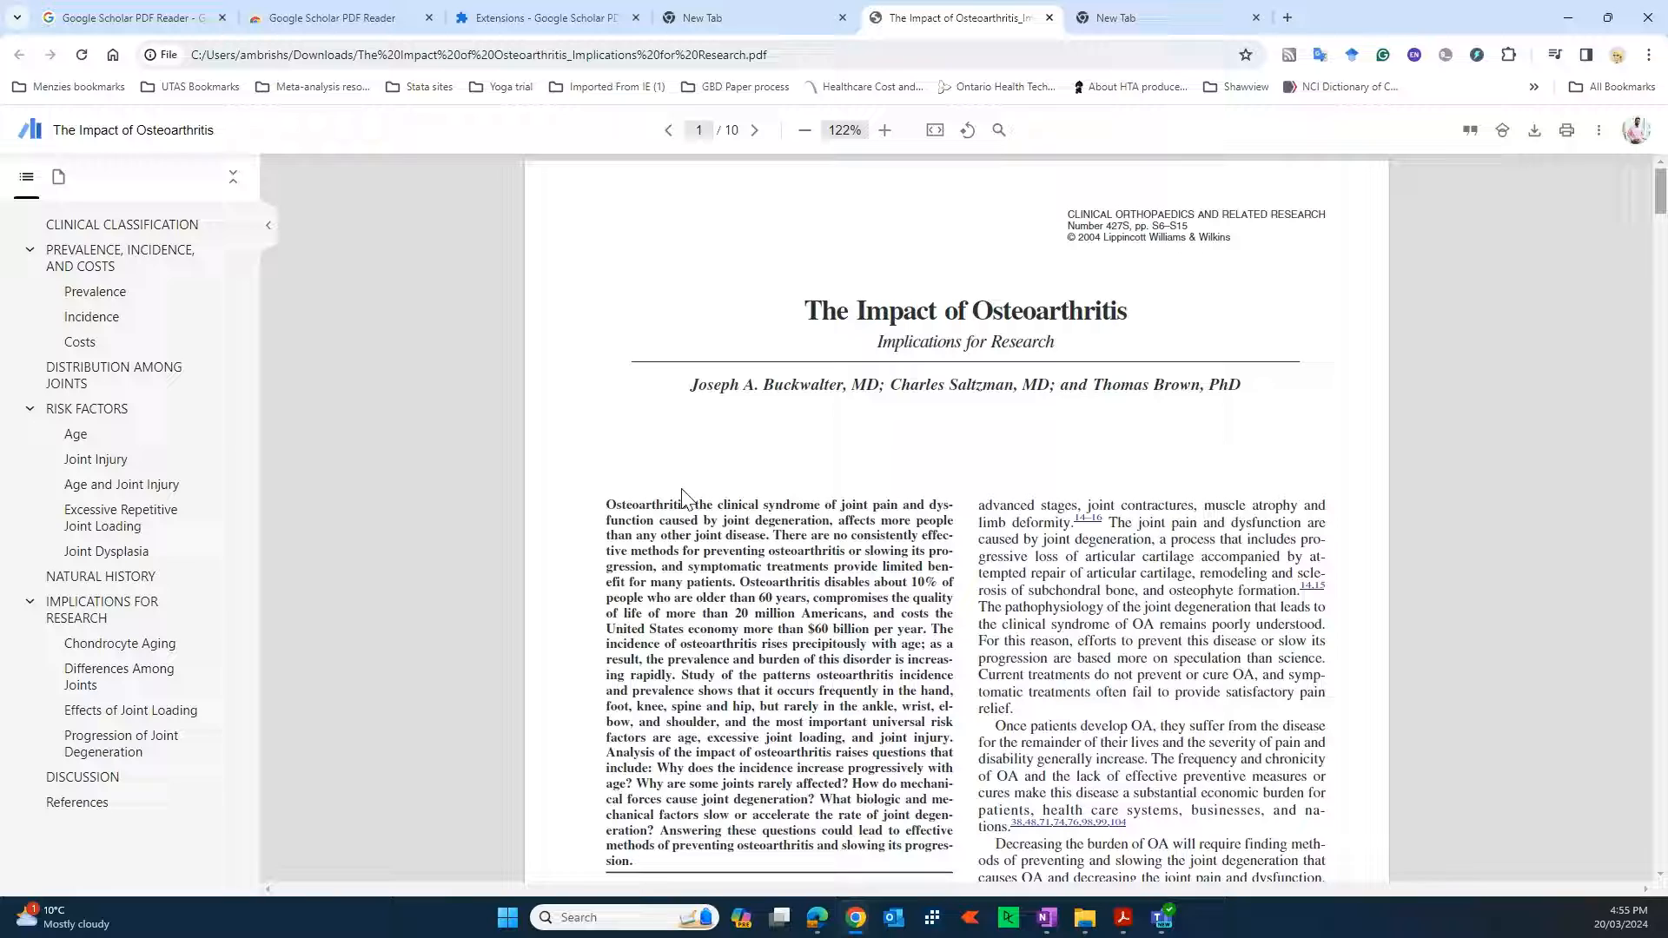
scroll(down, 3)
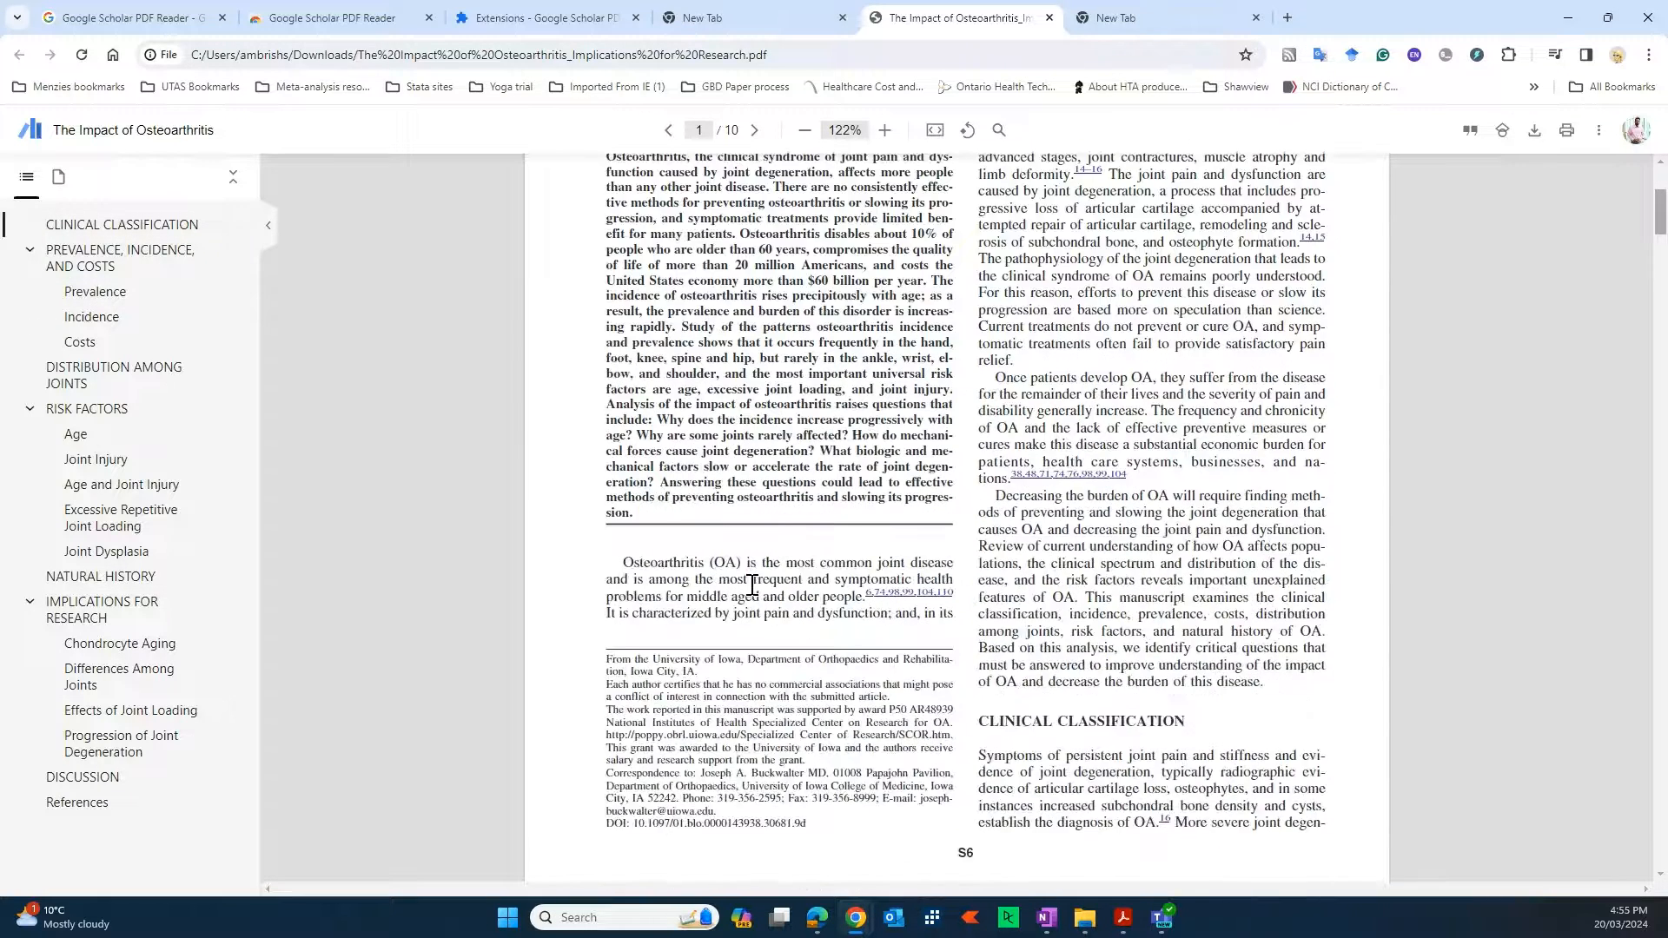
scroll(down, 3)
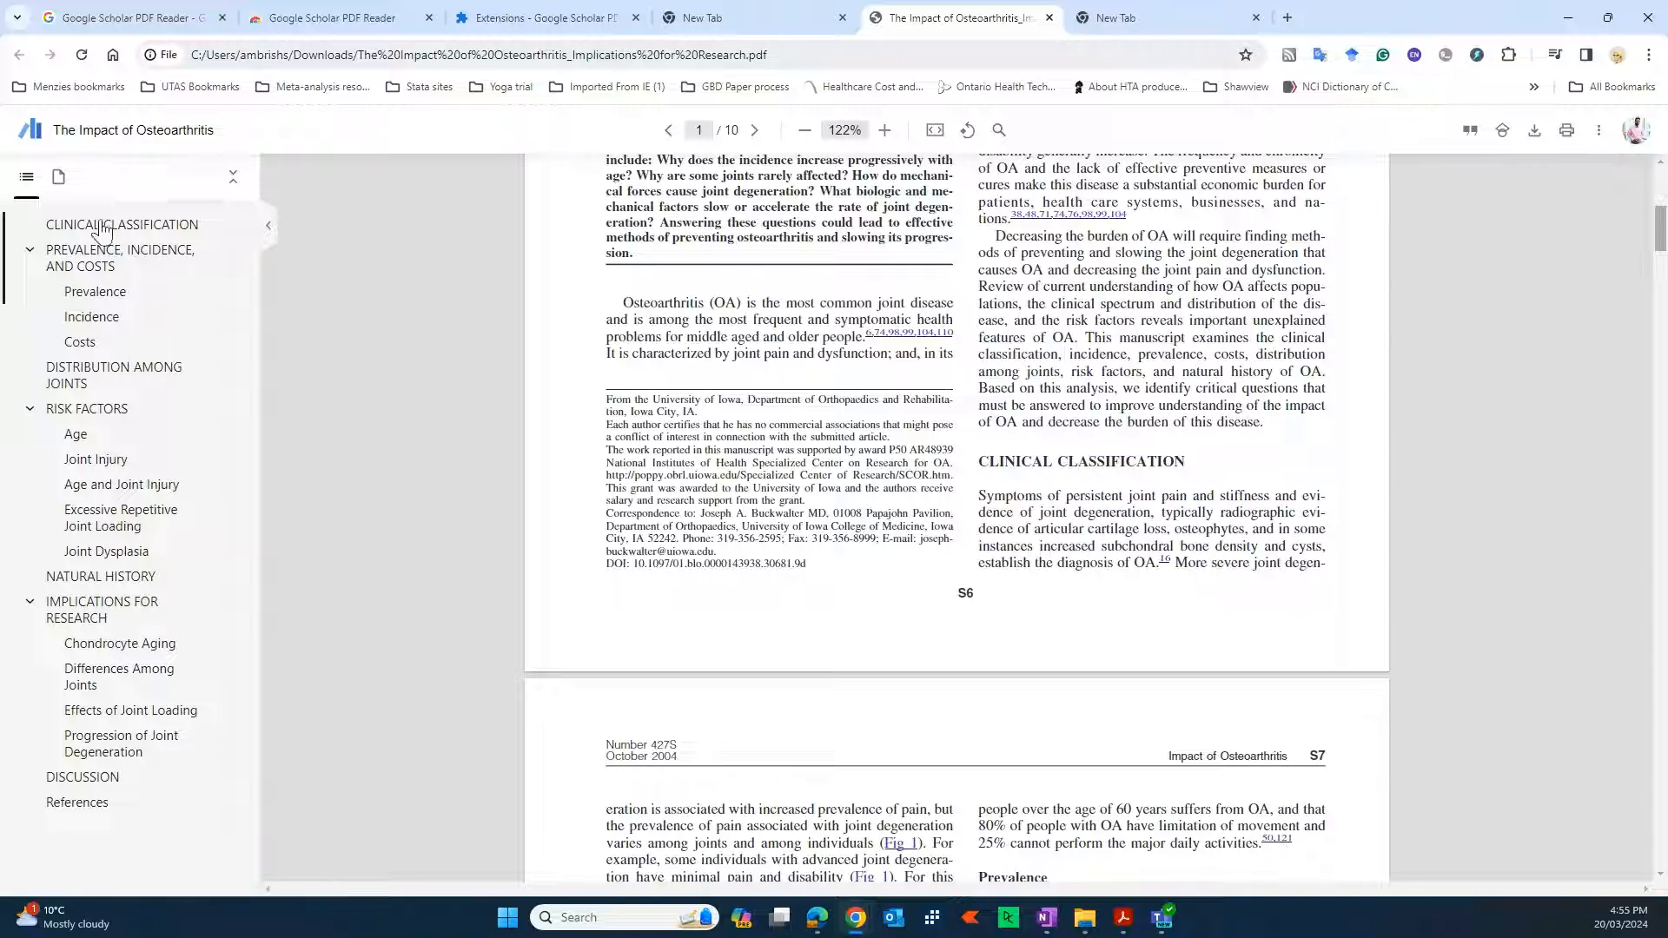
mouse_move(992, 511)
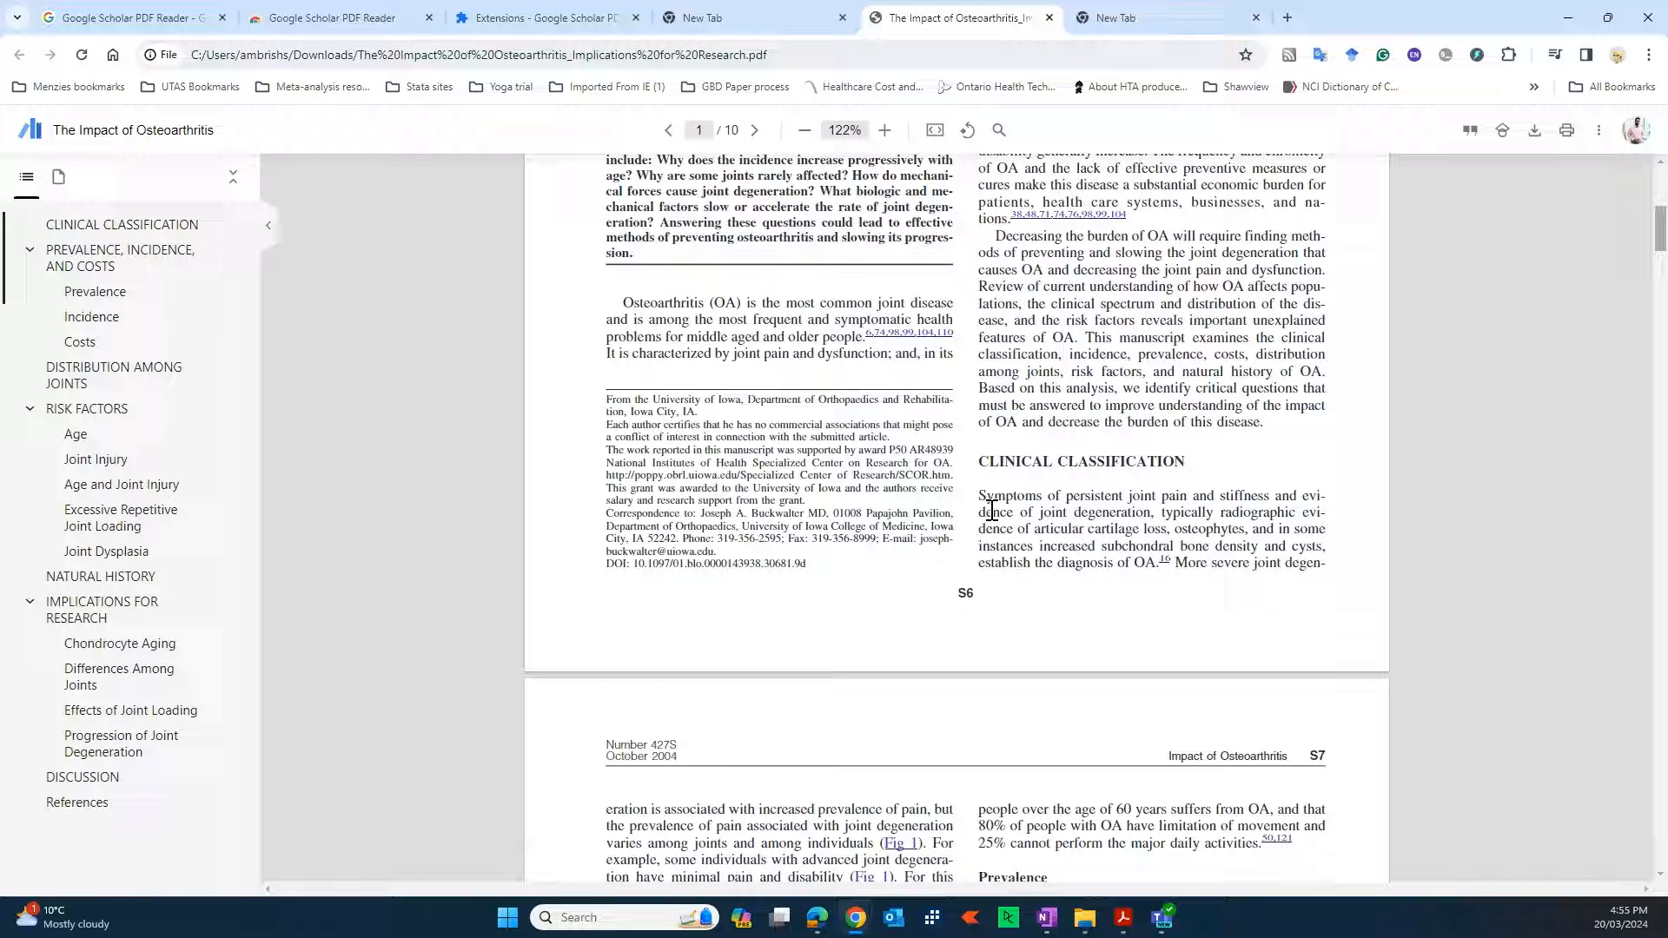
mouse_move(127, 220)
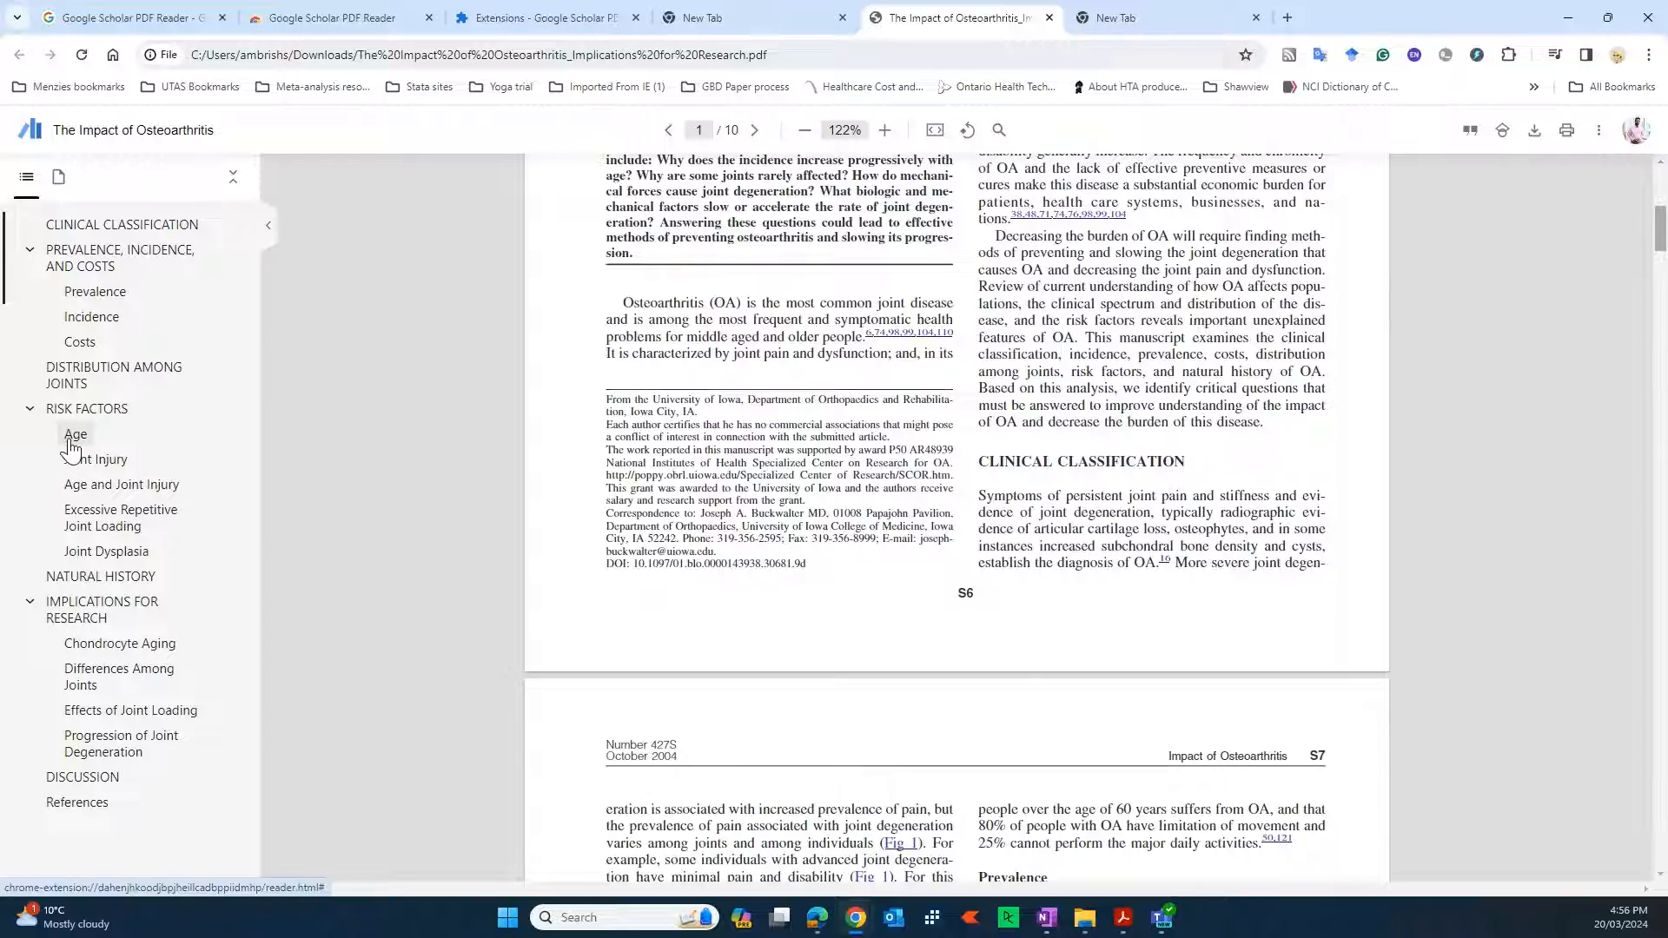
click(75, 435)
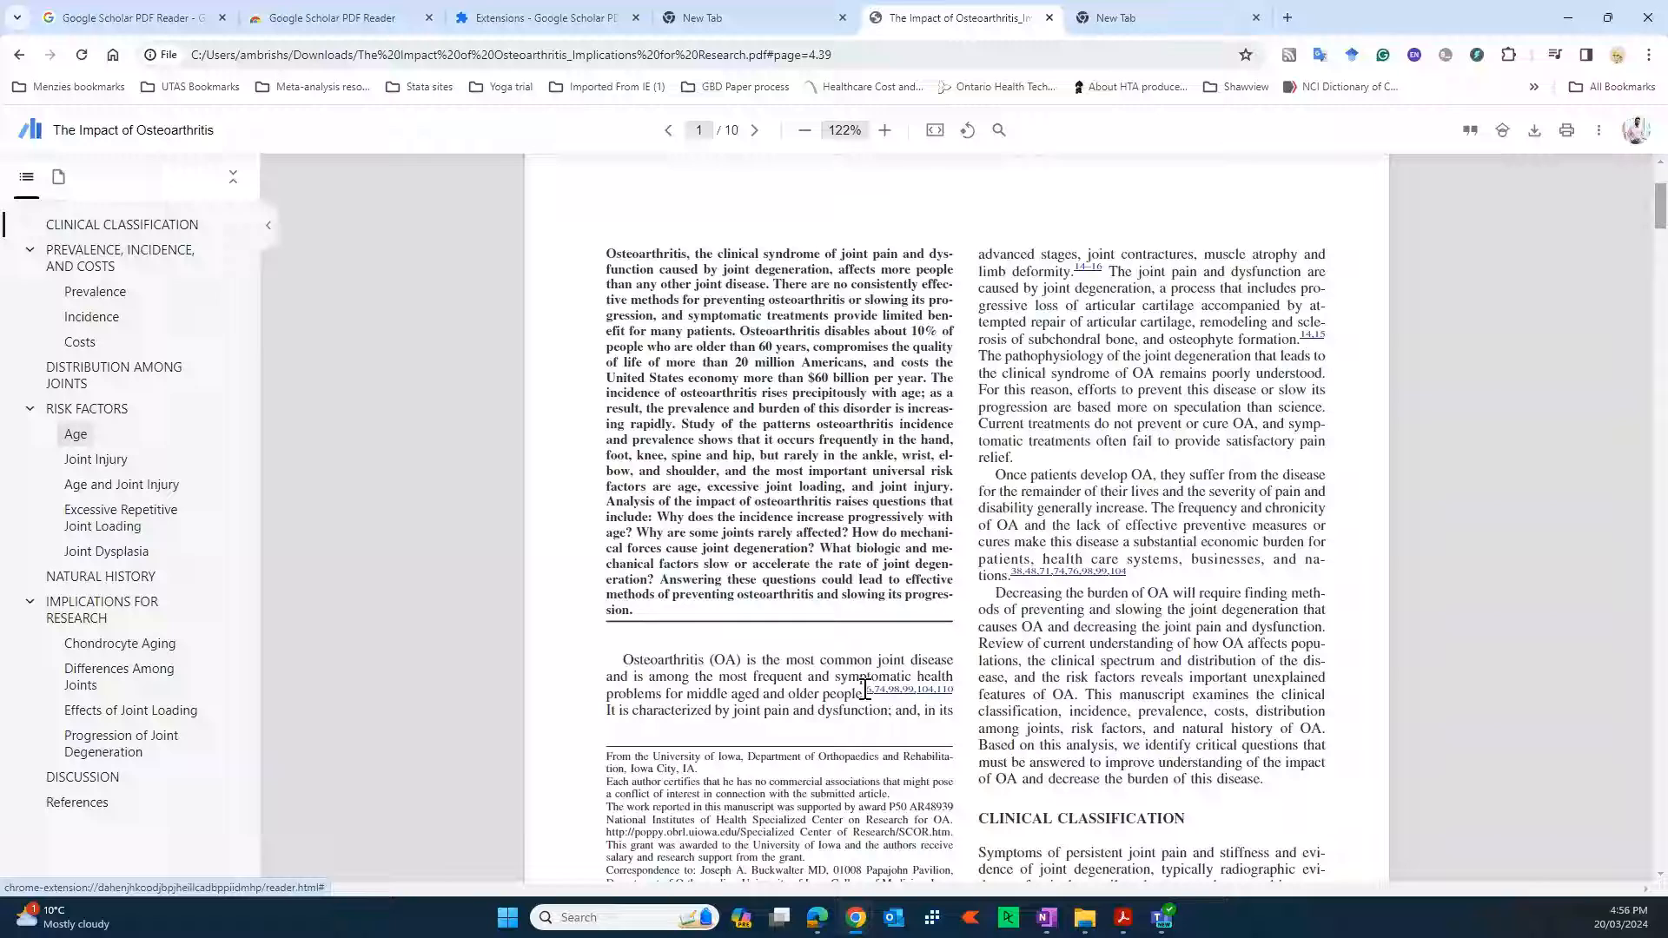
click(909, 690)
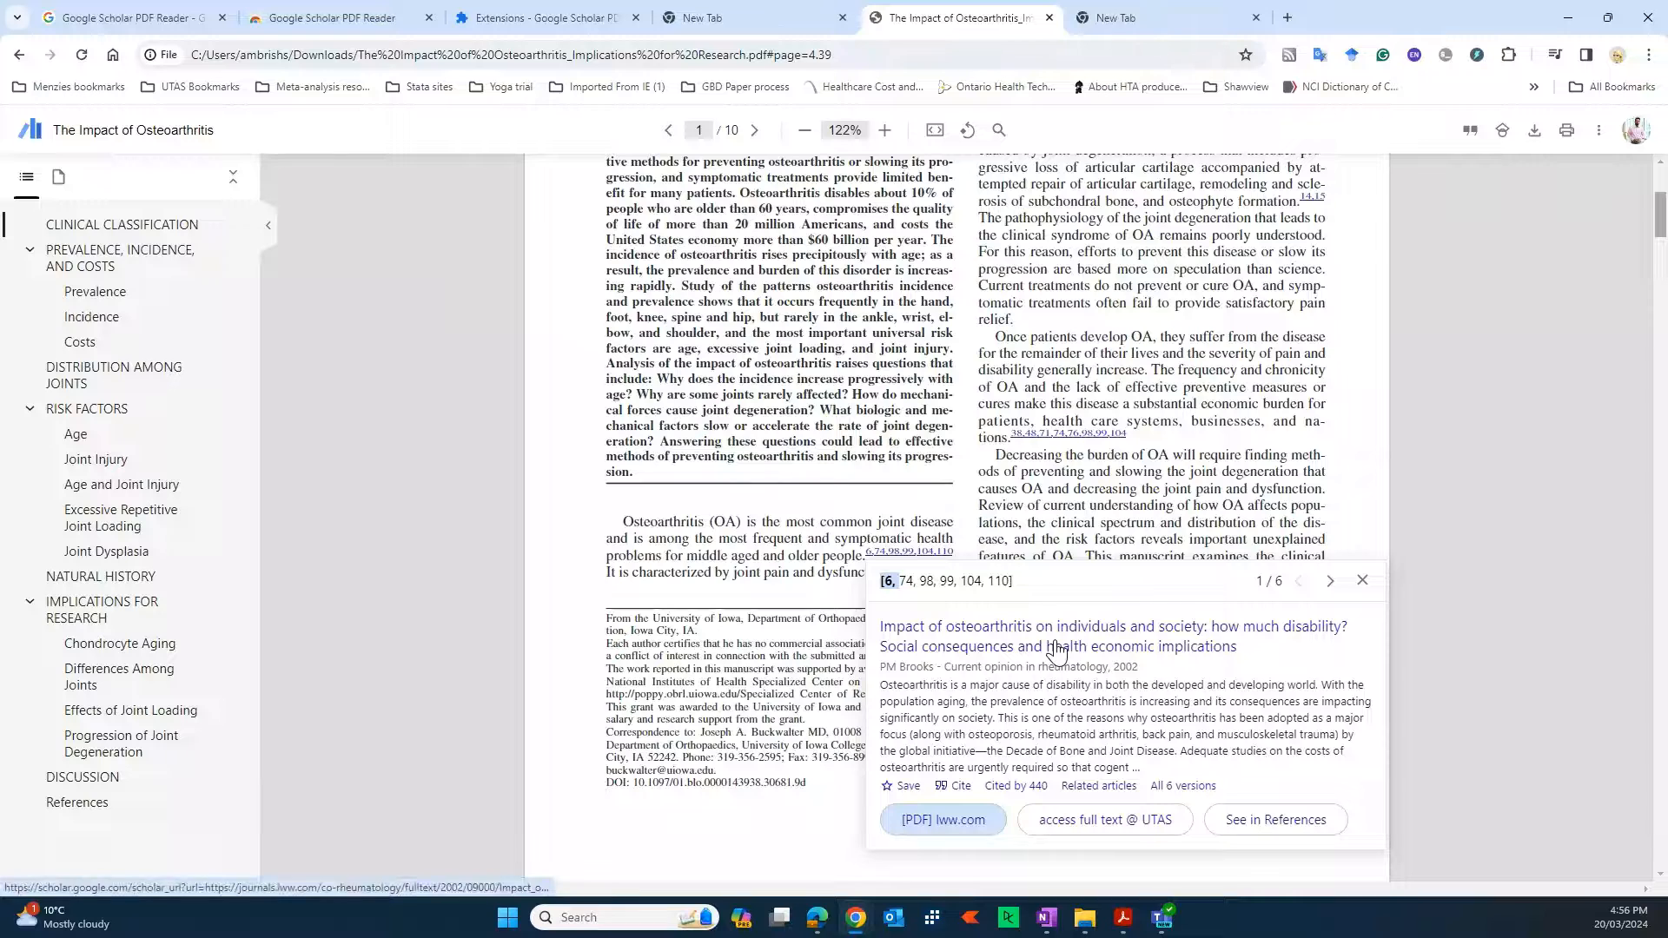
Step: Open the cited Brooks article in a new tab, view its Cite formats, then close the preview card
right_click(1058, 637)
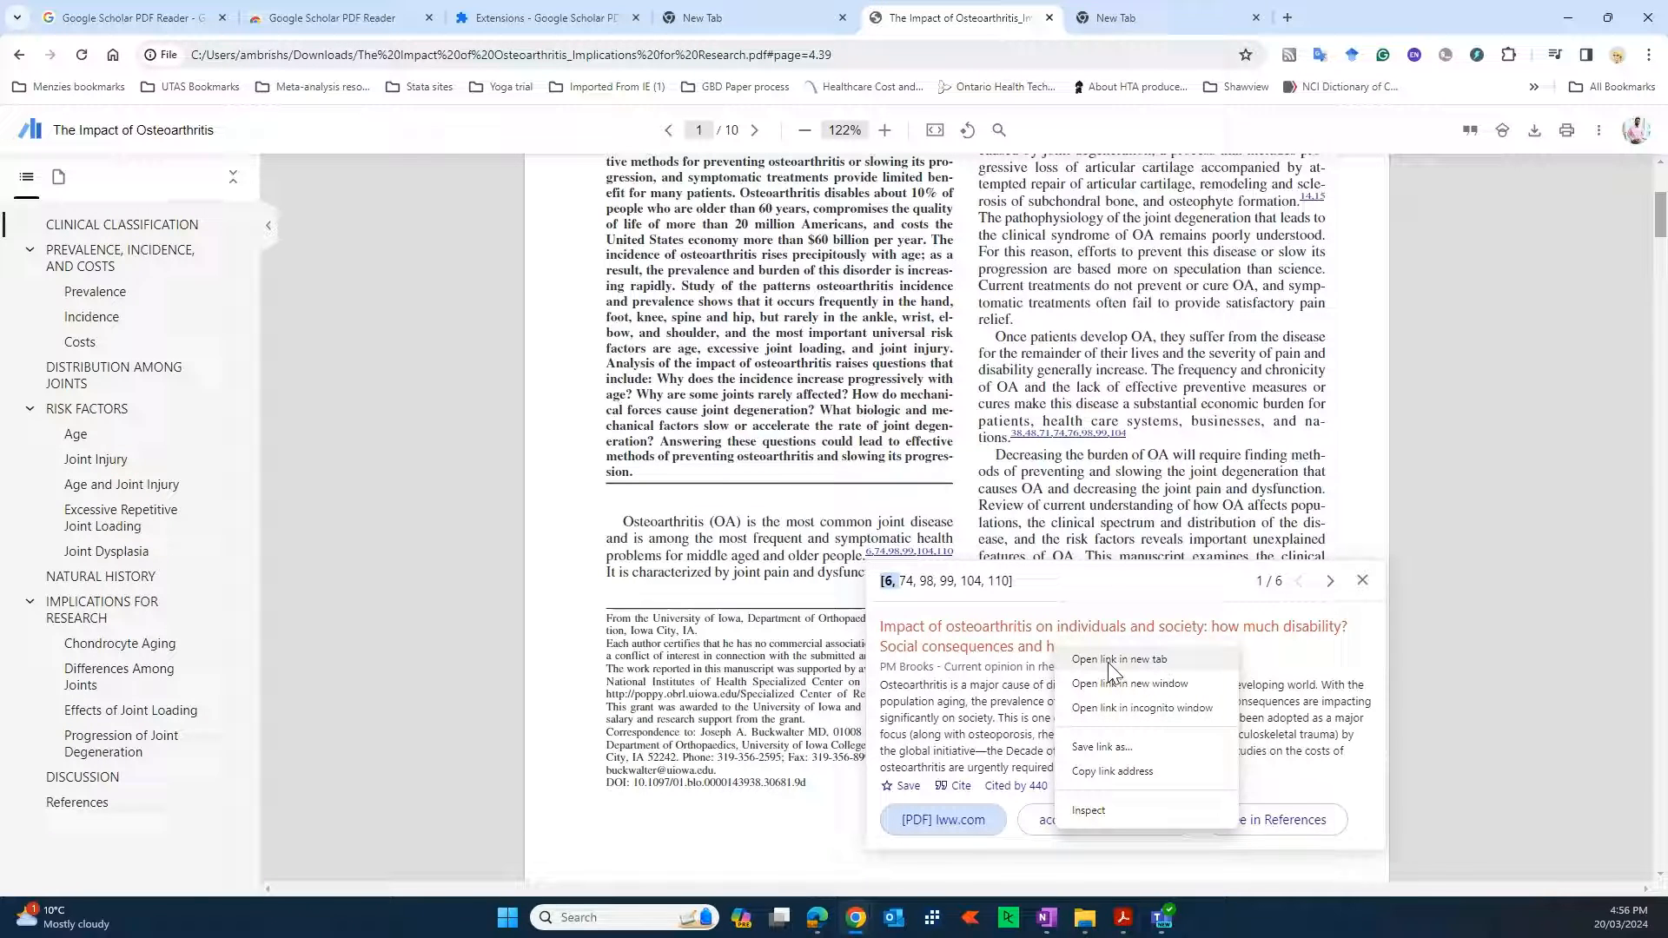
click(1115, 661)
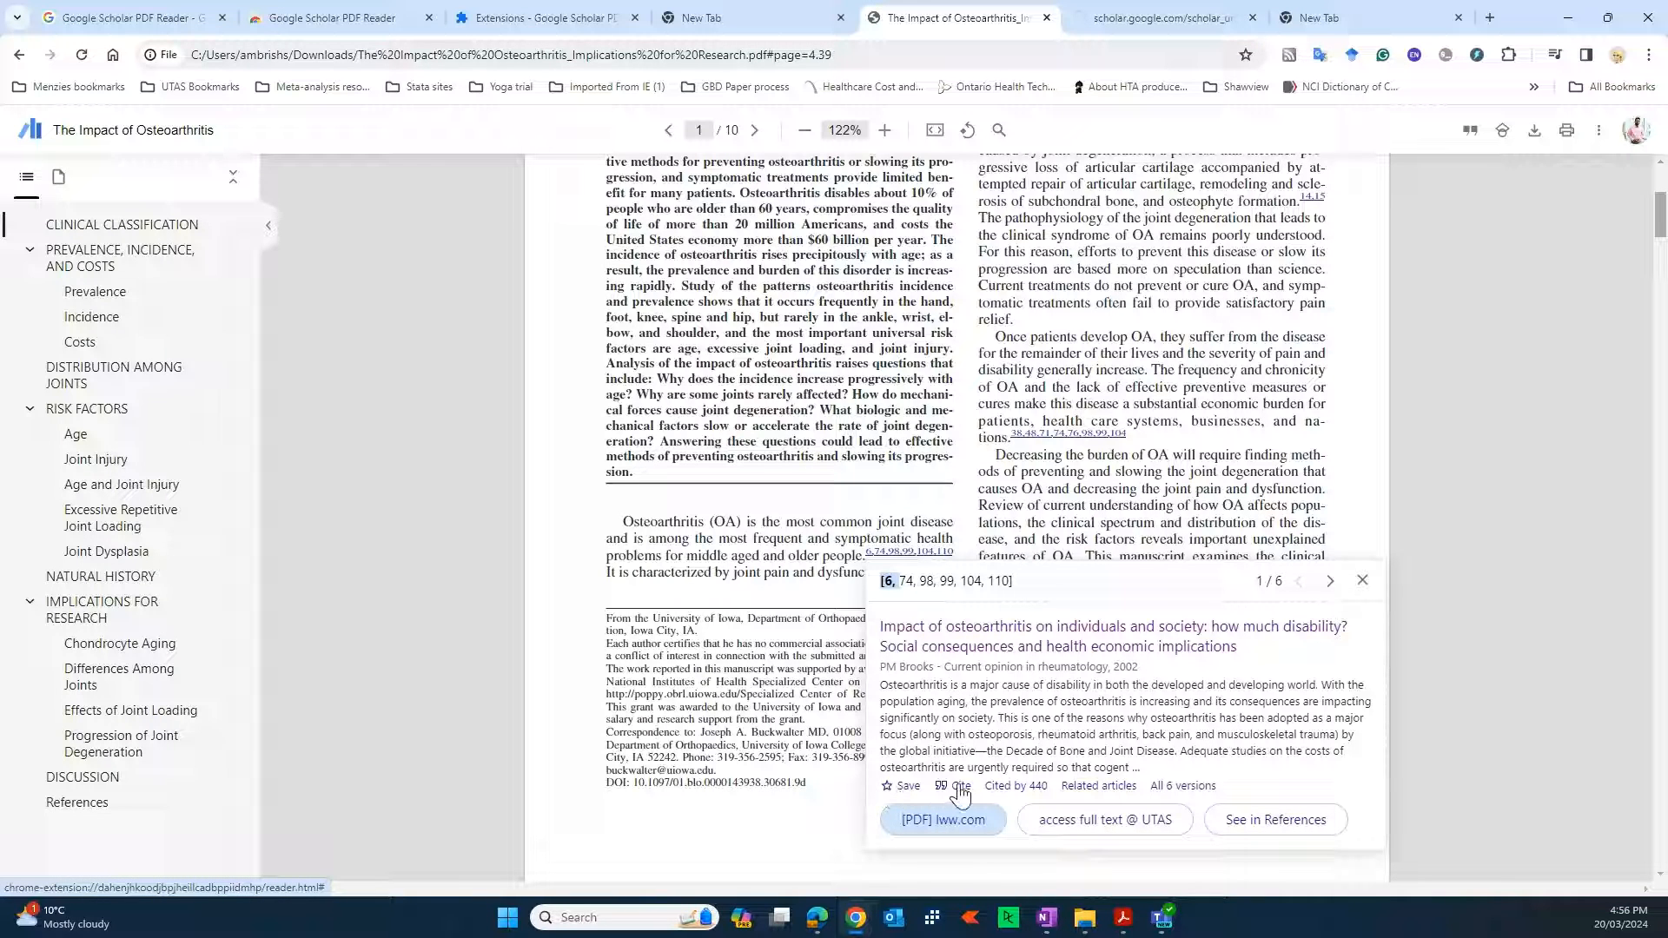
click(959, 785)
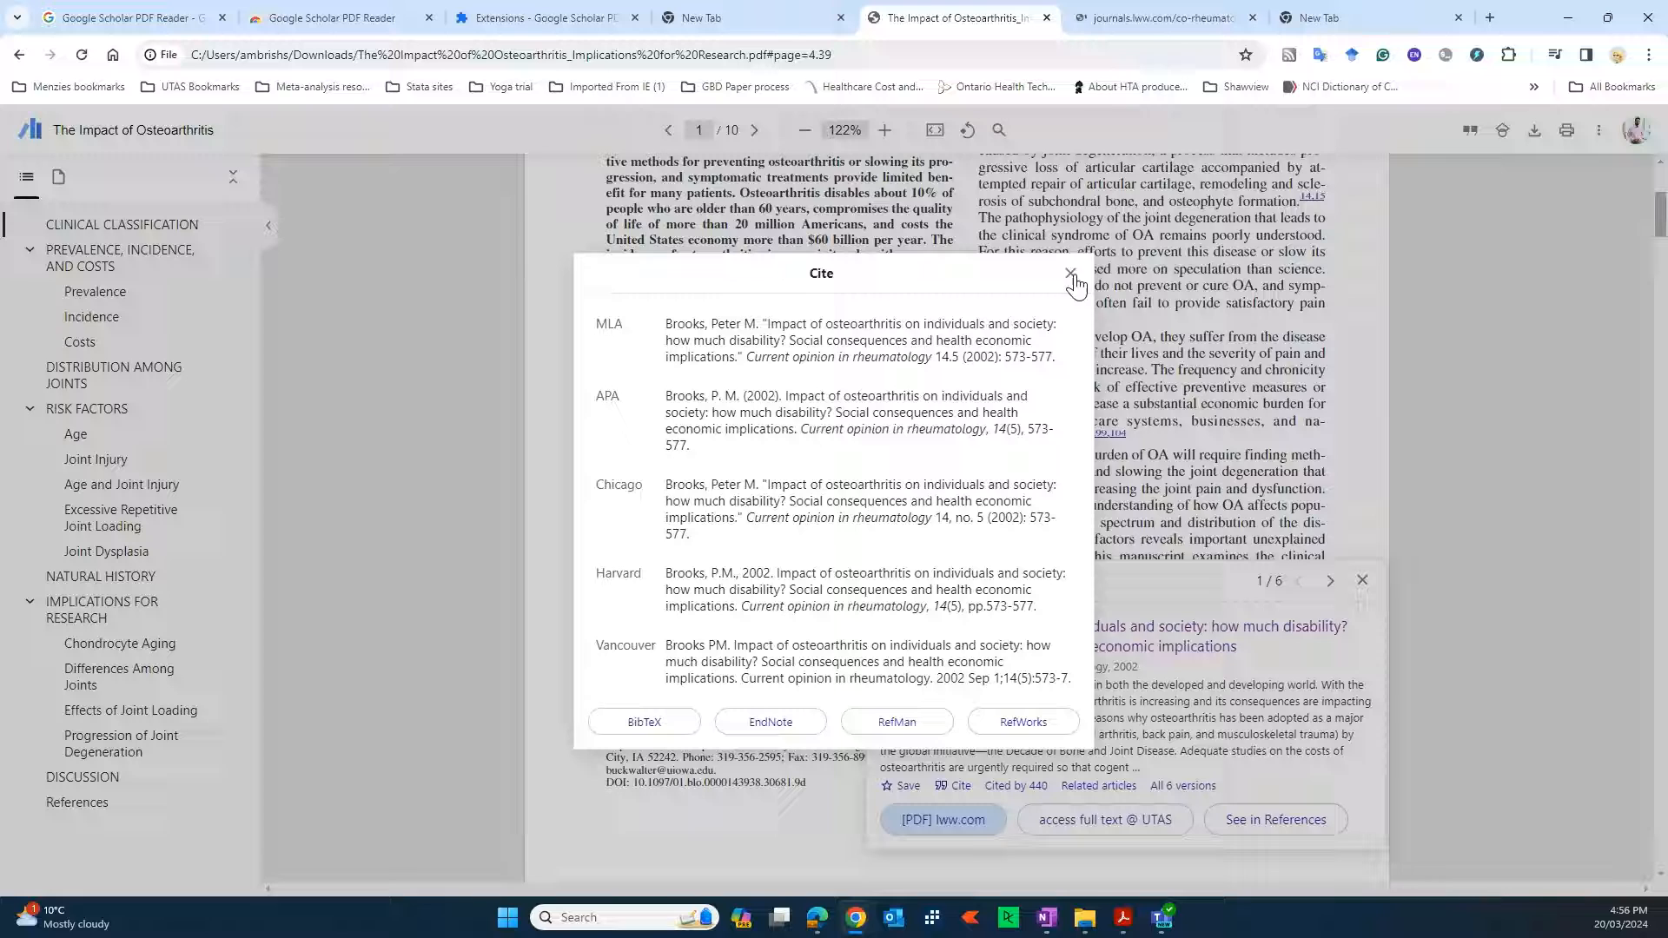
click(1071, 273)
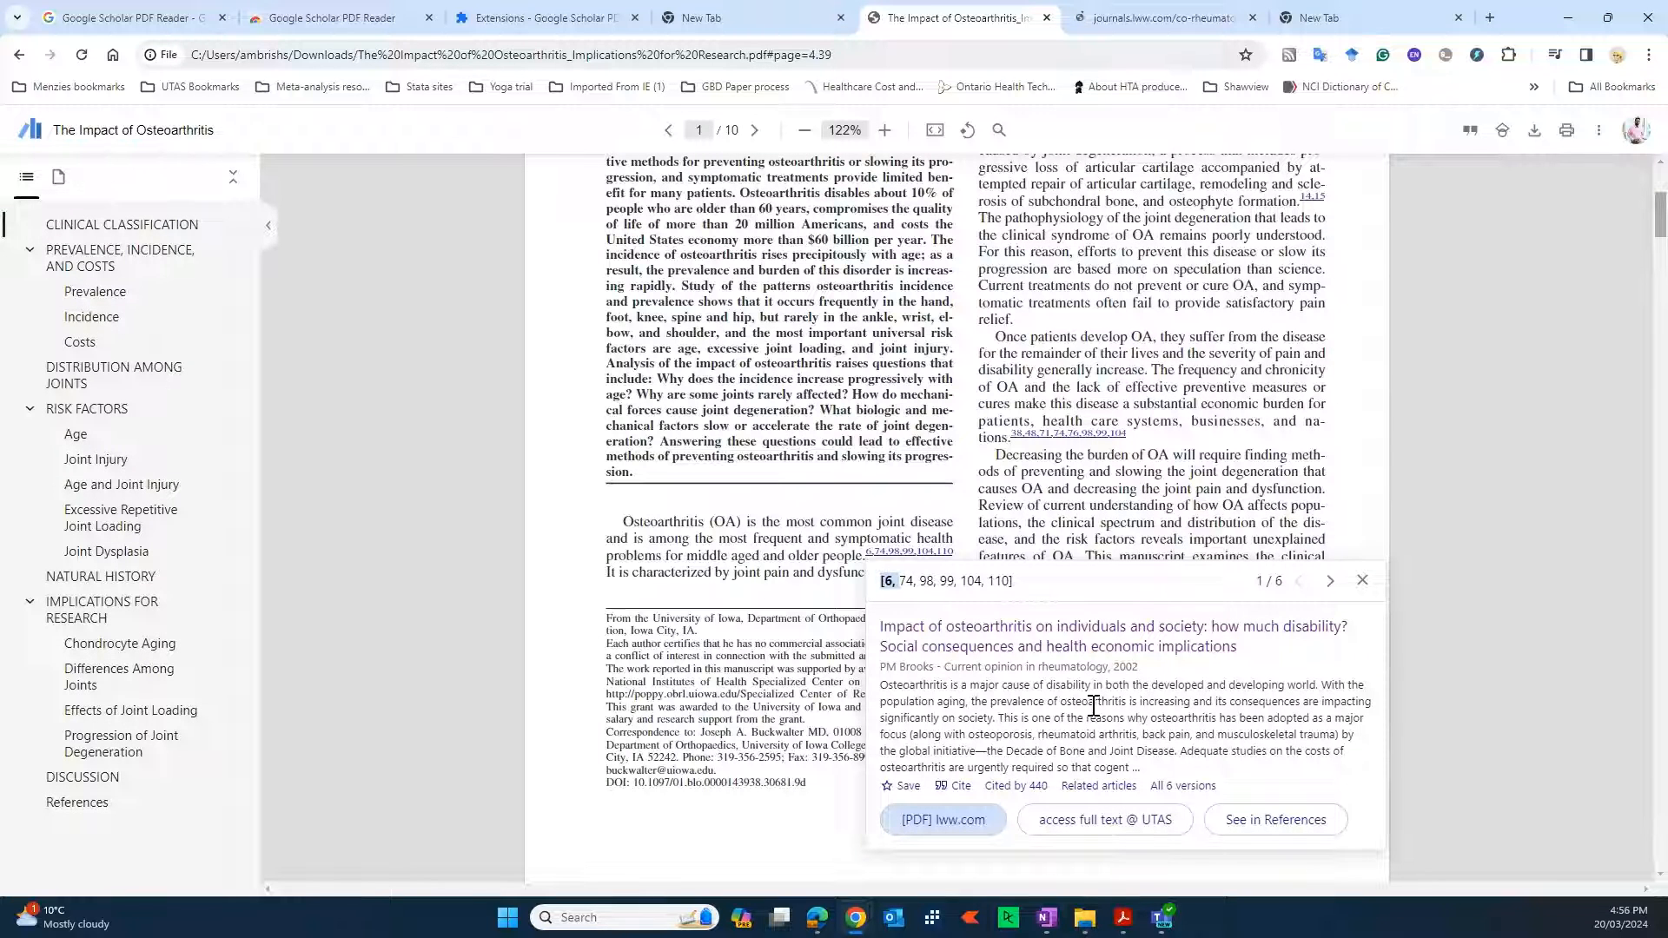
mouse_move(1366, 585)
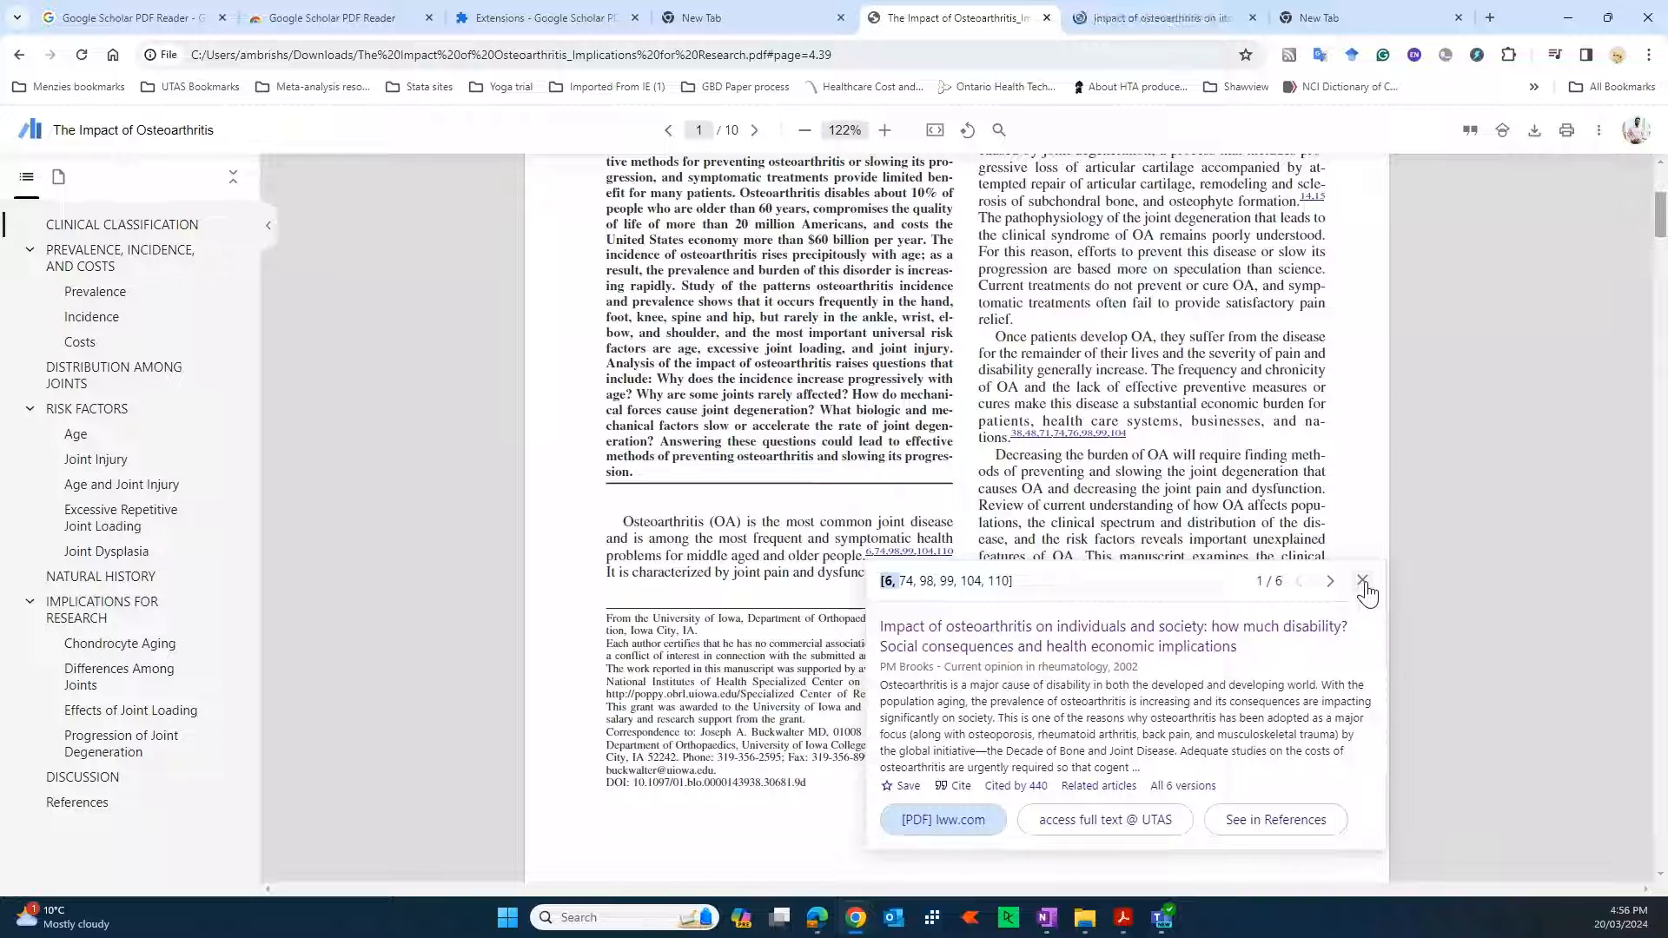
click(1362, 581)
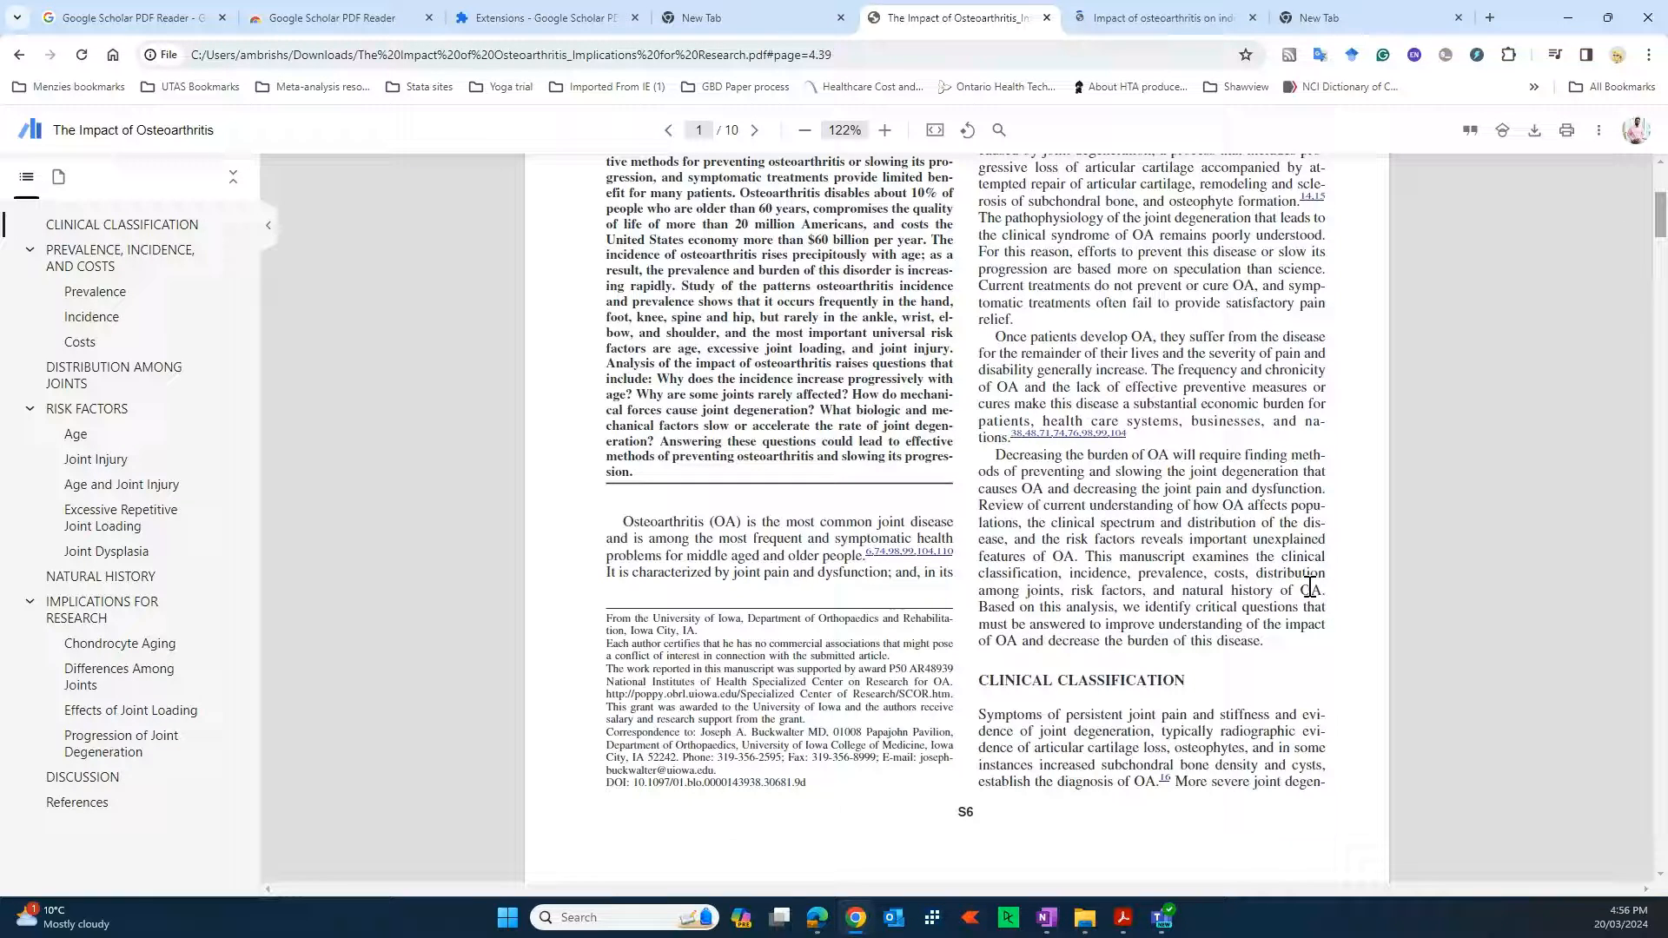
Step: Follow the in-text Table 1 and figure links to jump through the paper's tables and figures
click(755, 130)
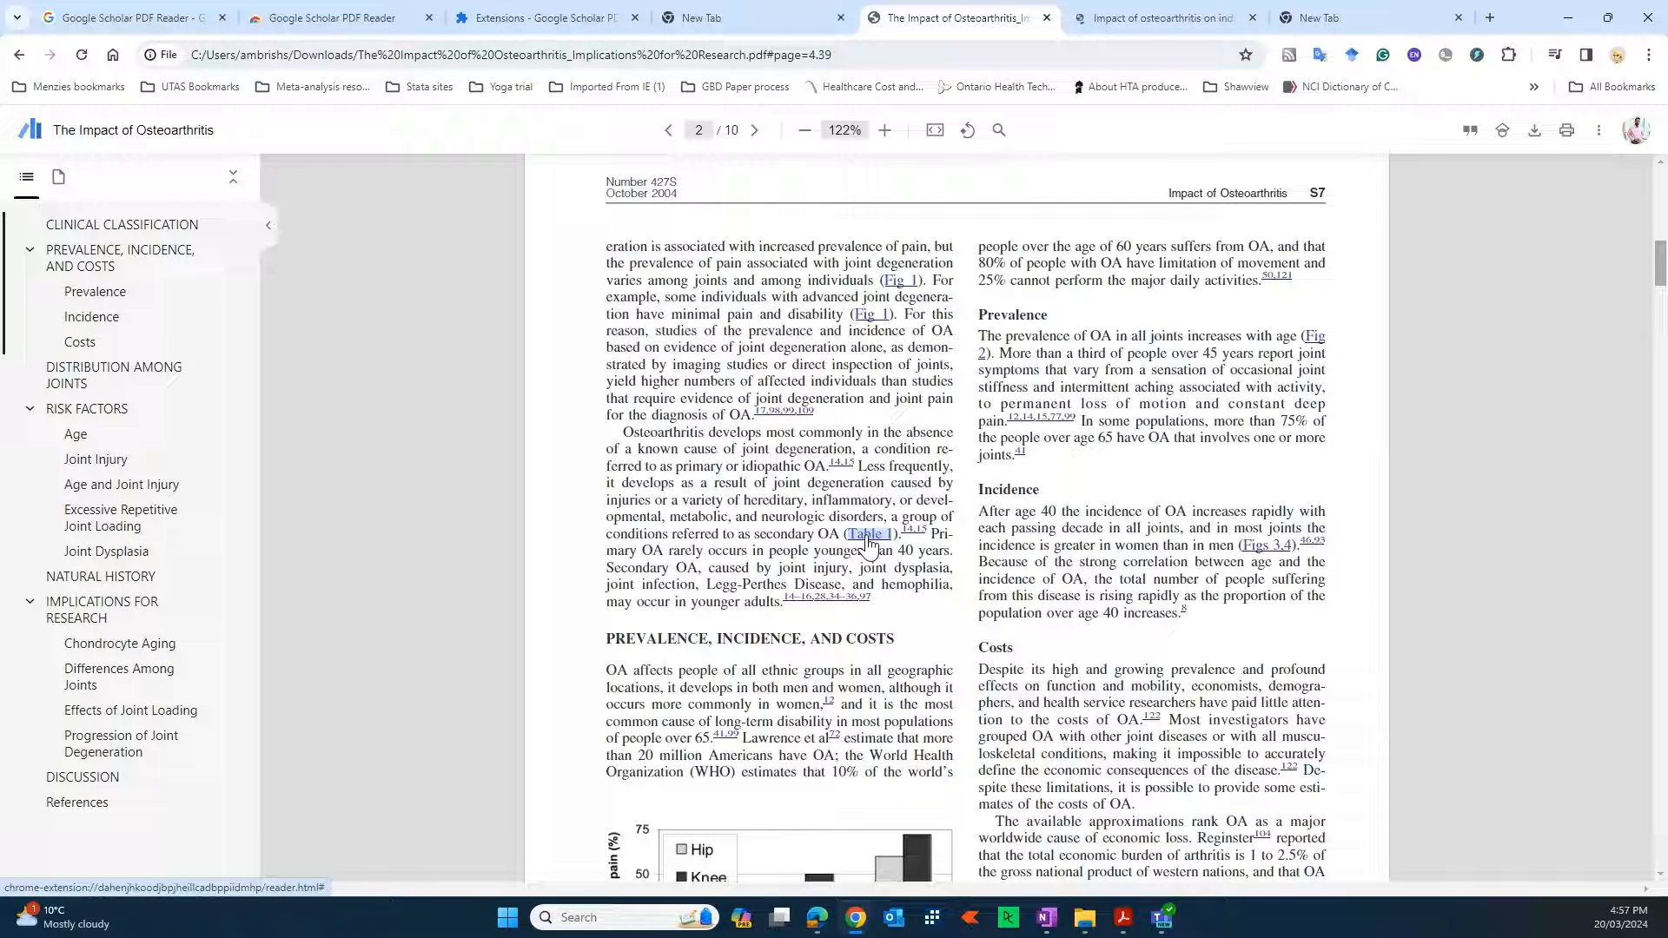
scroll(down, 3)
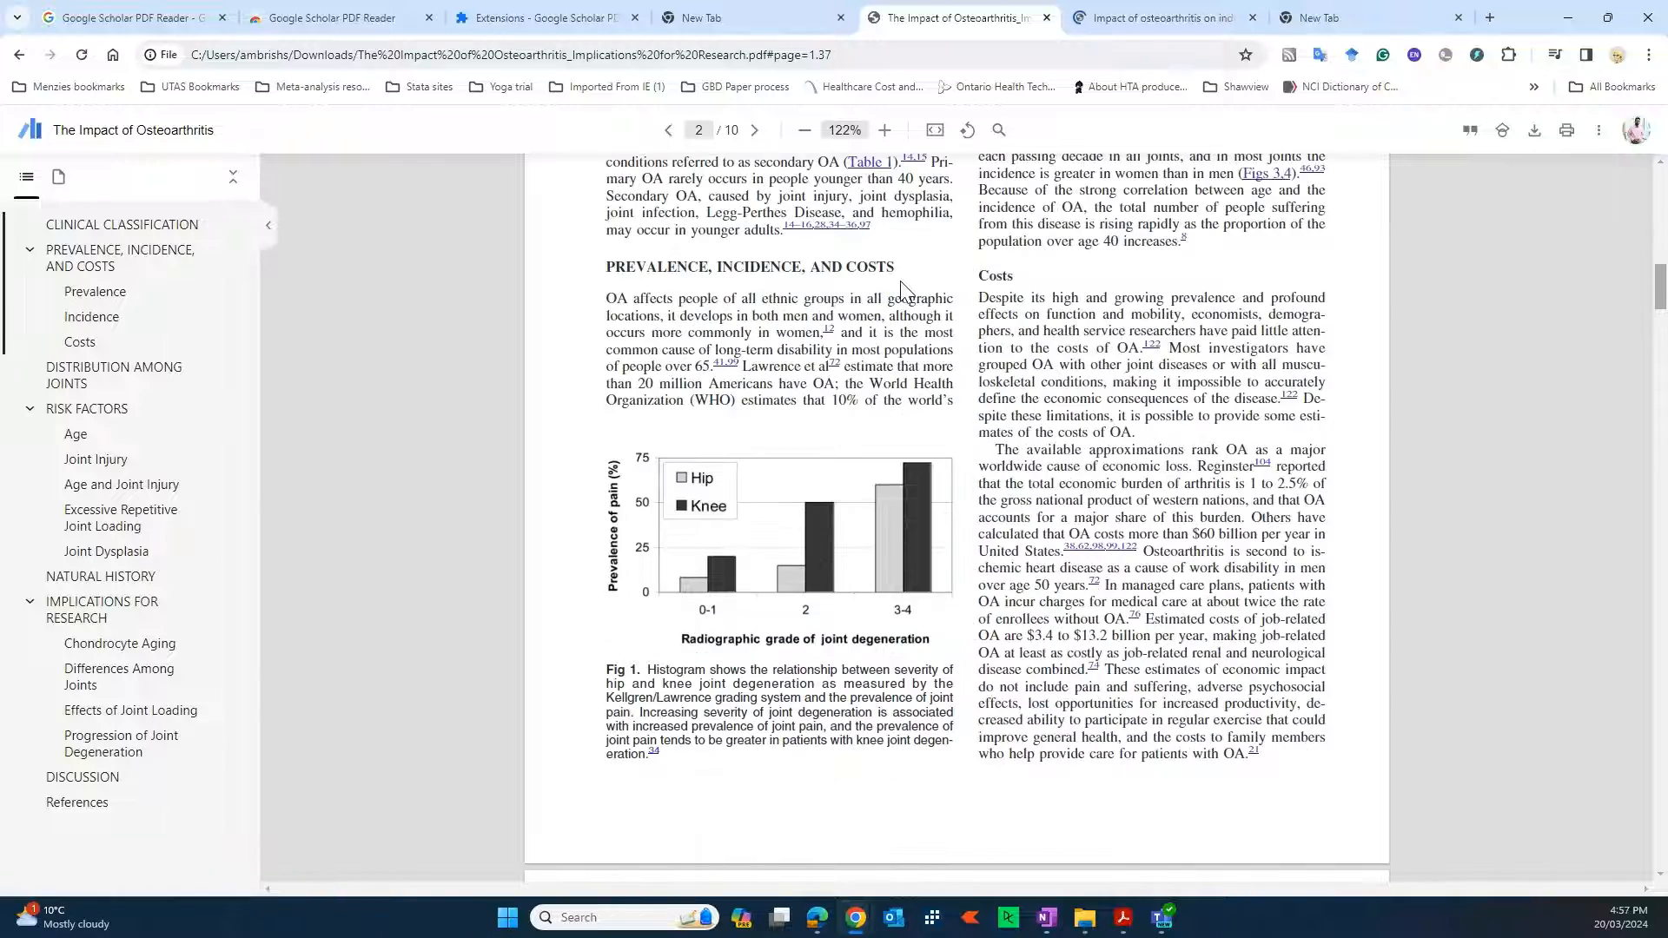
scroll(up, 3)
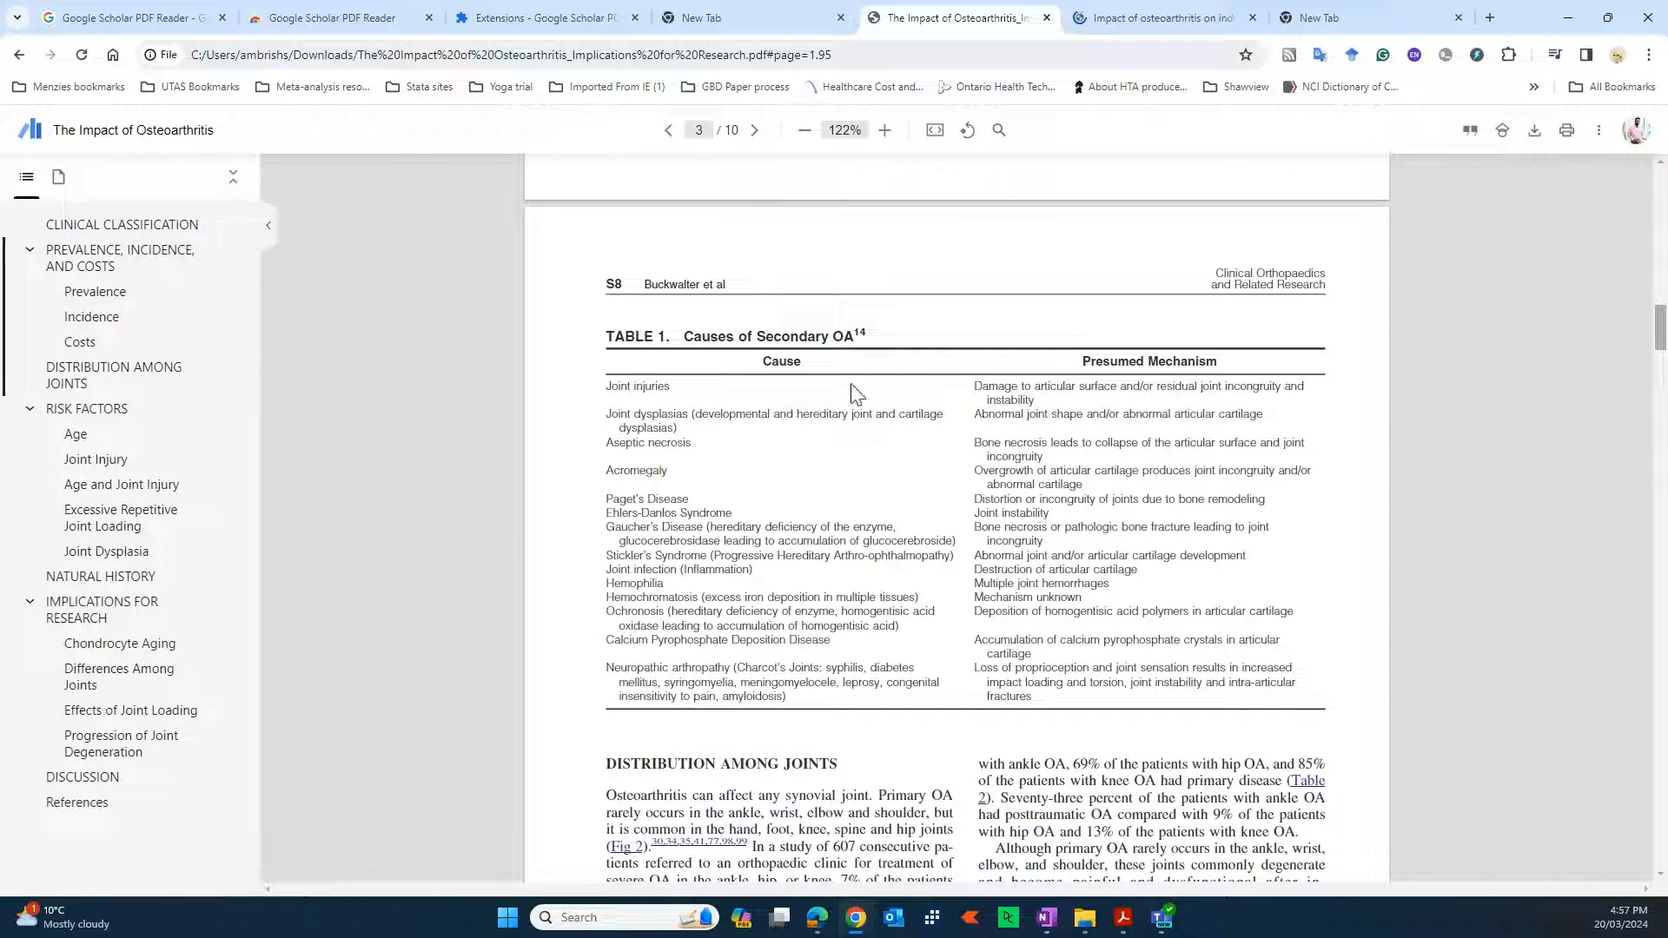
click(667, 131)
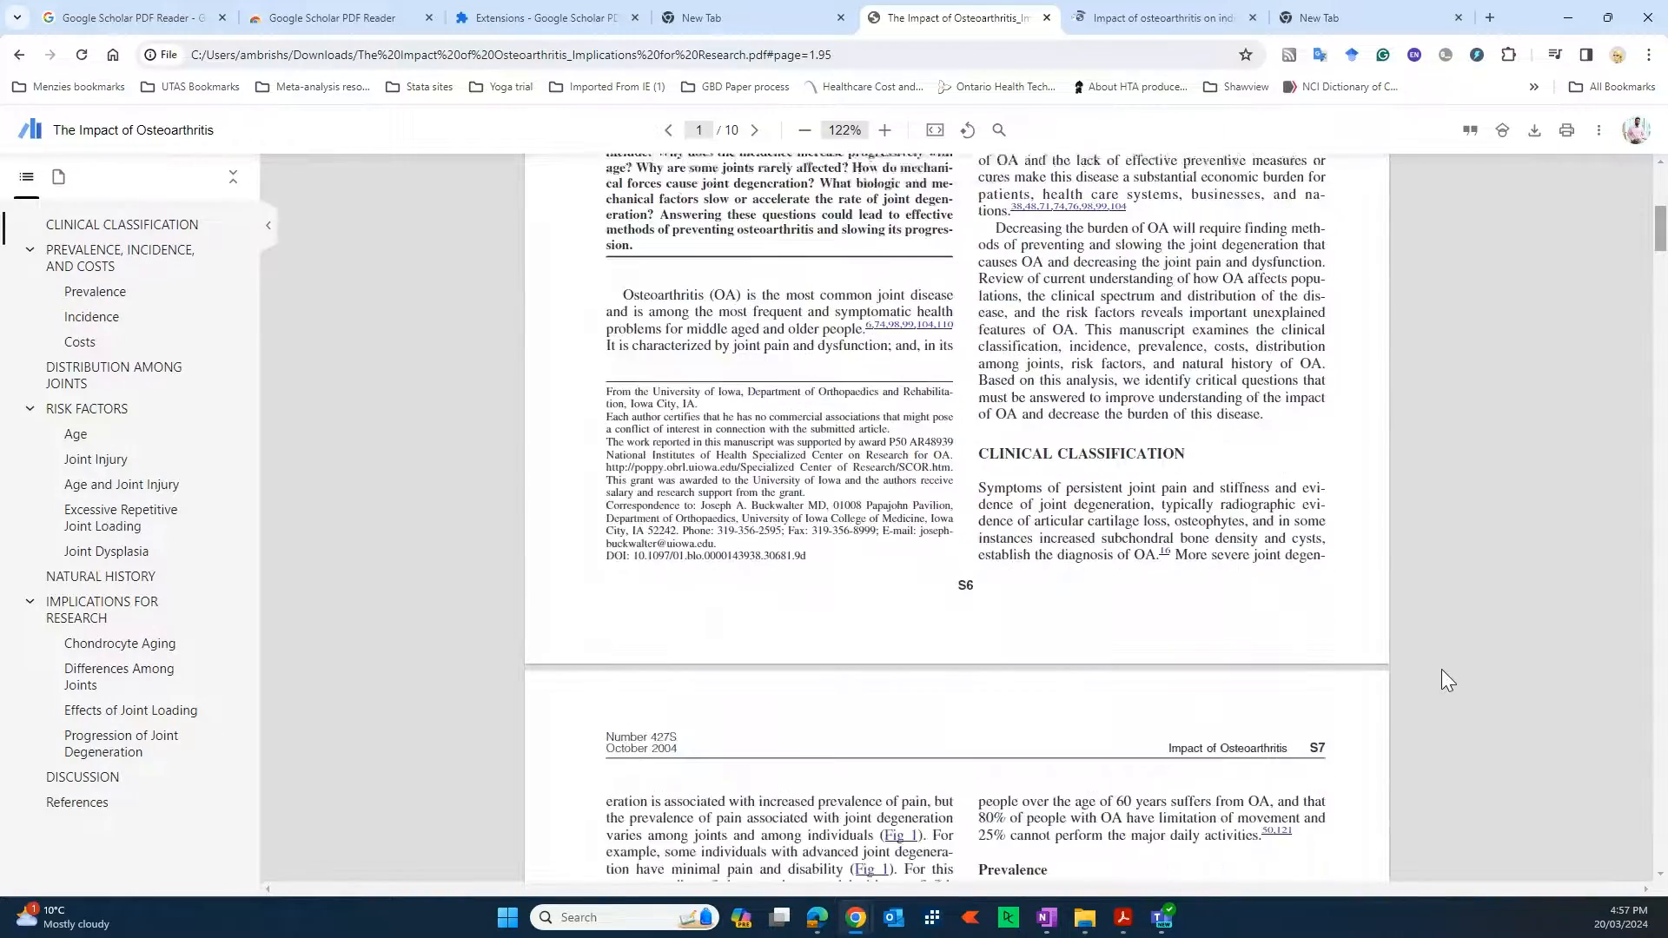
Step: Continue via figure links to page S9 with Fig. 4 and the Risk Factors section
scroll(down, 3)
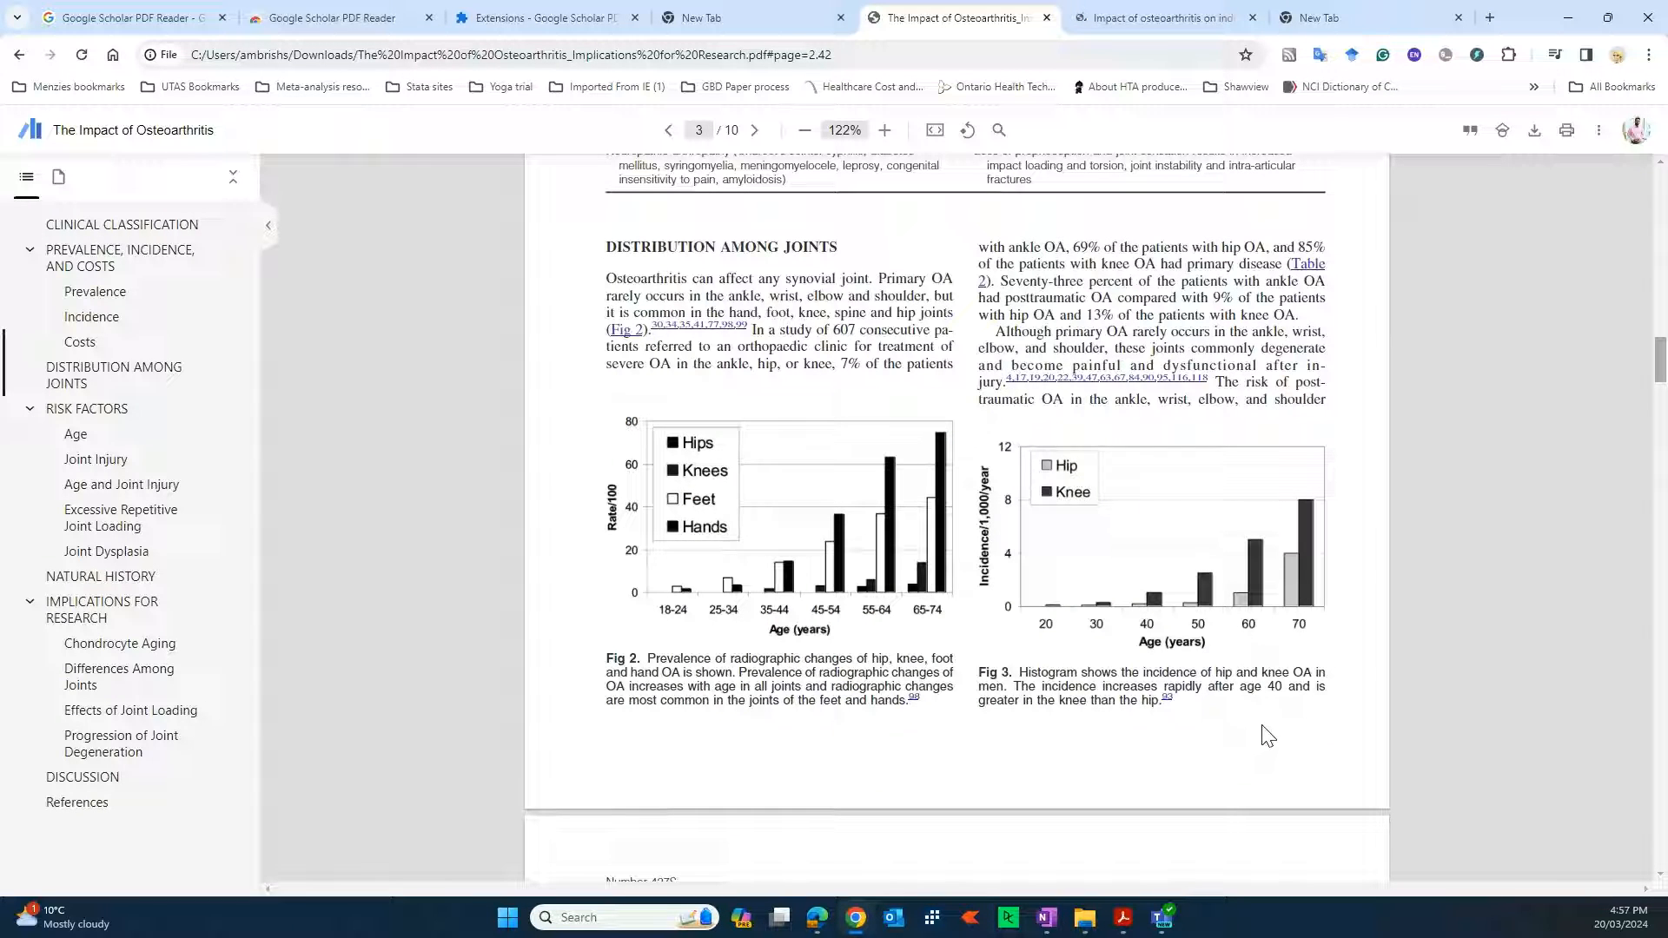
click(667, 130)
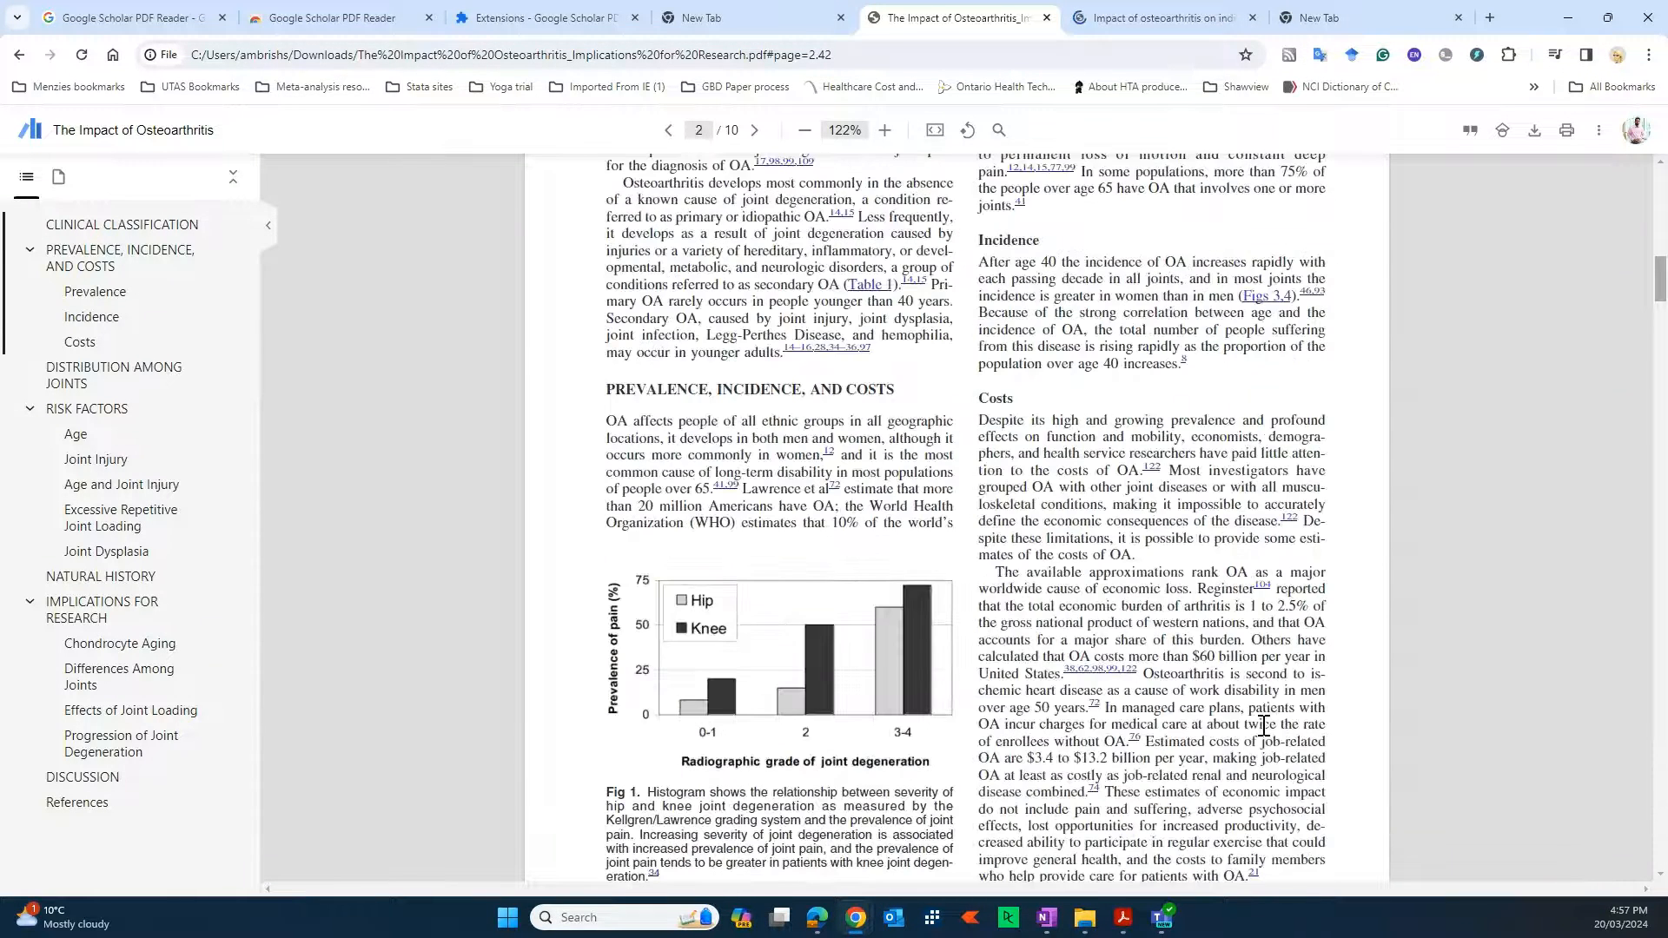
scroll(down, 3)
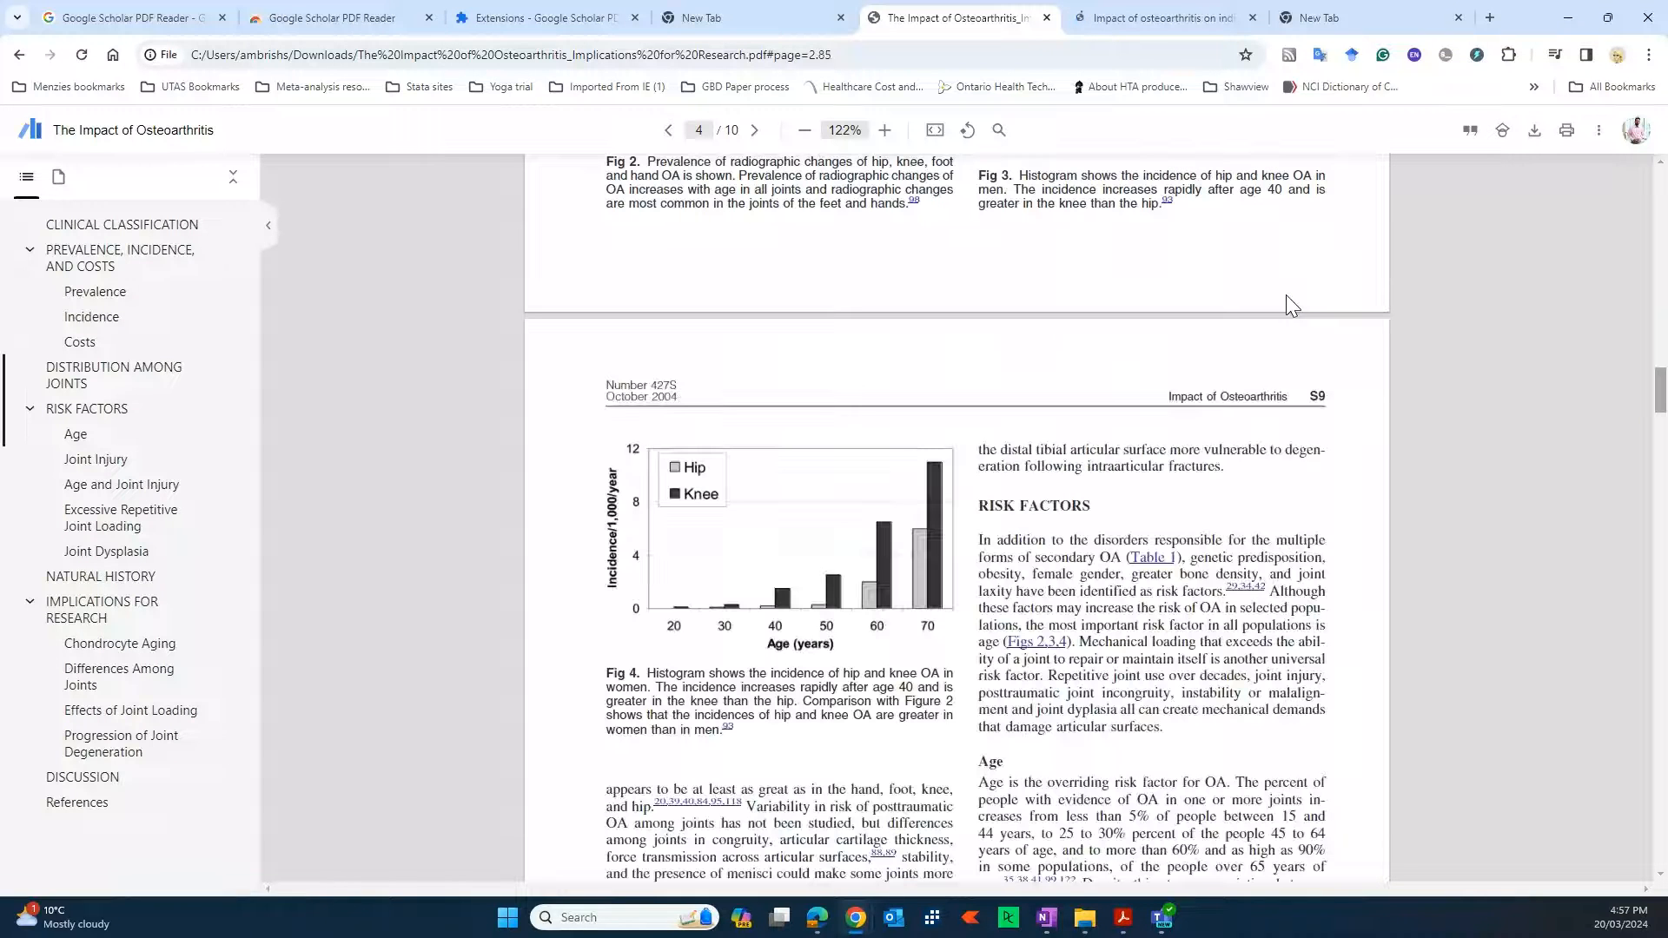
mouse_move(789, 697)
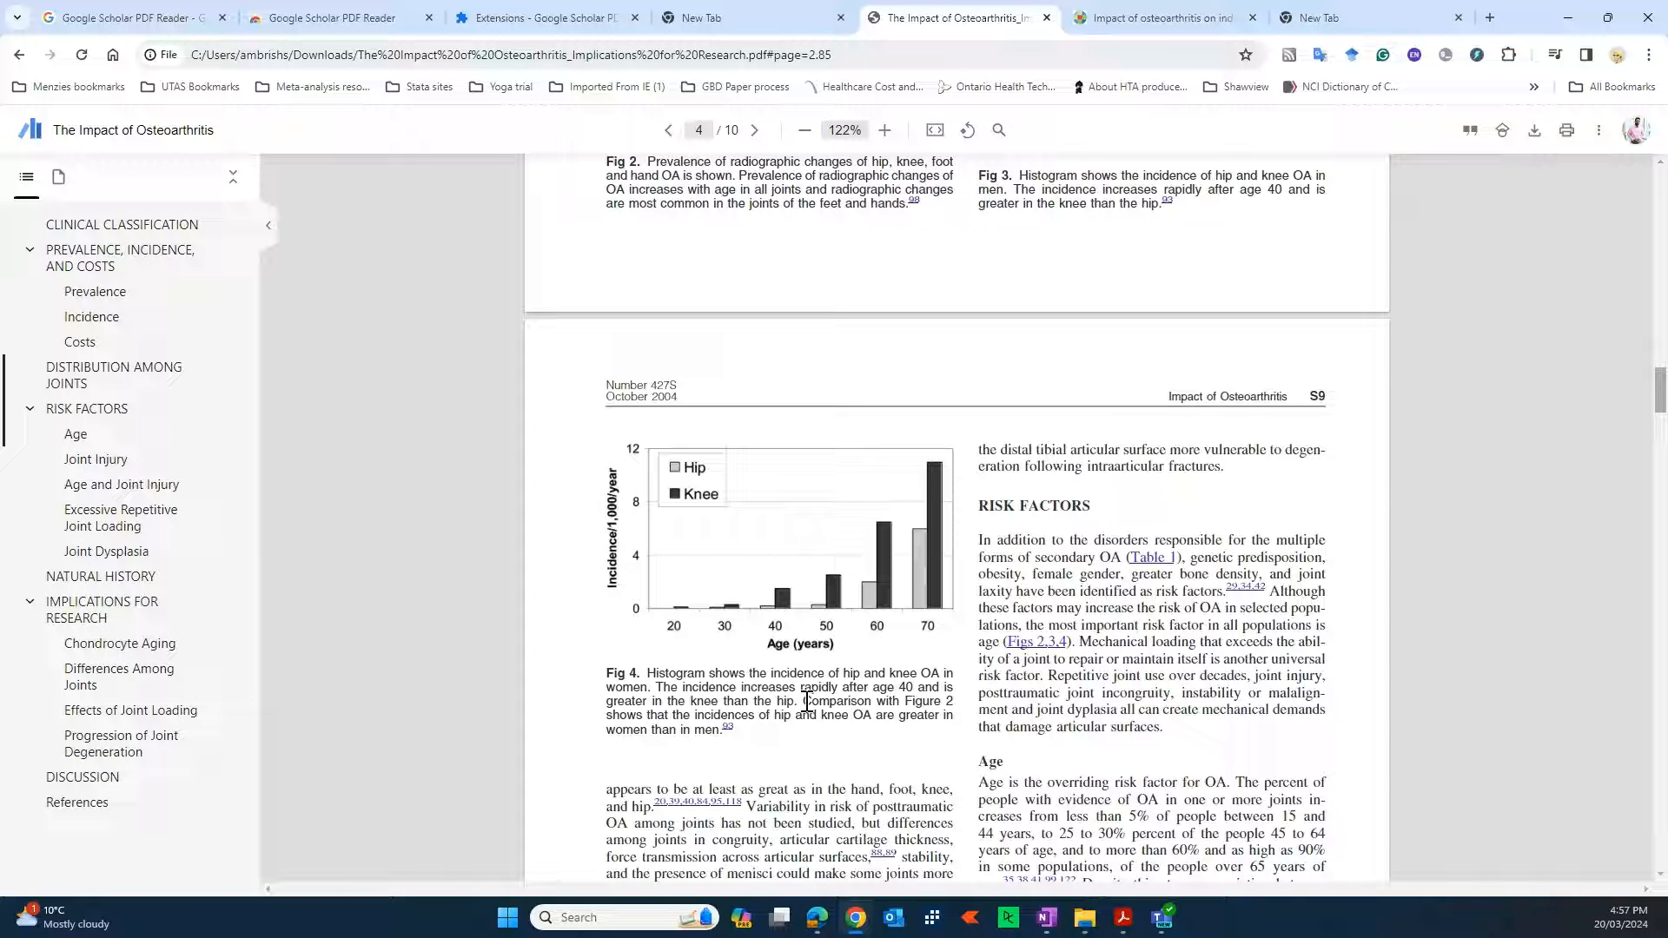
mouse_move(342, 17)
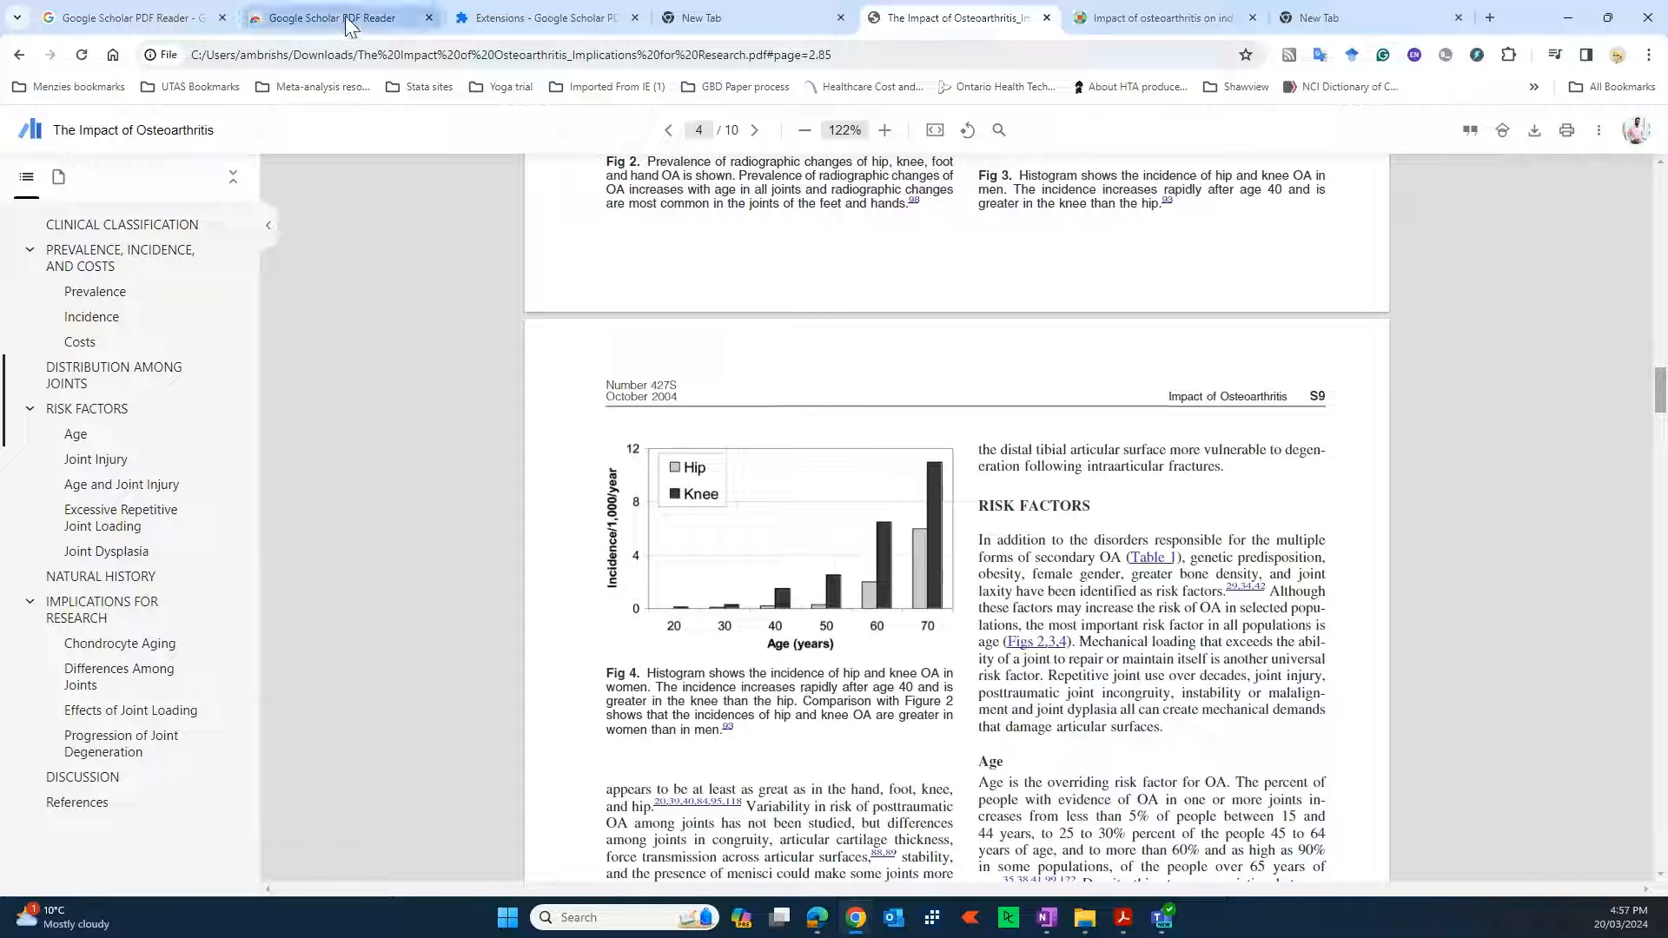
Step: Return to the extension's Web Store listing and bring up its reviews page (14 ratings, 5 stars)
click(340, 18)
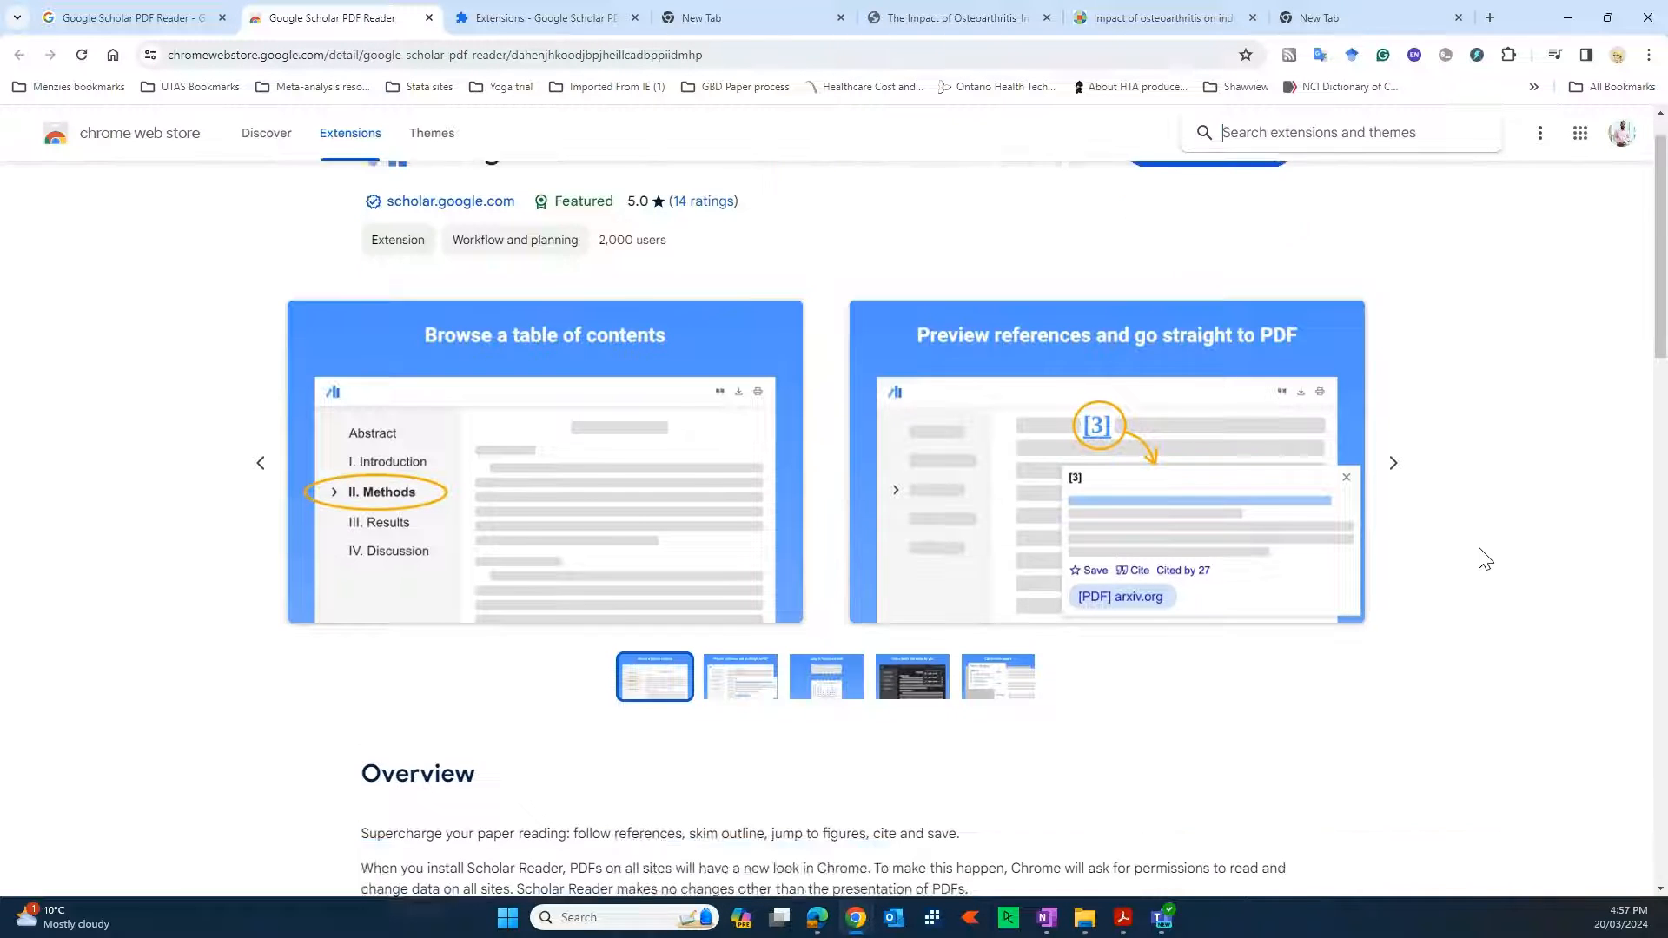
scroll(down, 3)
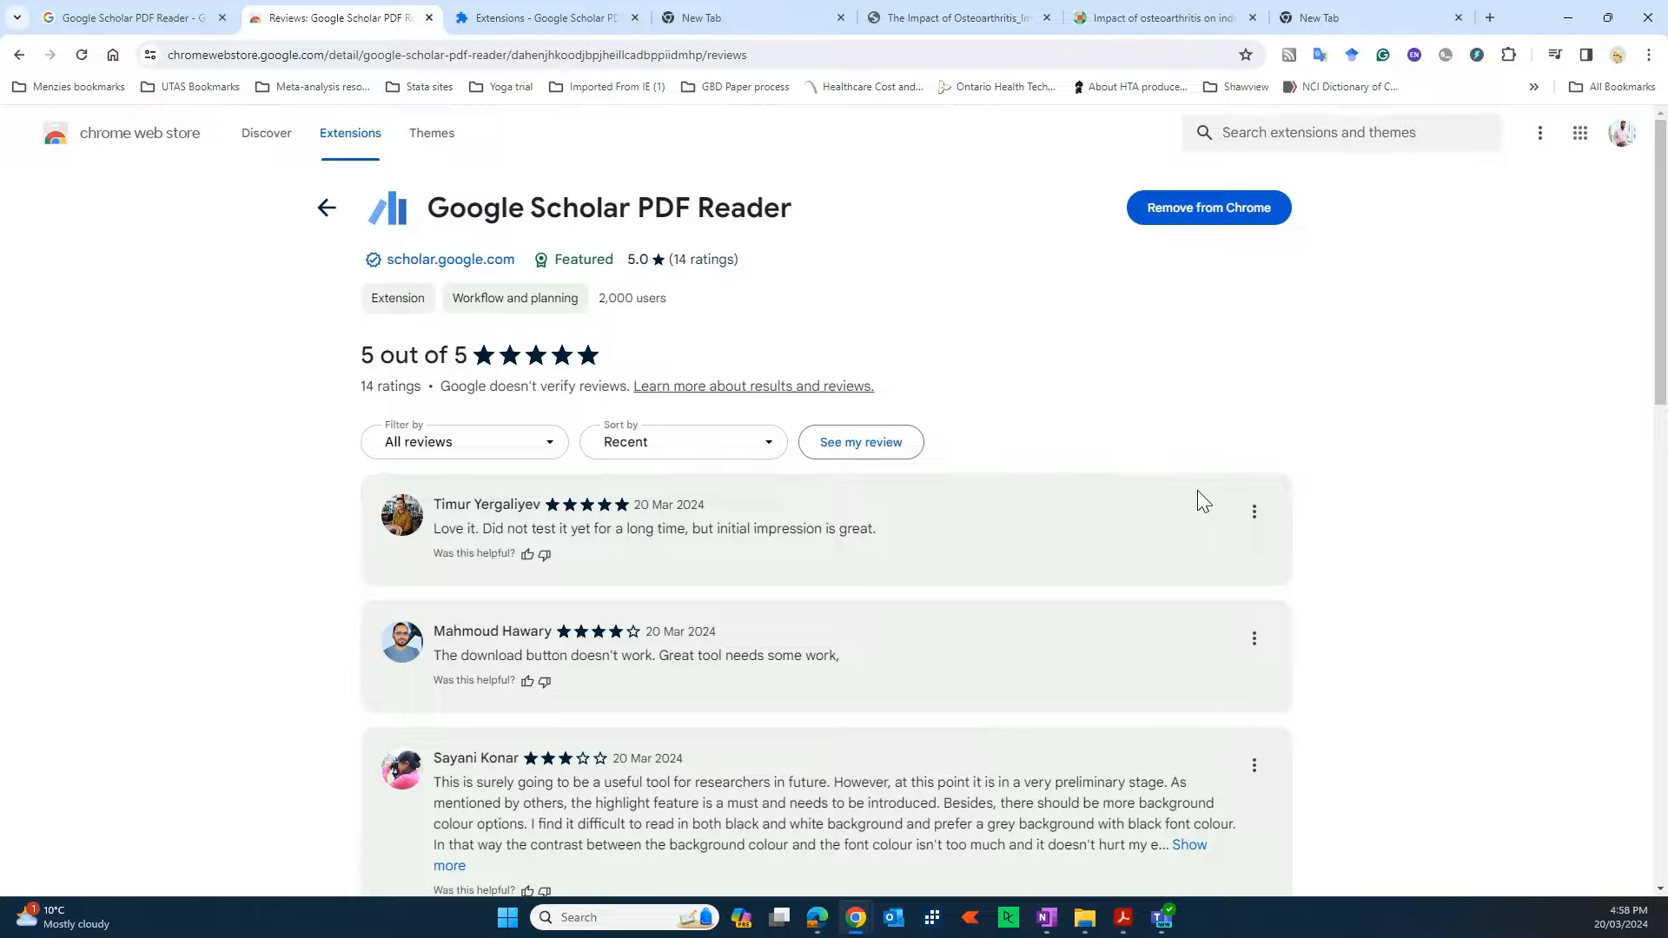
Step: Load more reviews and read through the ones requesting a text highlighting feature
scroll(down, 3)
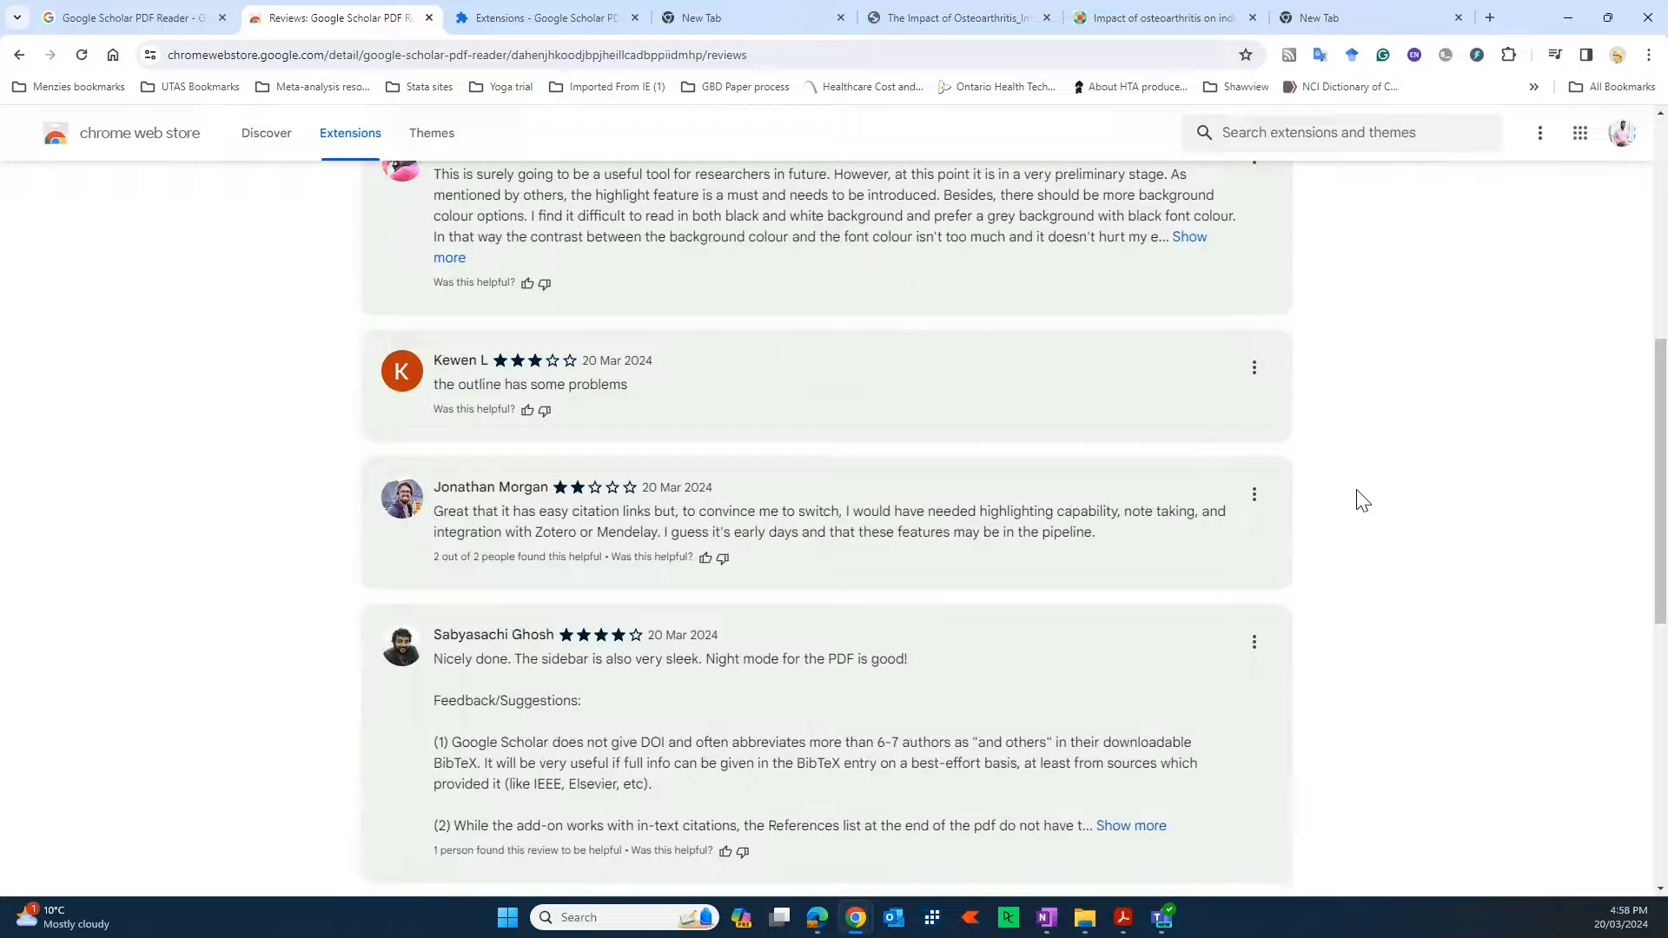
scroll(down, 3)
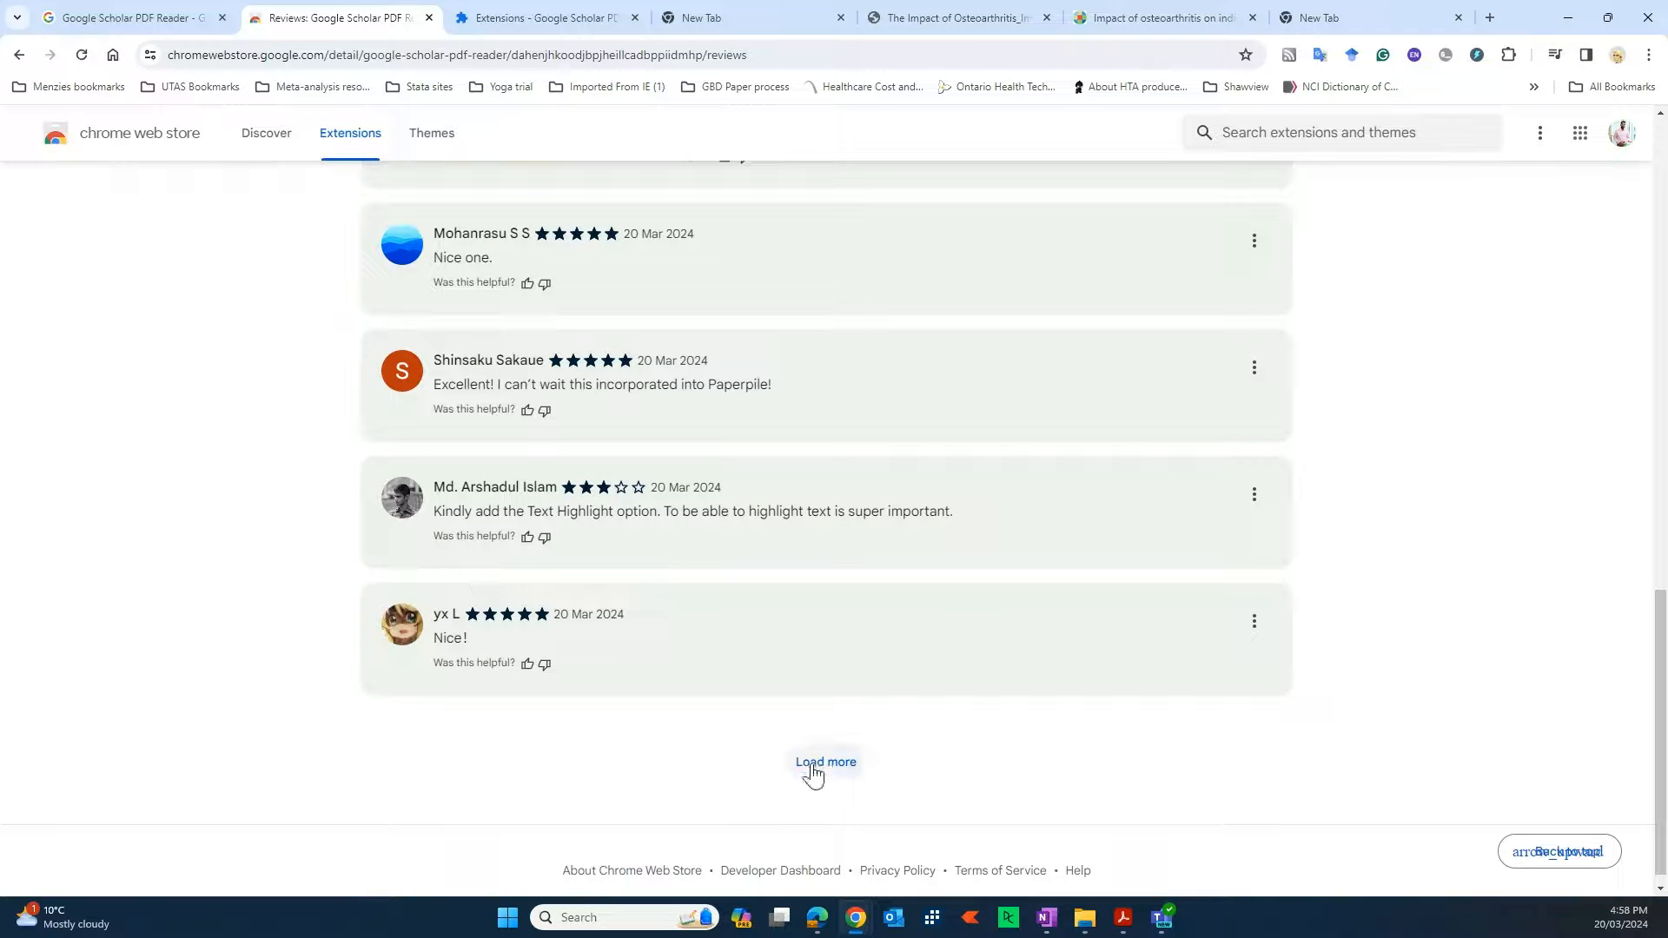
click(824, 760)
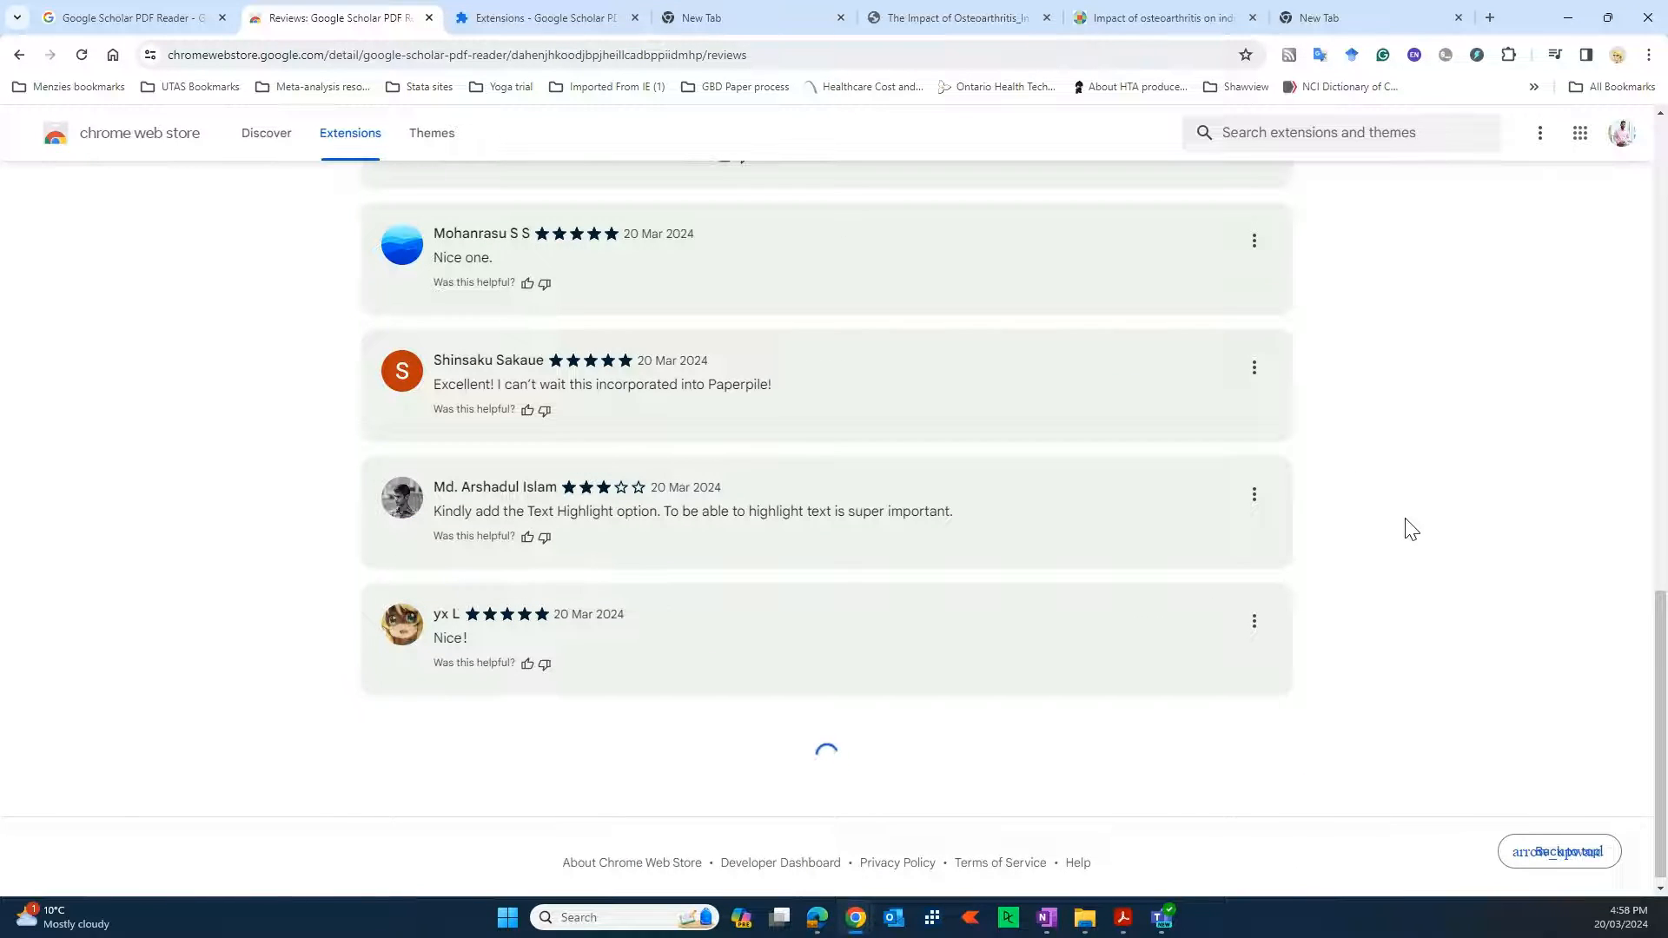
scroll(down, 3)
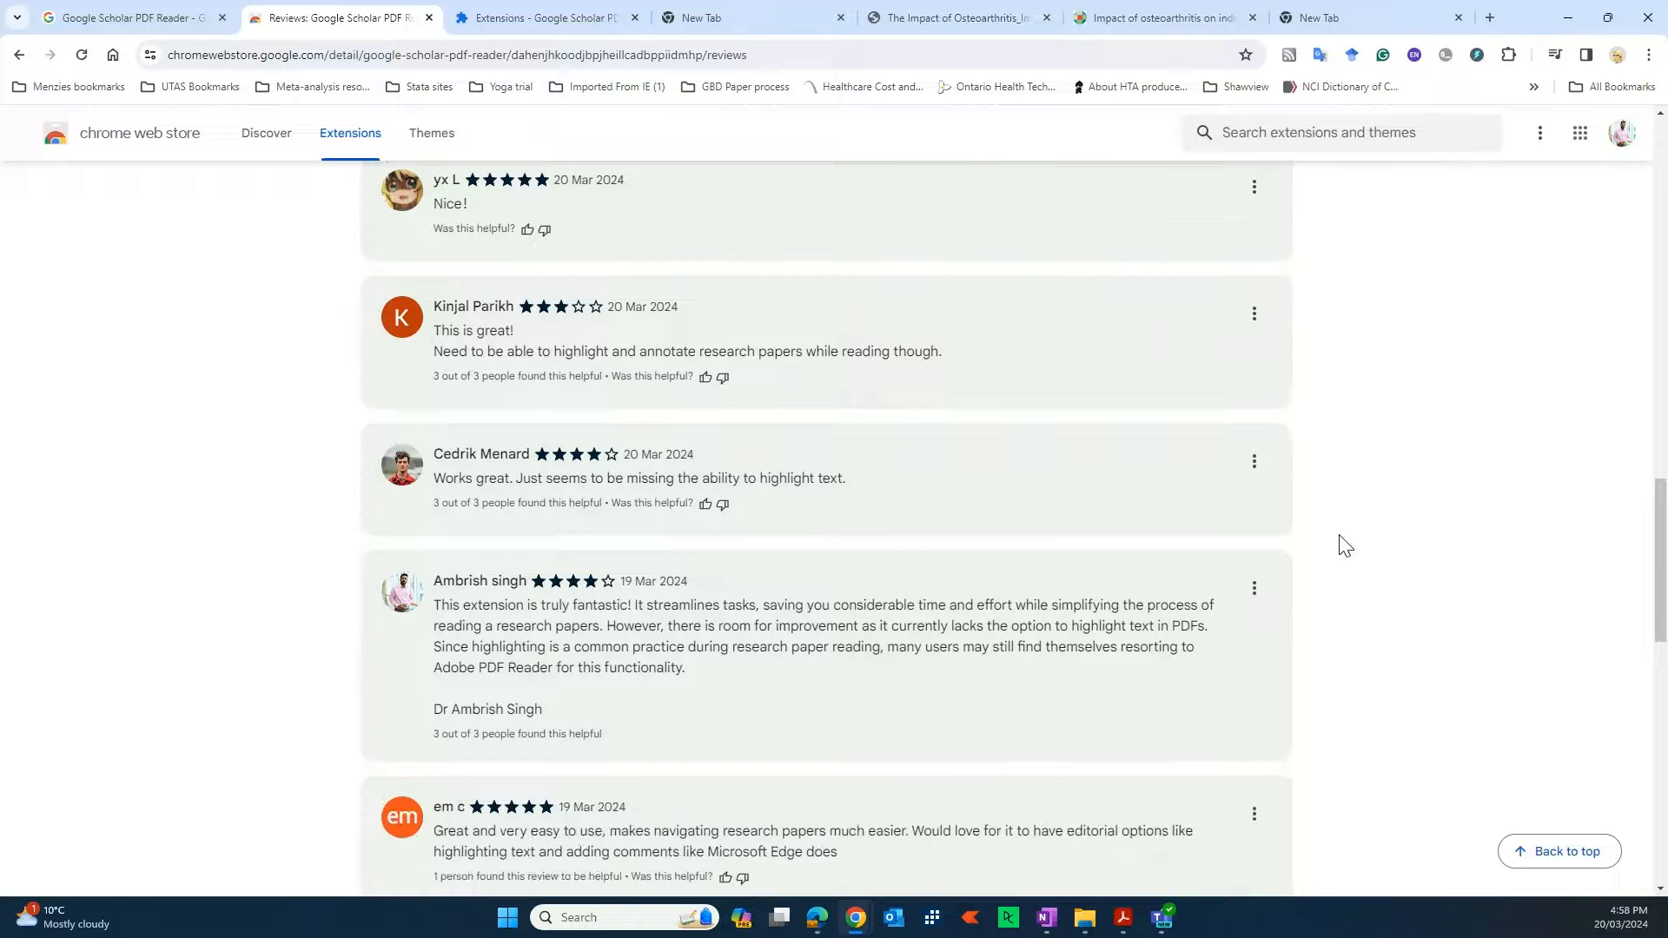
mouse_move(812, 486)
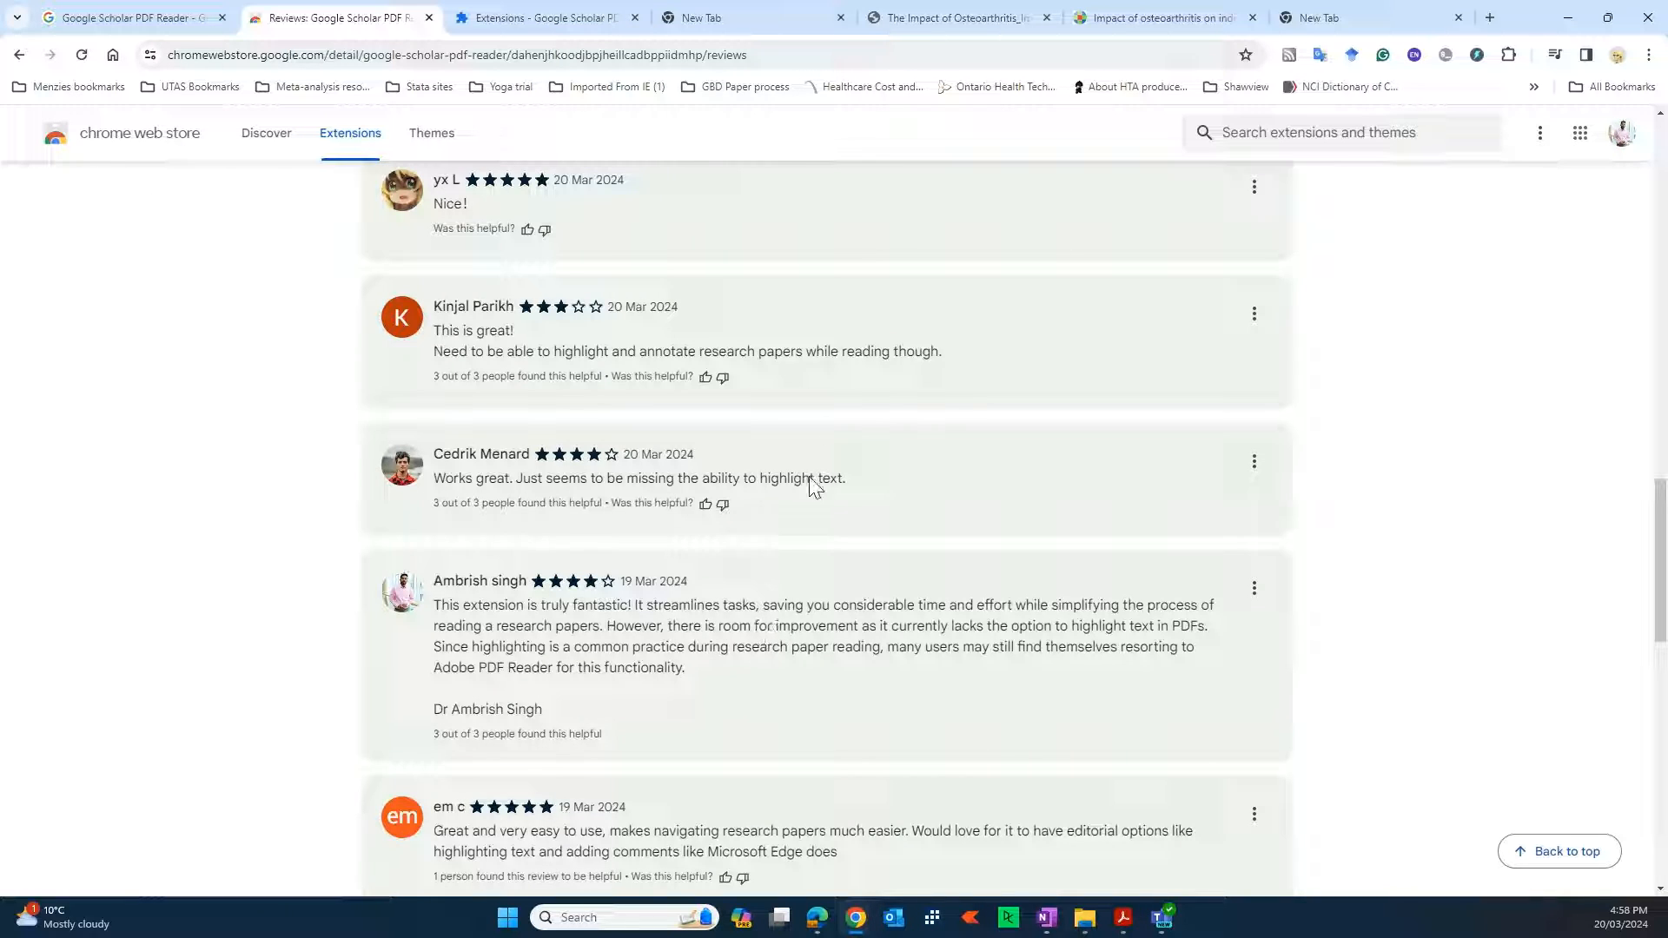
mouse_move(989, 676)
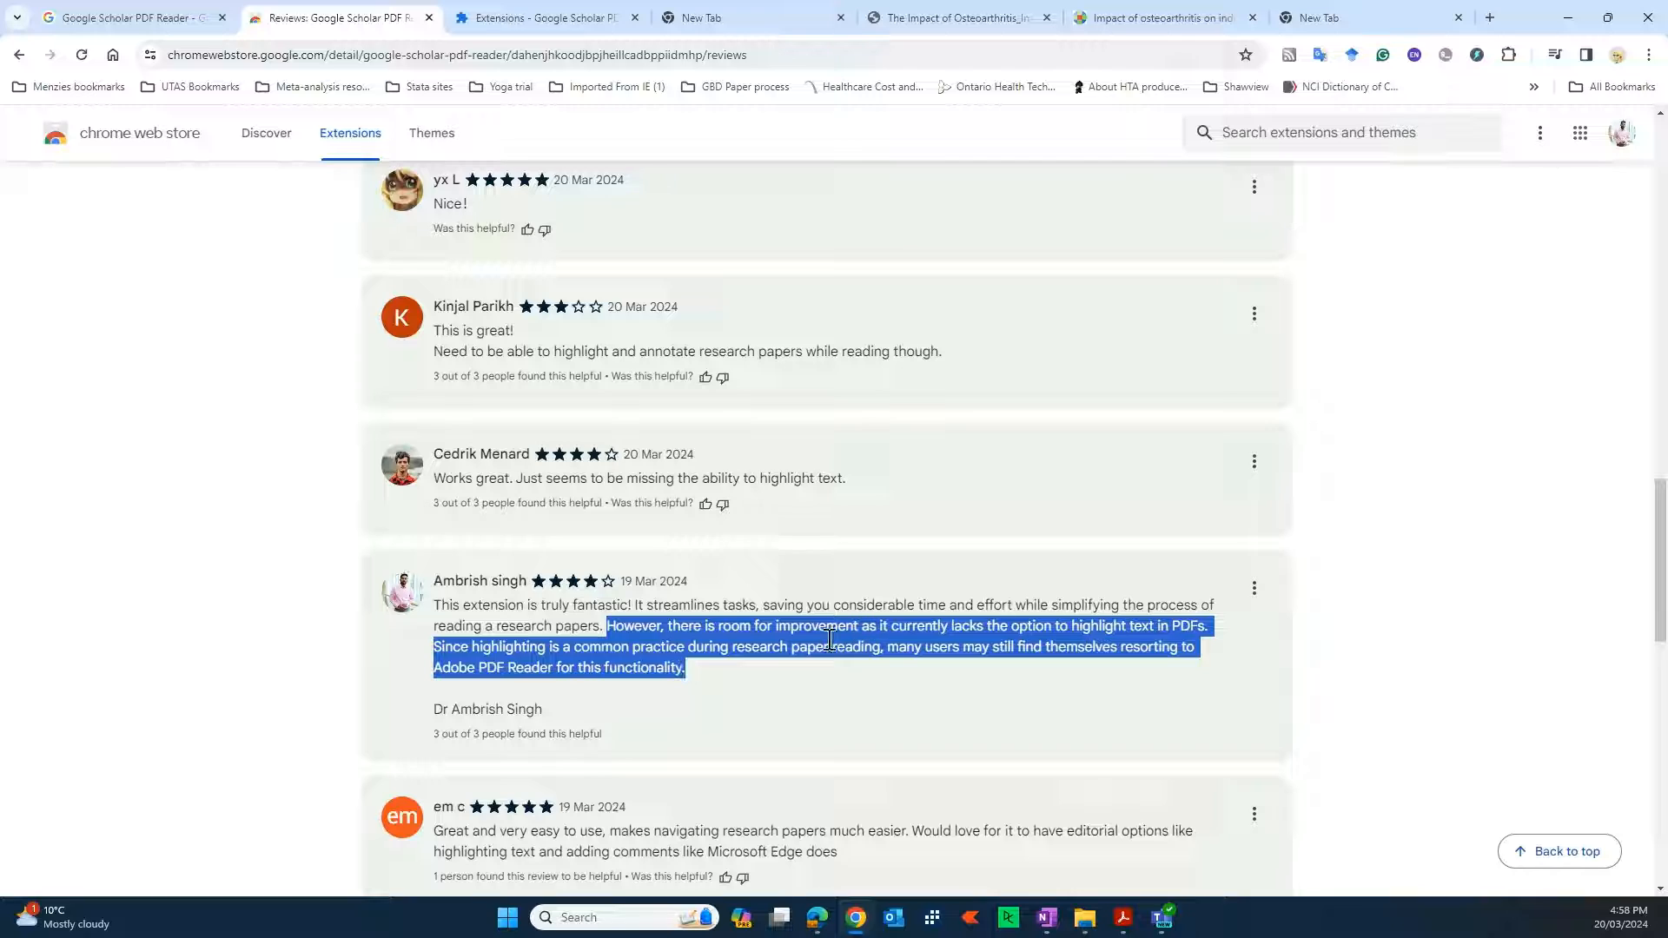
mouse_move(1447, 636)
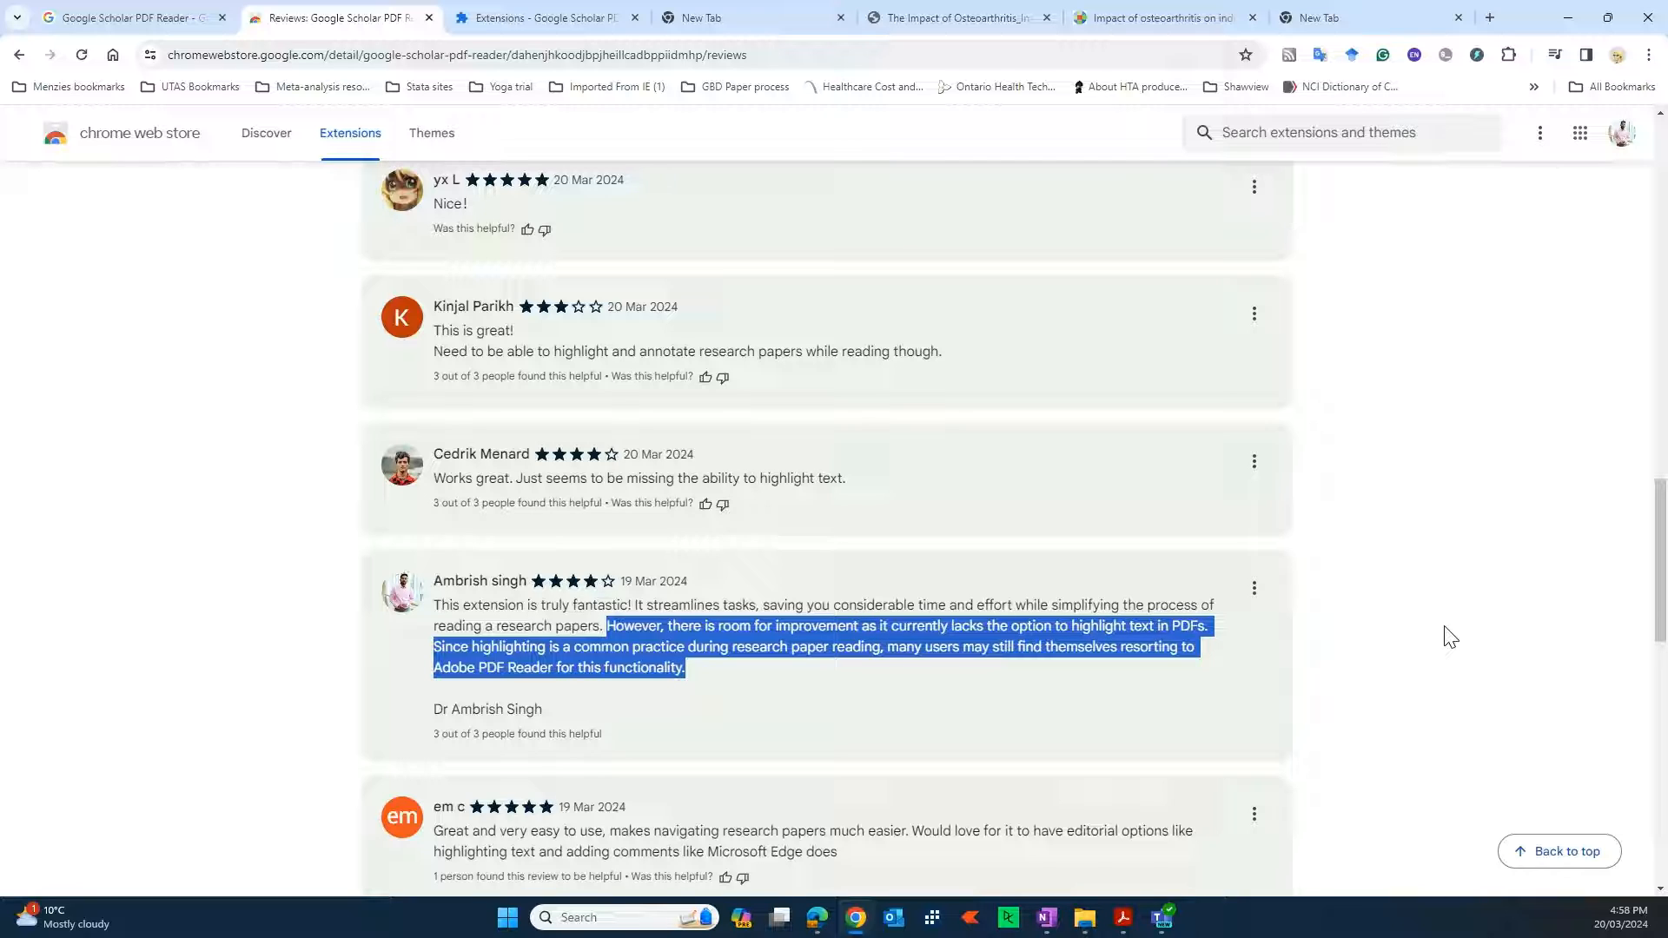